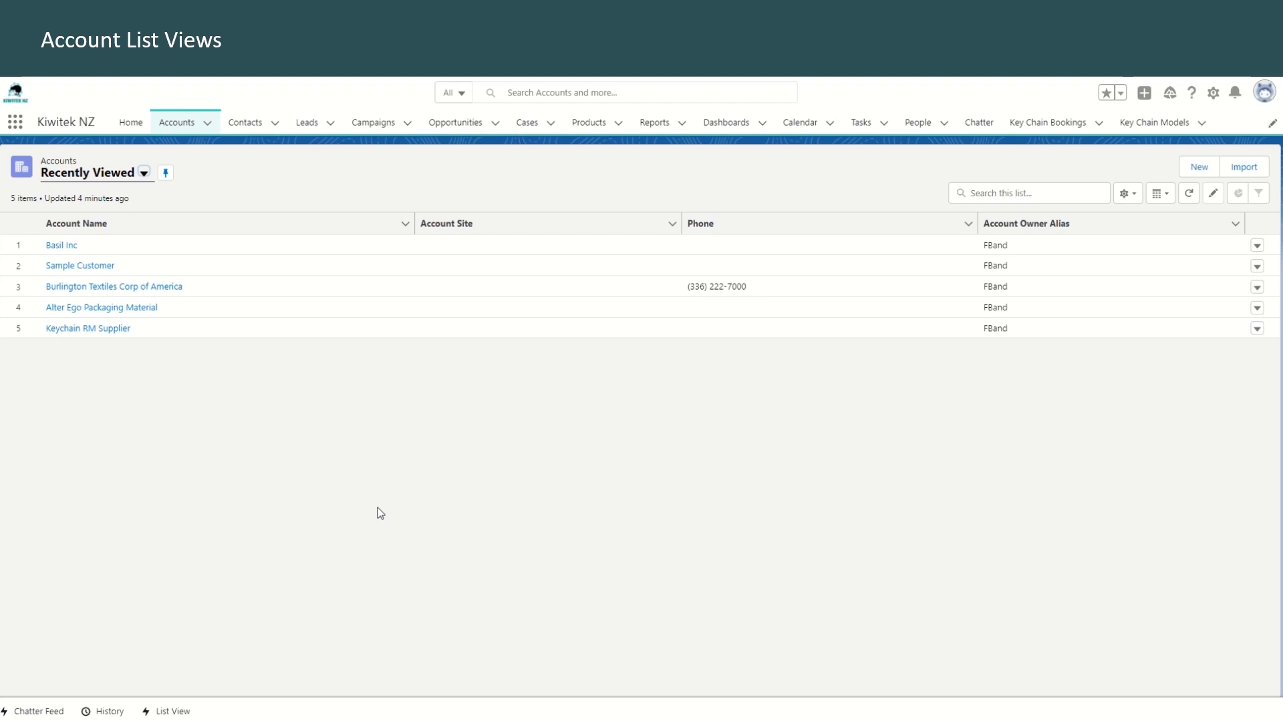
pyautogui.moveTo(147, 457)
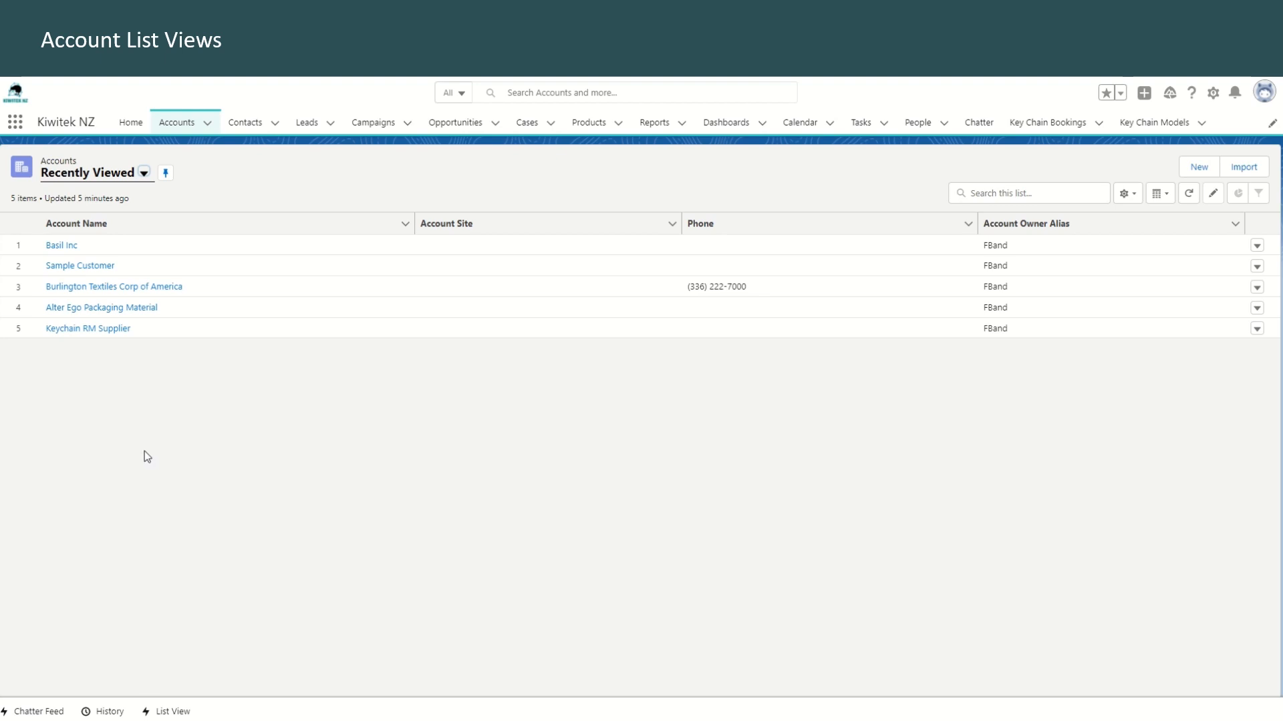
pyautogui.moveTo(99, 183)
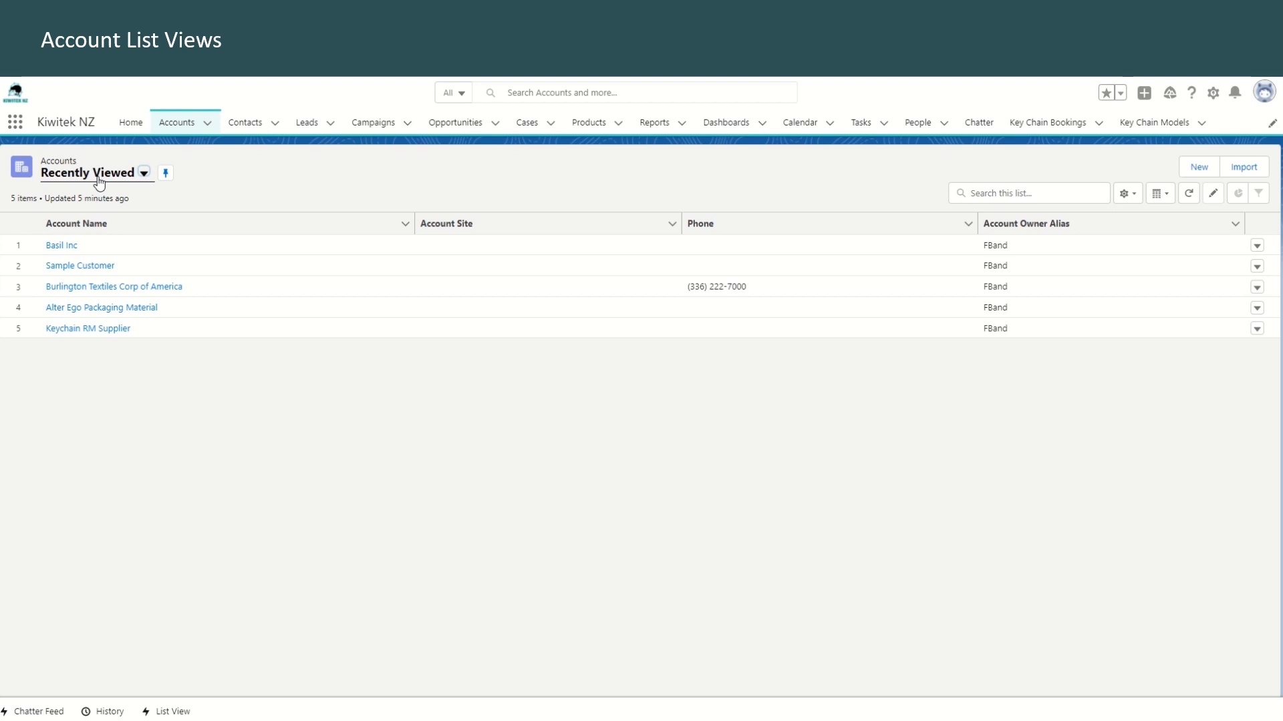
pyautogui.moveTo(62, 246)
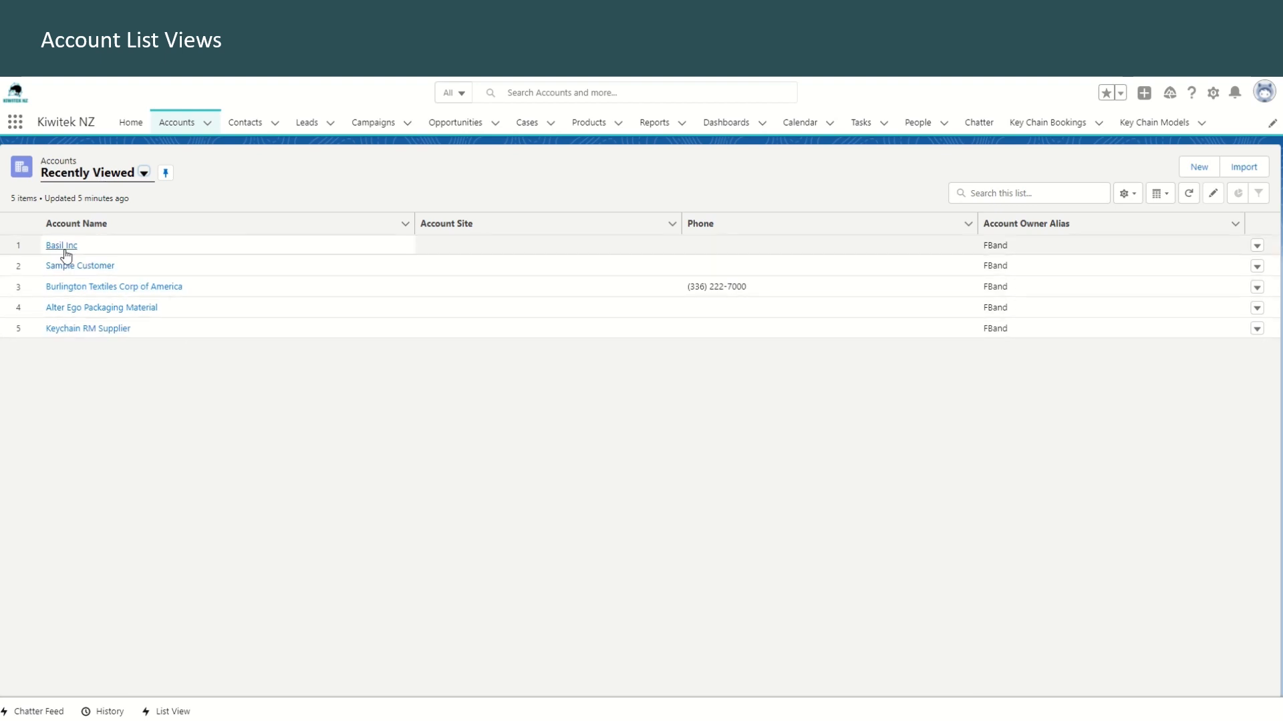
pyautogui.moveTo(624, 536)
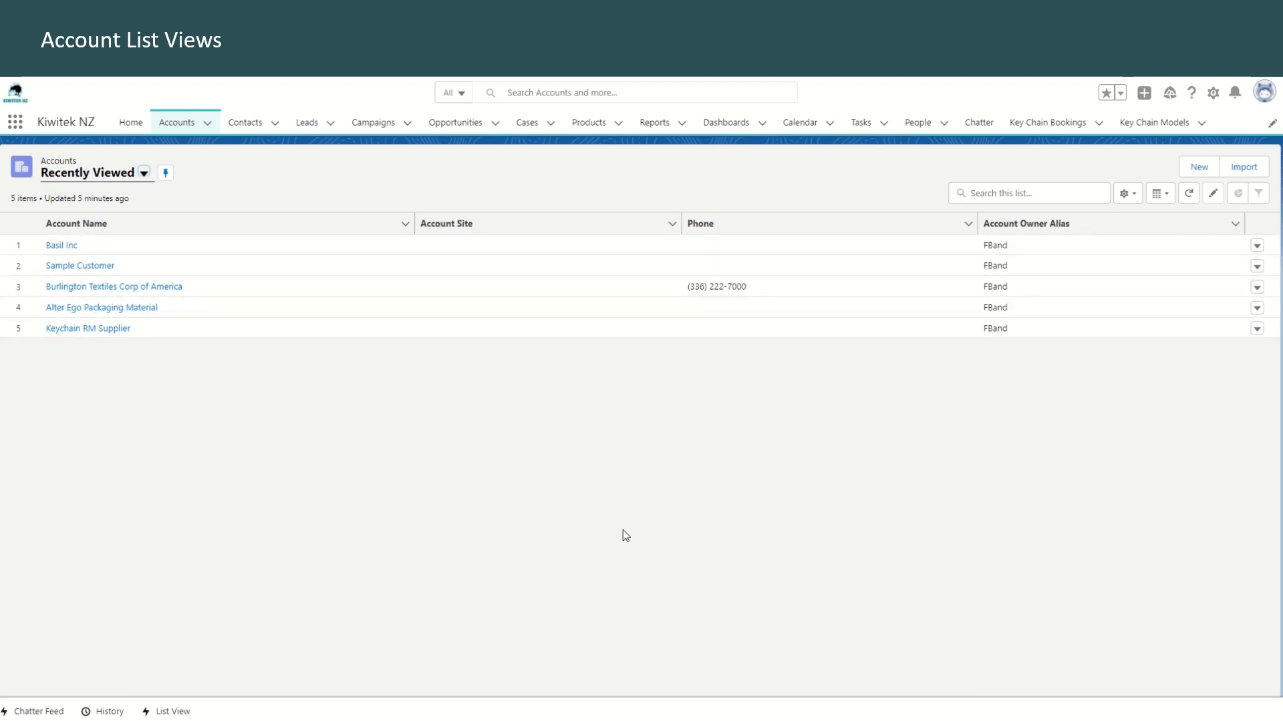
pyautogui.moveTo(641, 547)
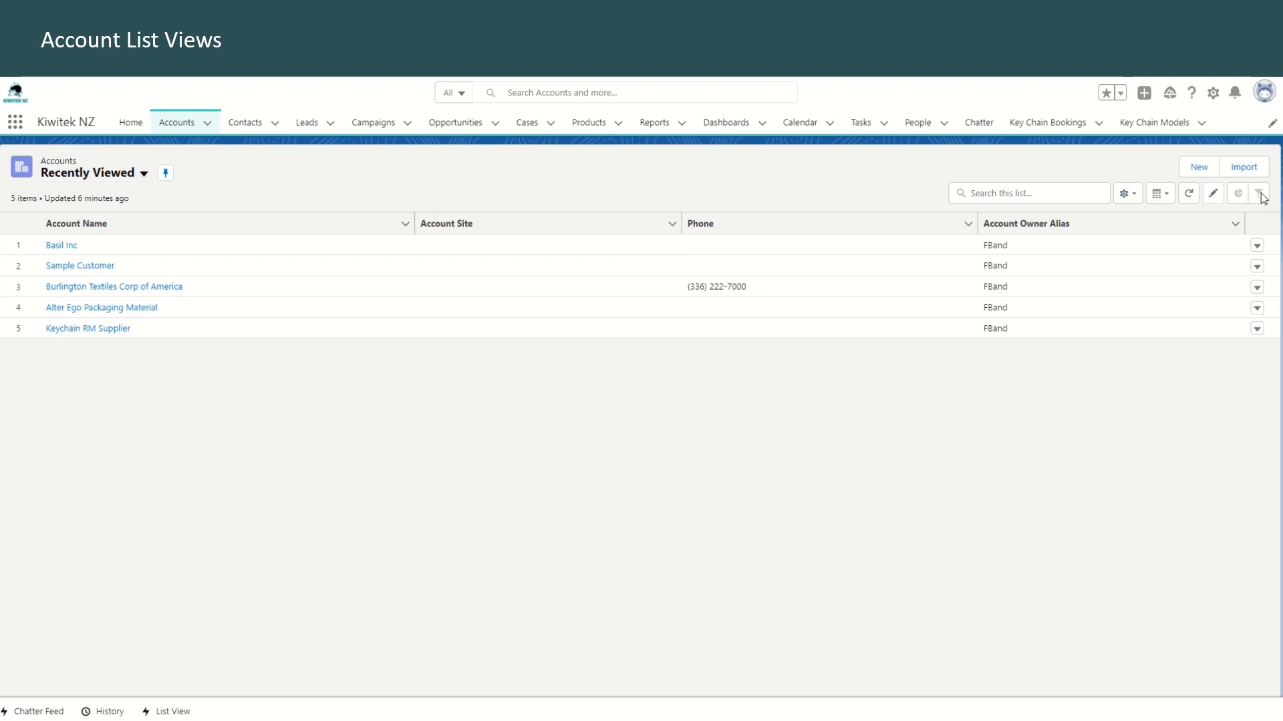
# - Look at the list view management options and dismiss them without choosing
pyautogui.click(1127, 192)
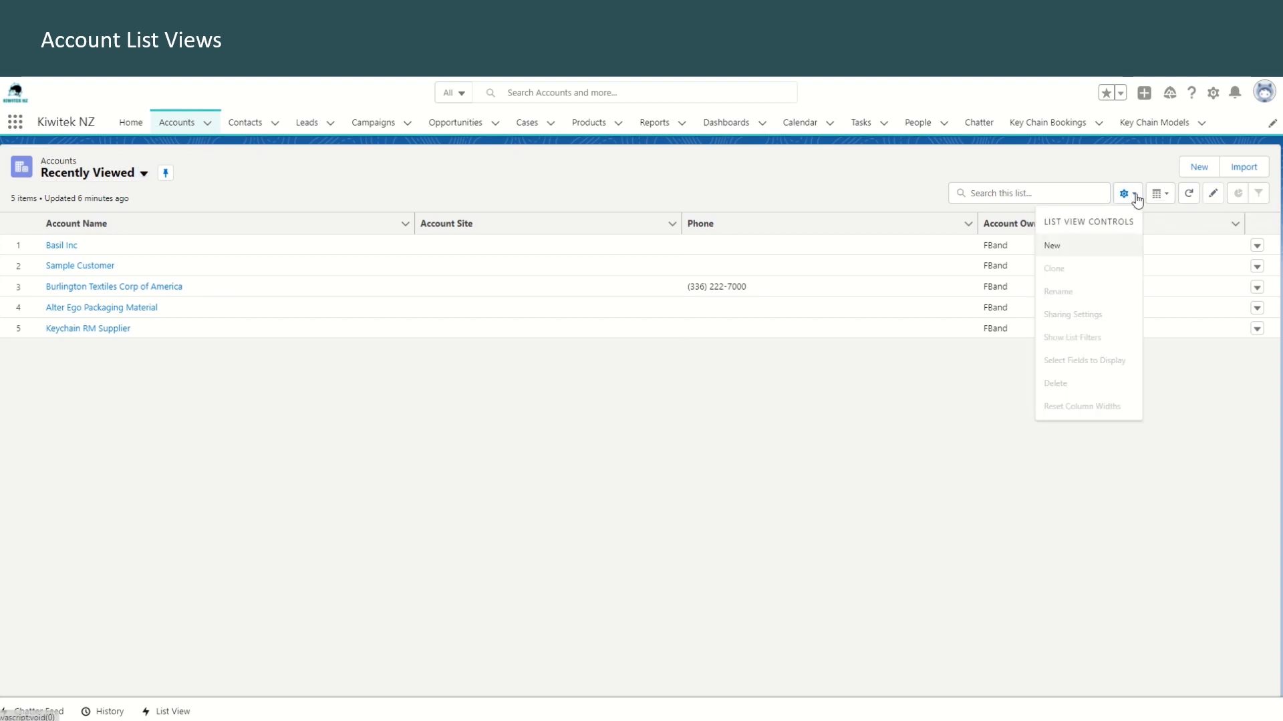
pyautogui.moveTo(1090, 347)
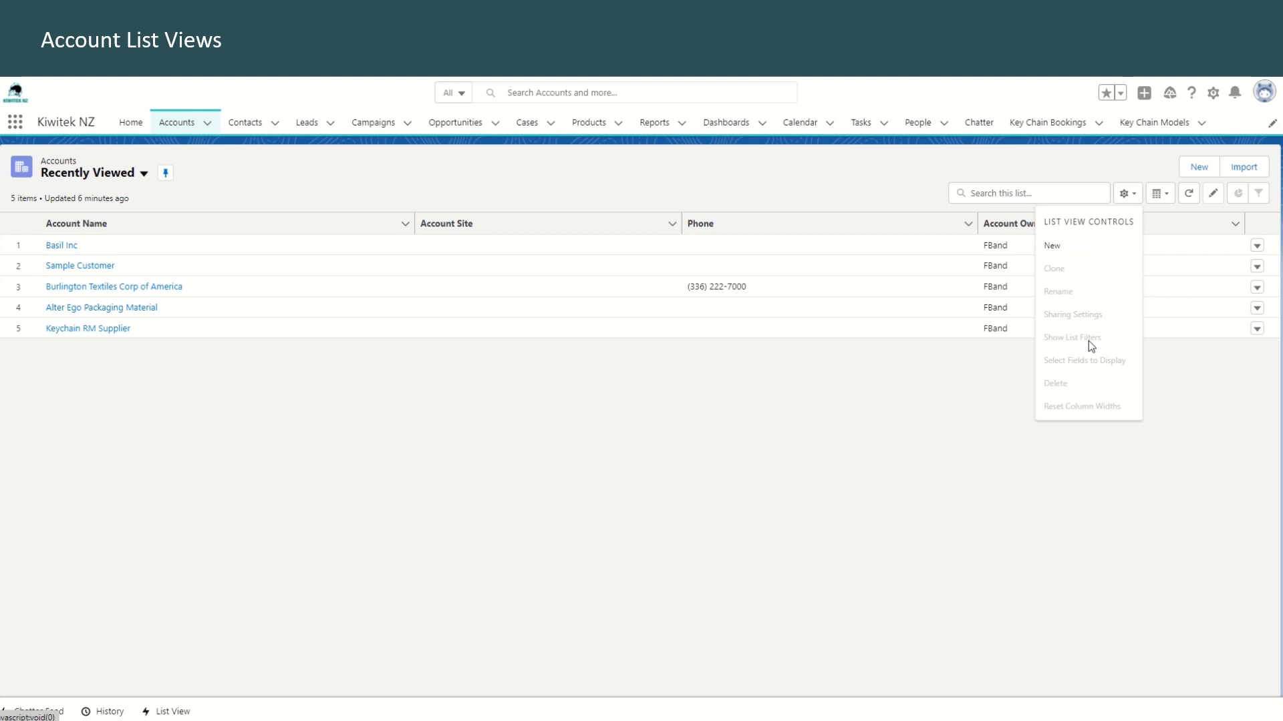
pyautogui.moveTo(1066, 403)
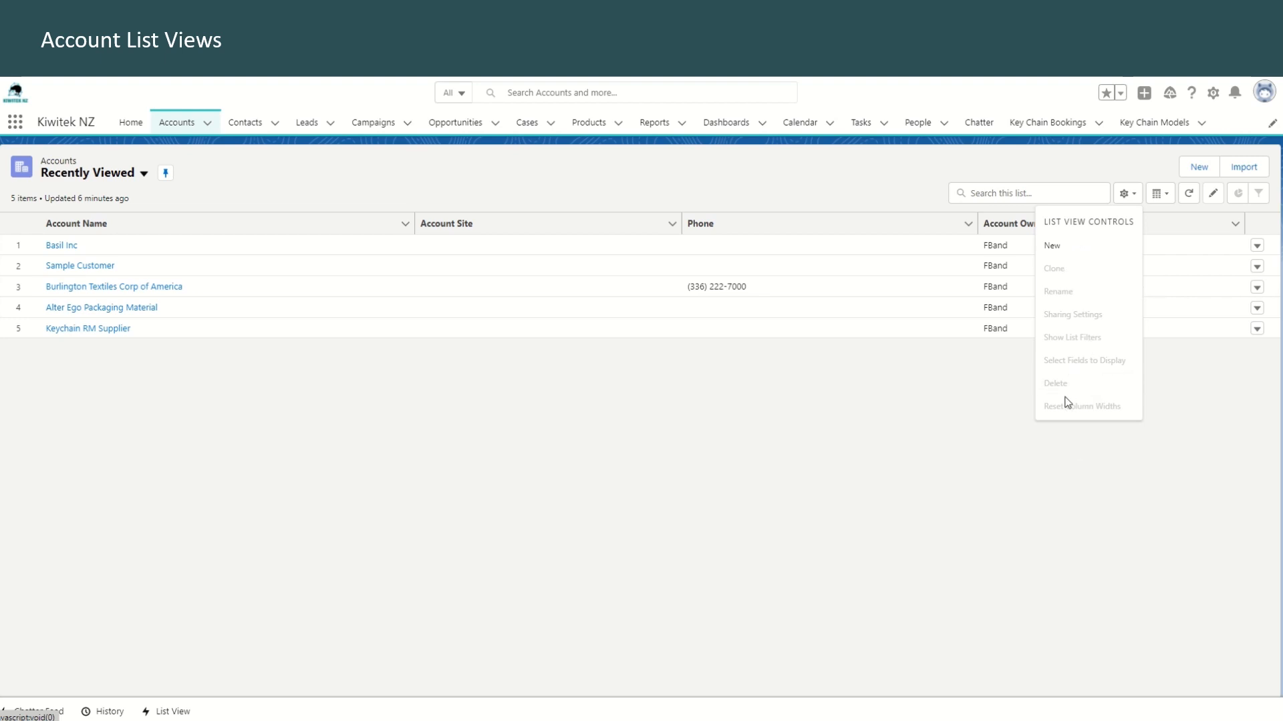
pyautogui.click(338, 485)
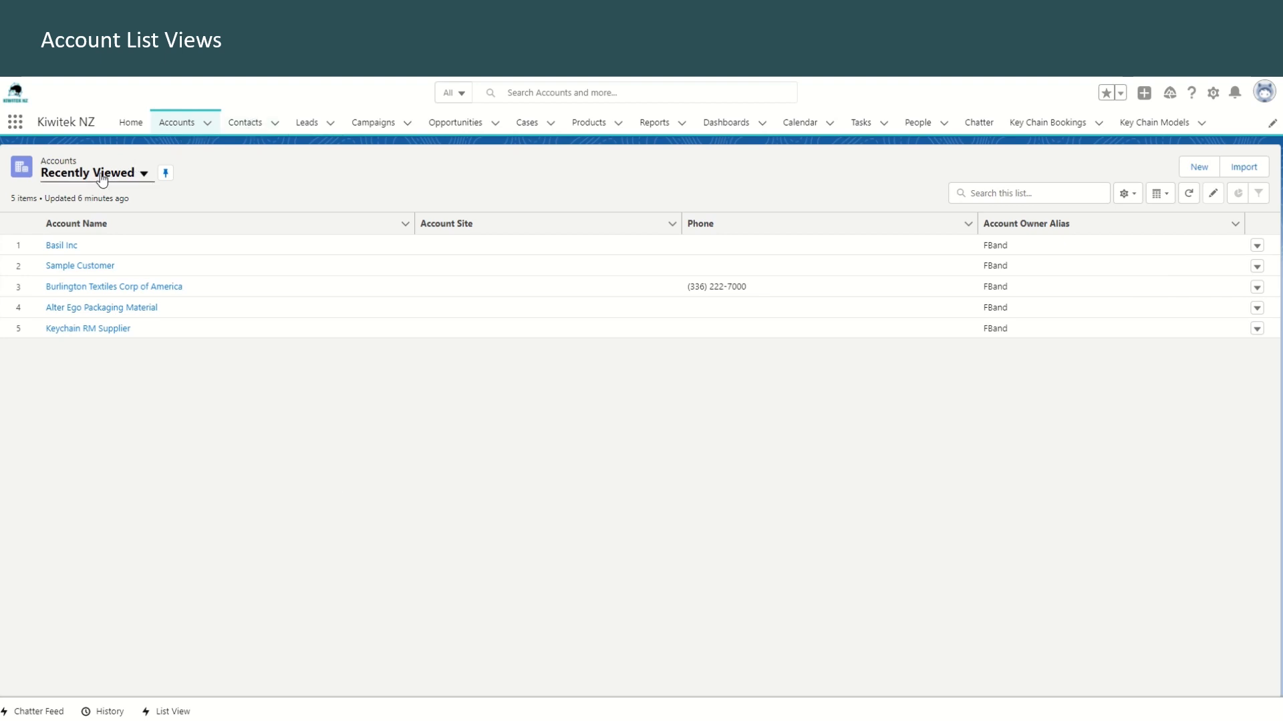
pyautogui.moveTo(88, 181)
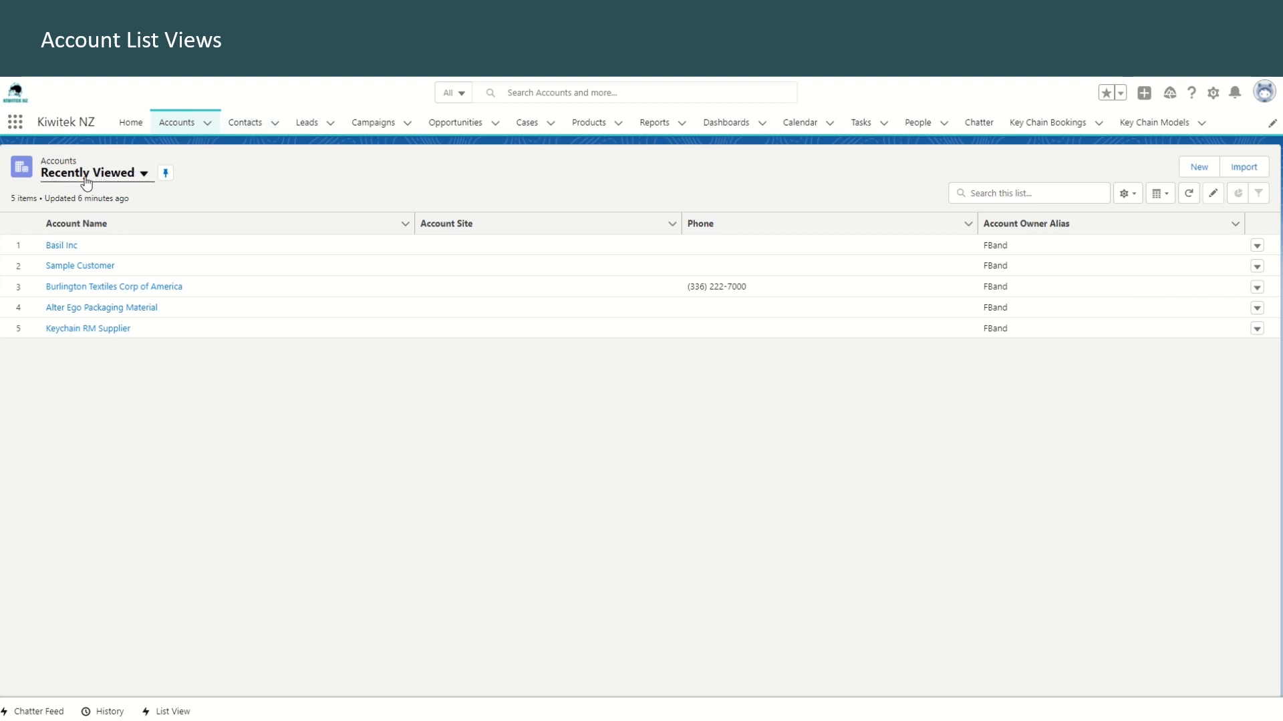
pyautogui.moveTo(136, 186)
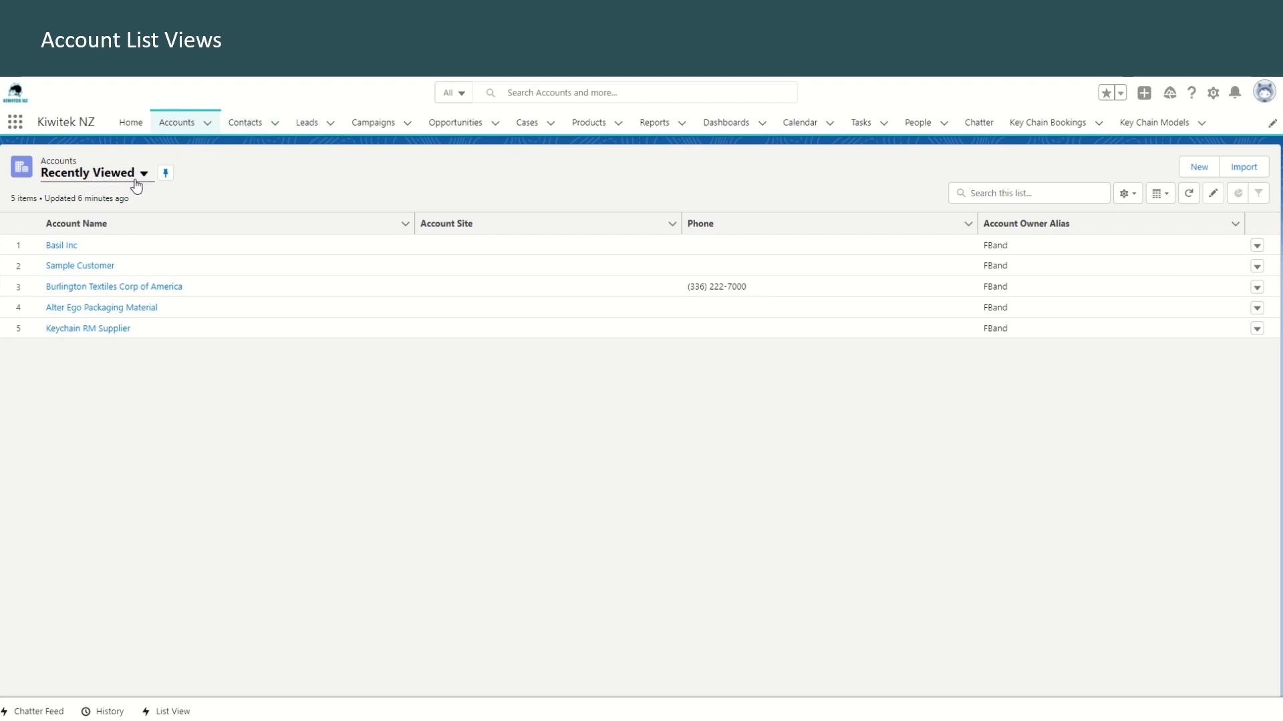
pyautogui.moveTo(166, 176)
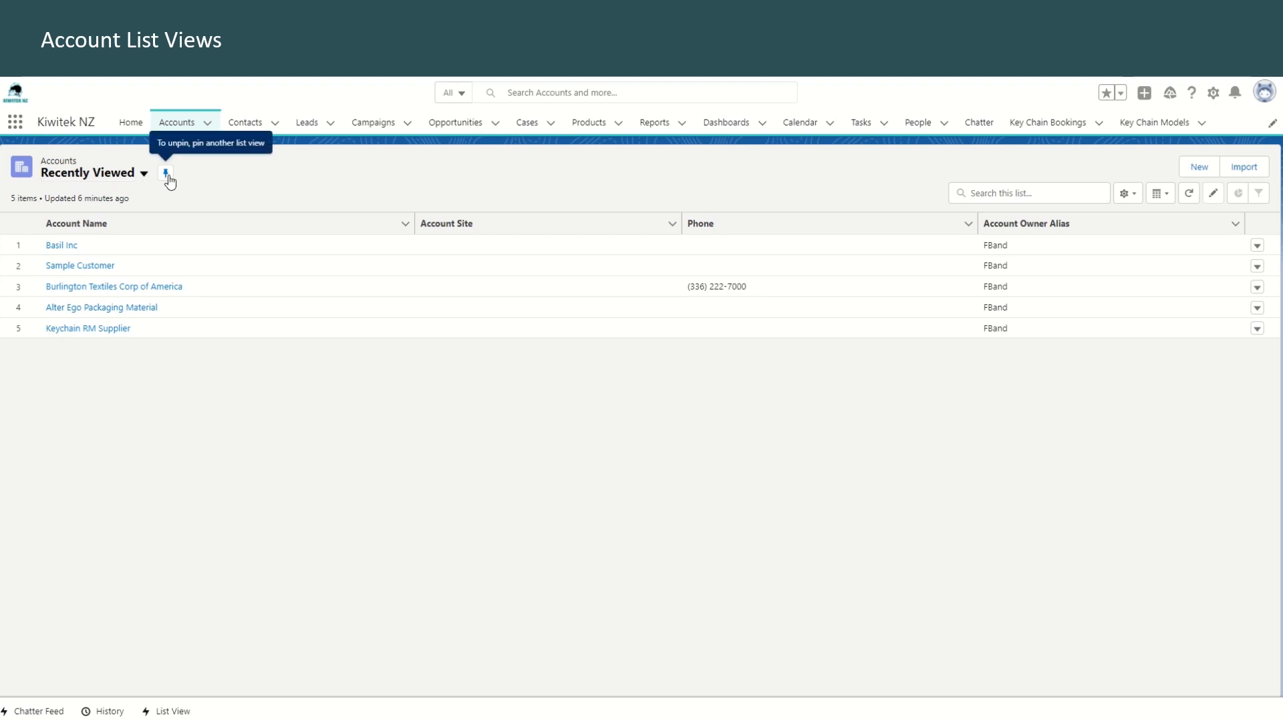
# - Switch to the All Accounts list view and pin it as the default list
pyautogui.click(143, 173)
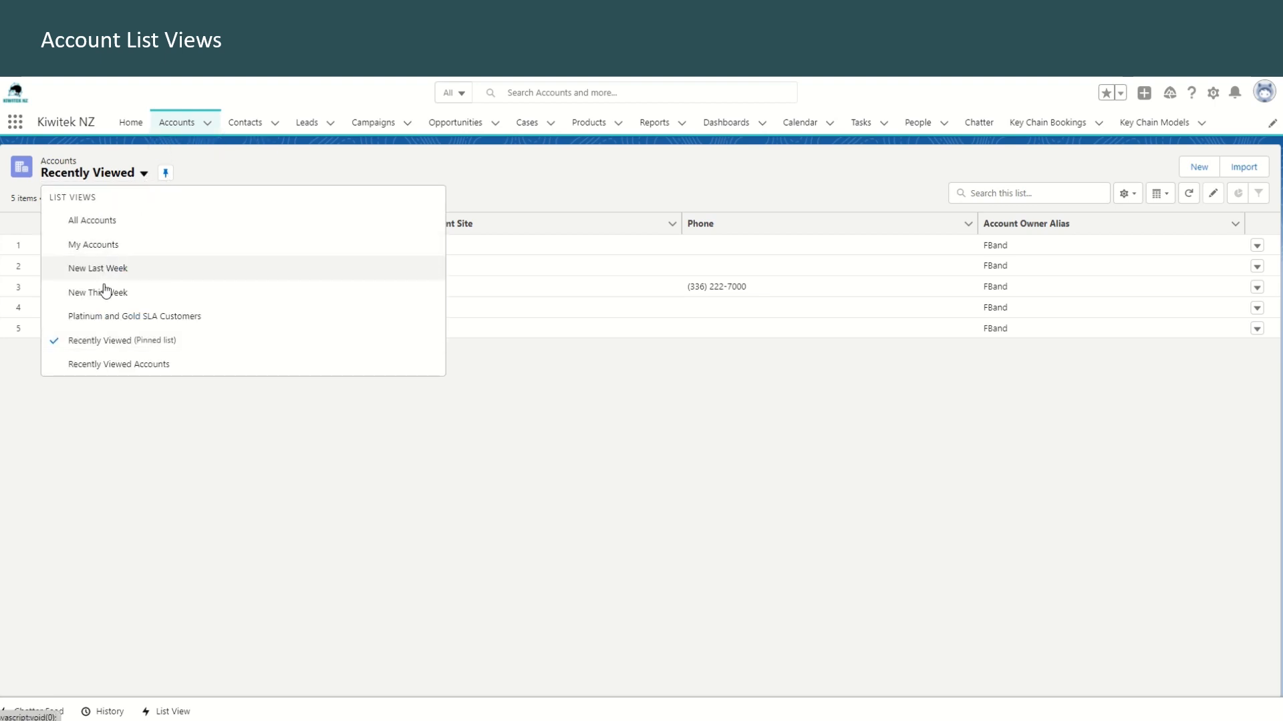
pyautogui.click(92, 220)
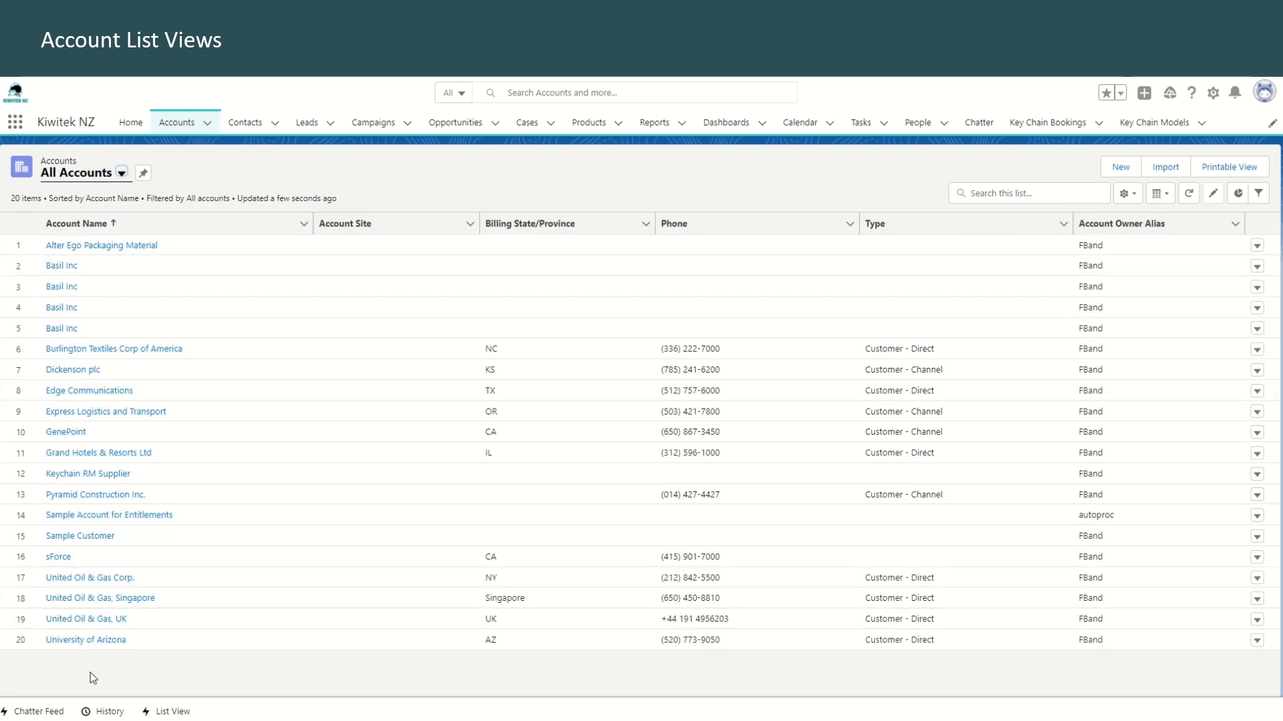
pyautogui.moveTo(210, 181)
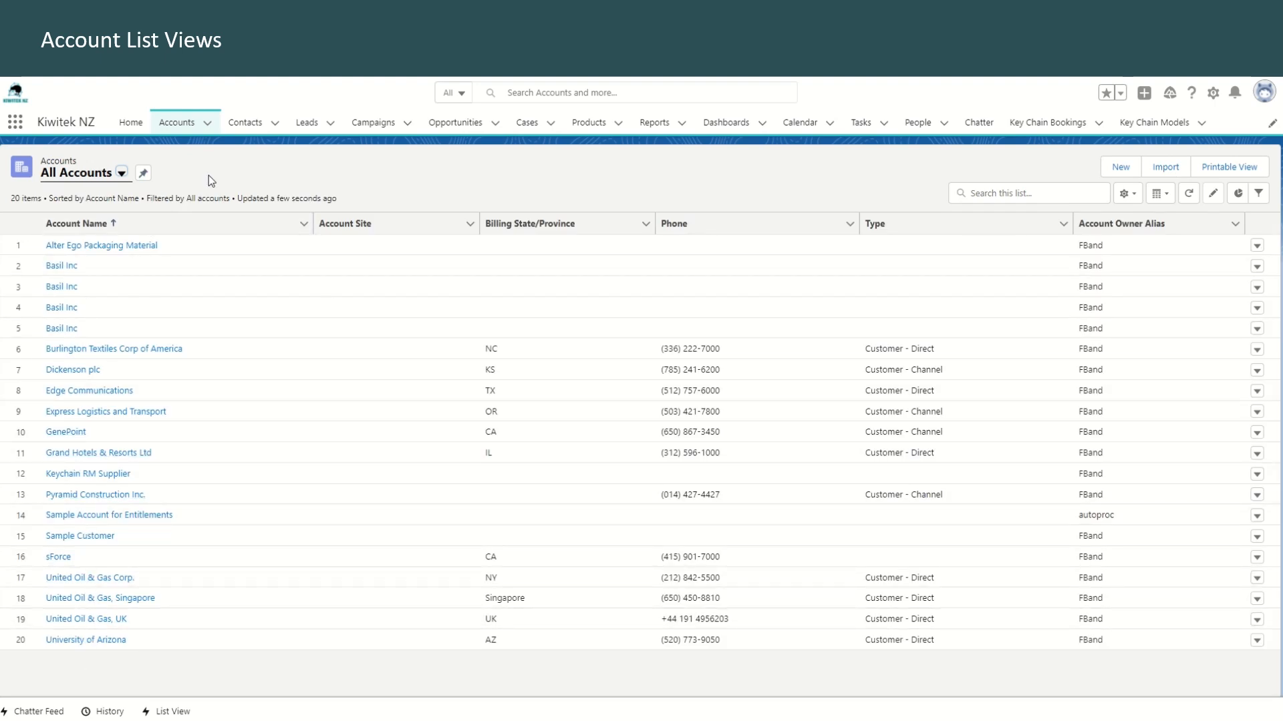
pyautogui.click(144, 172)
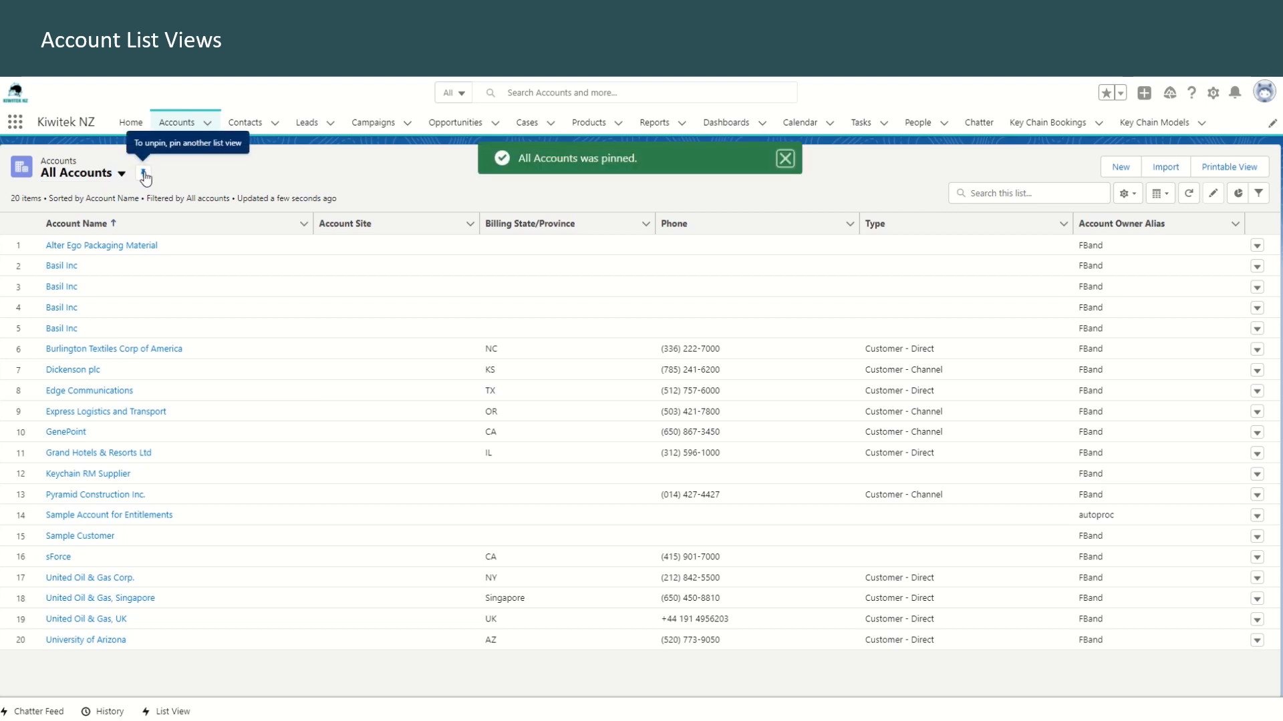
pyautogui.click(784, 159)
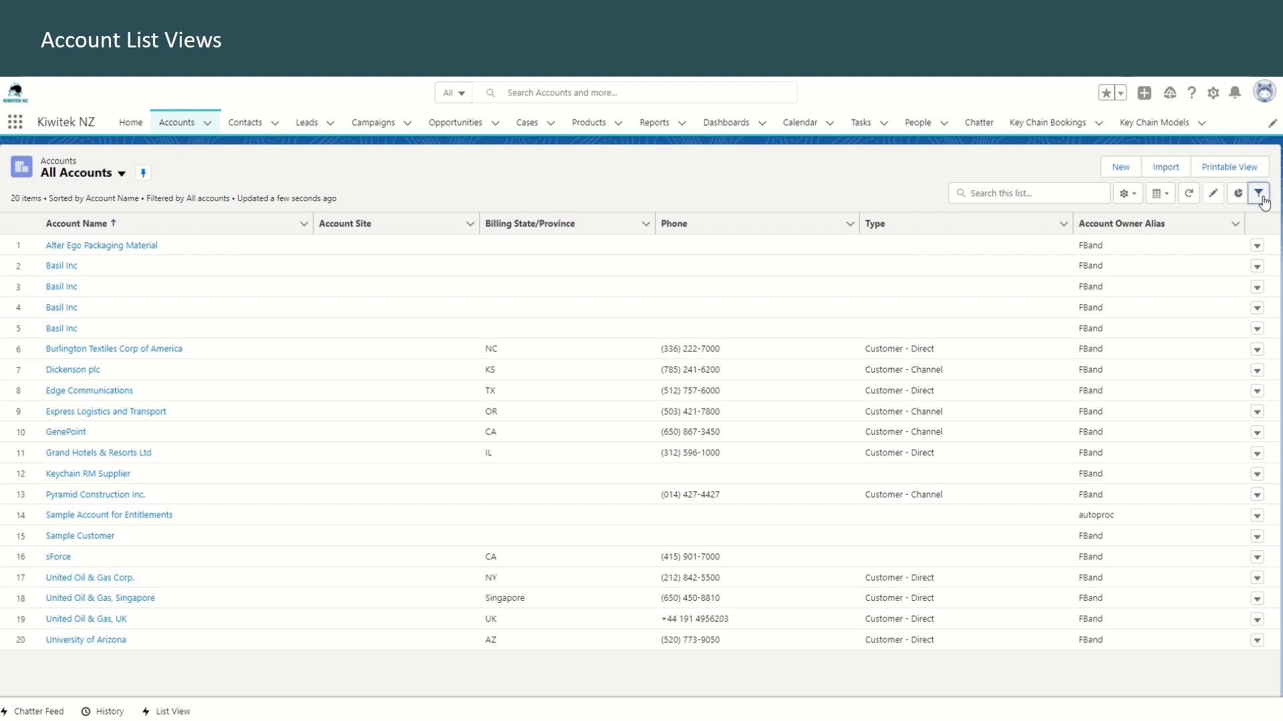
# - Start a new filter on All Accounts using the Annual Revenue field
pyautogui.click(1263, 192)
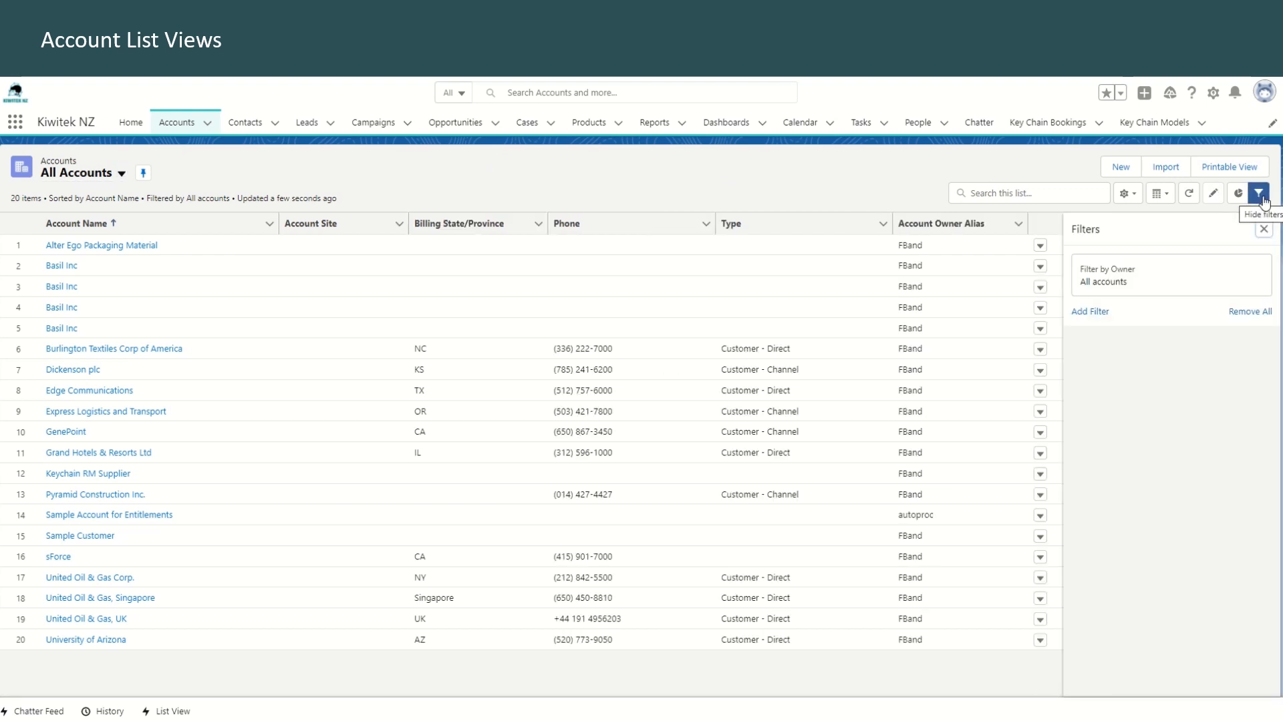
pyautogui.moveTo(1123, 290)
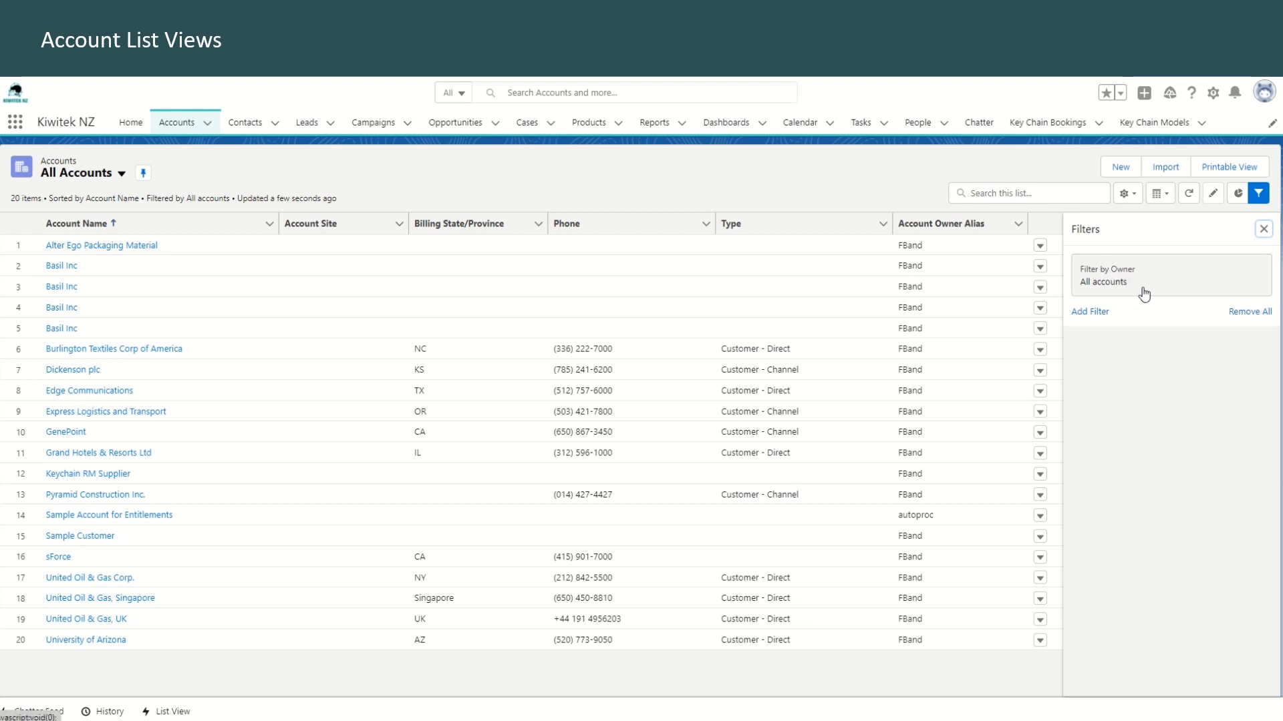
pyautogui.click(1089, 312)
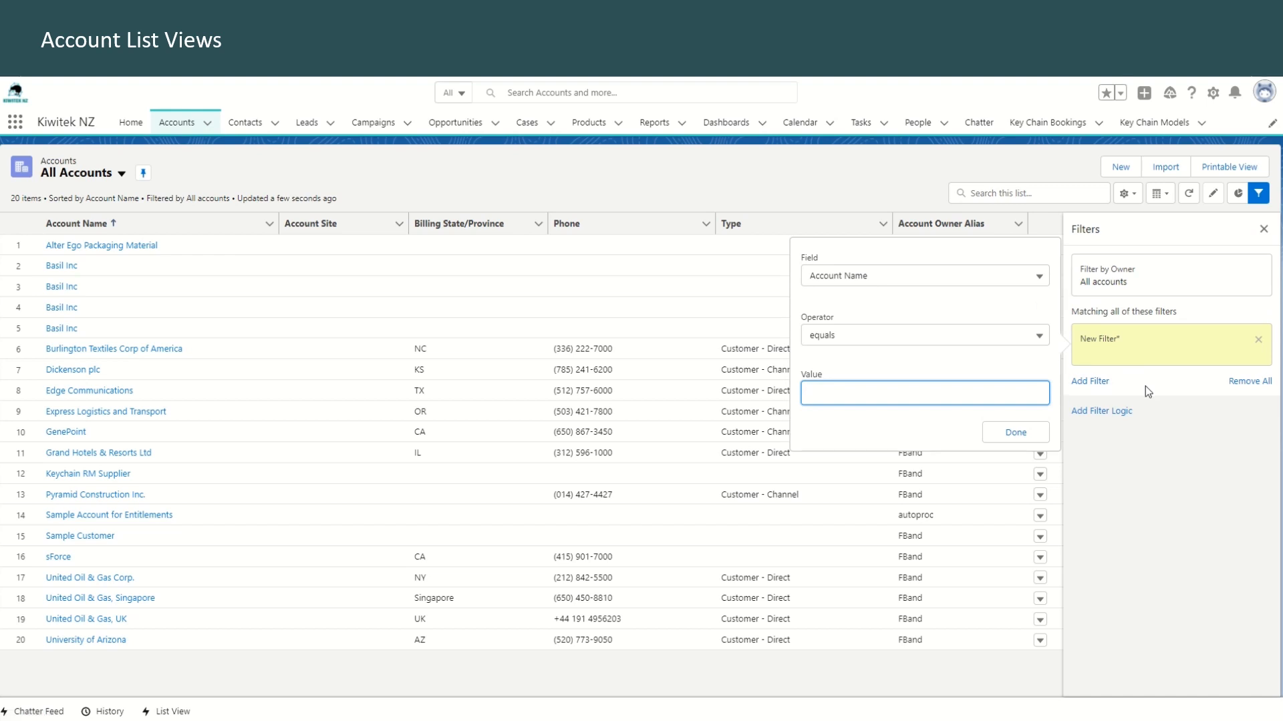
pyautogui.click(925, 275)
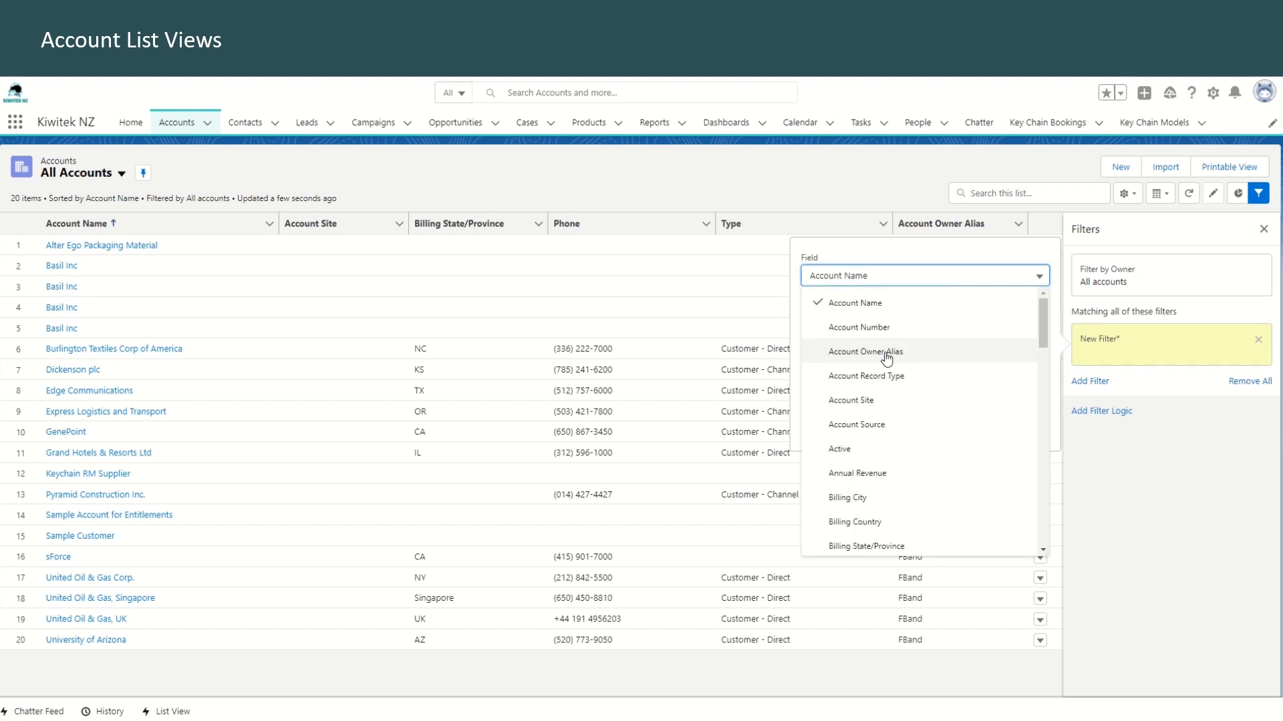
pyautogui.moveTo(890, 437)
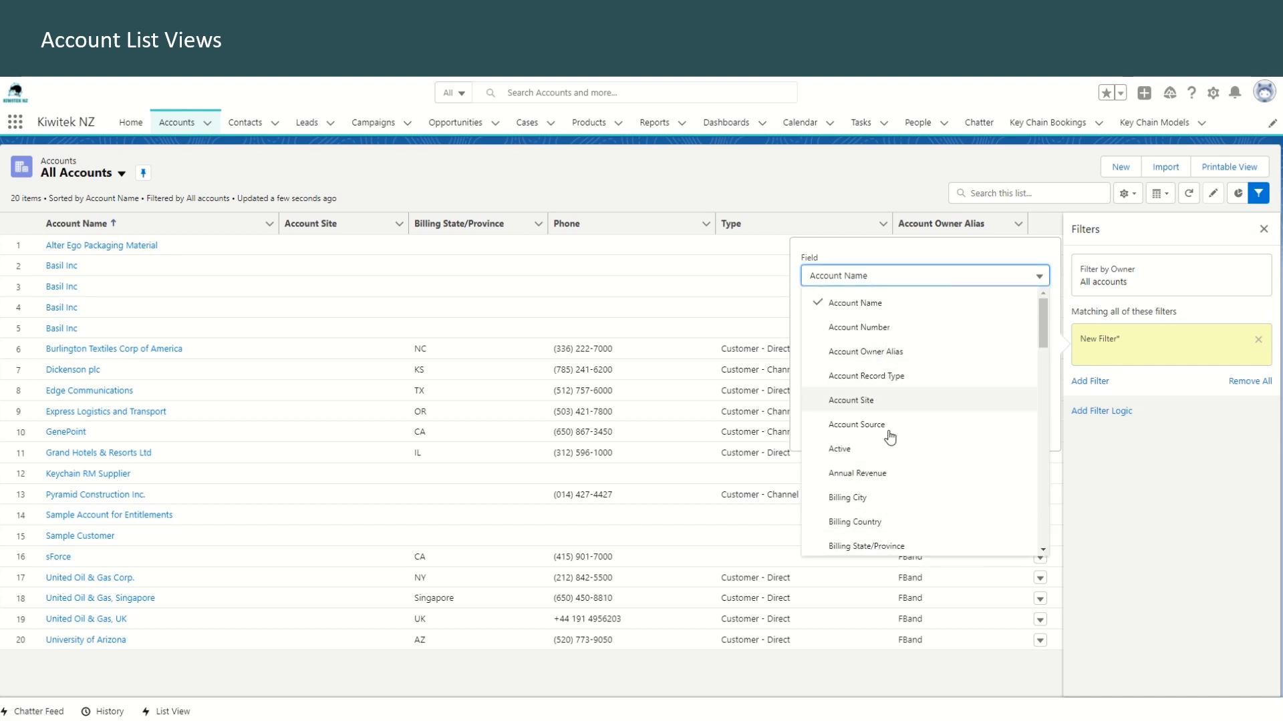
pyautogui.moveTo(903, 530)
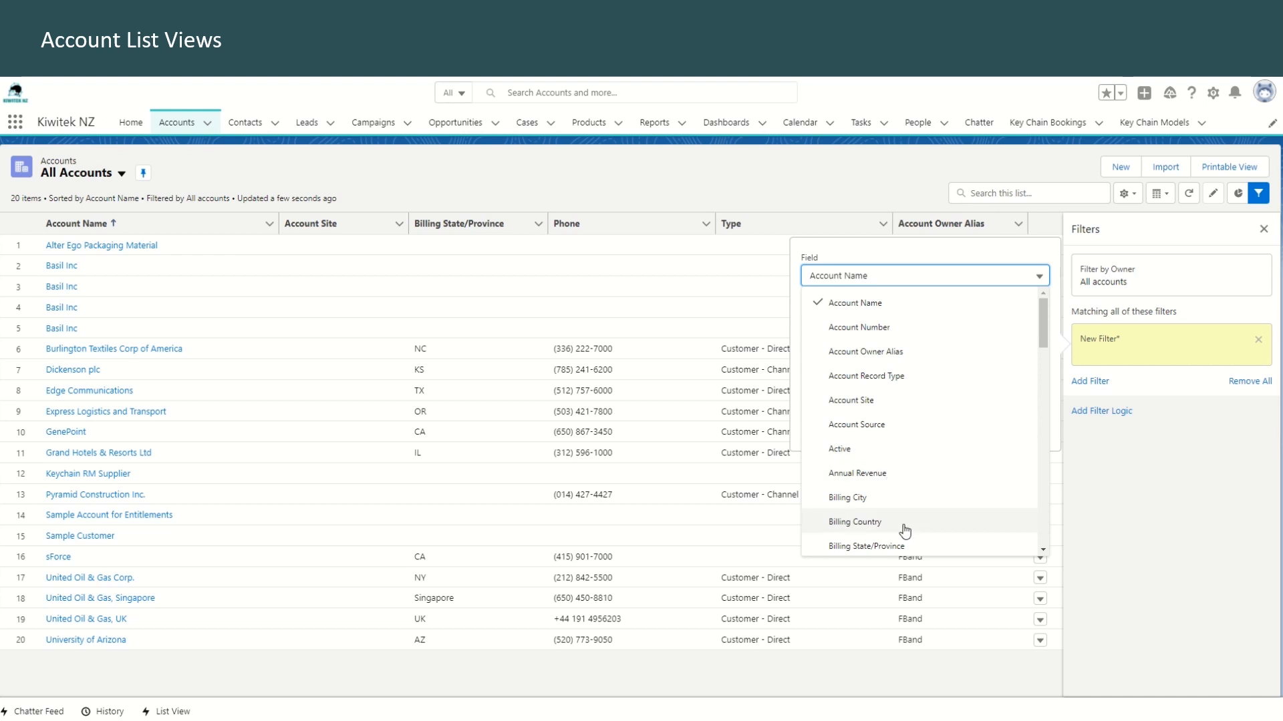
pyautogui.click(858, 473)
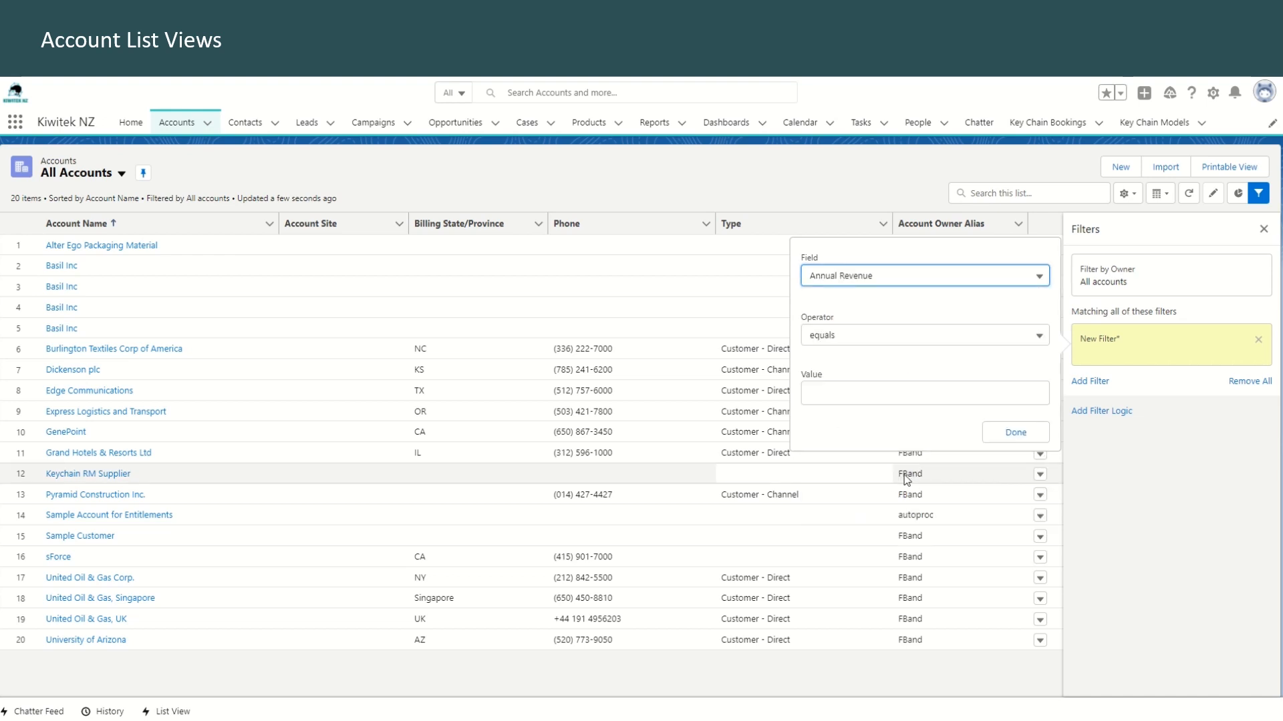
# - Set the condition to Annual Revenue greater than 1000000 and confirm it
pyautogui.click(923, 334)
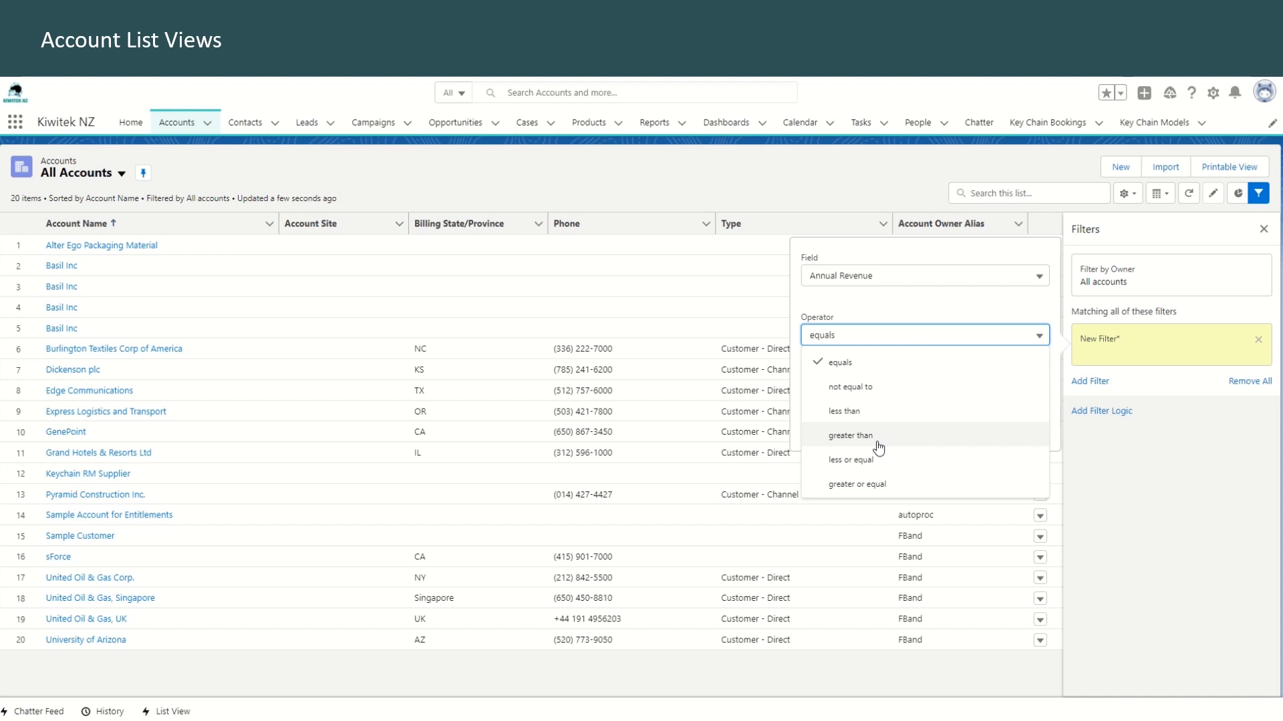
pyautogui.click(851, 436)
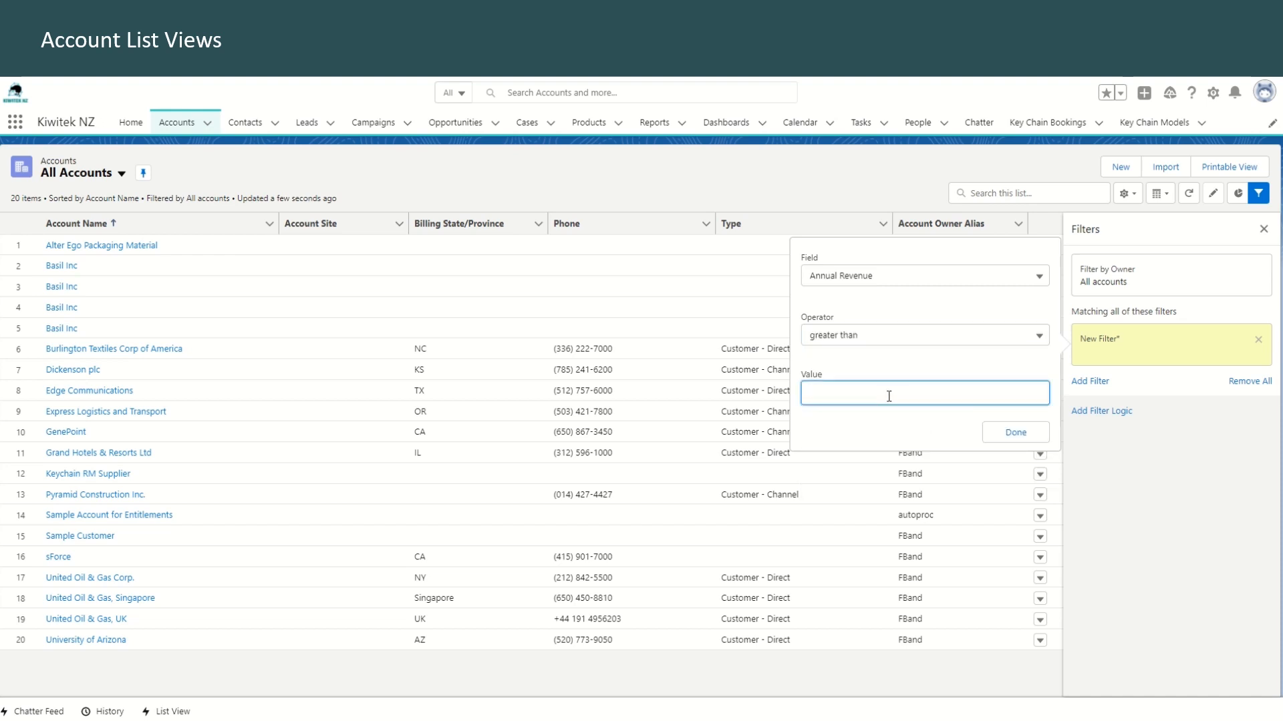
pyautogui.write('100000')
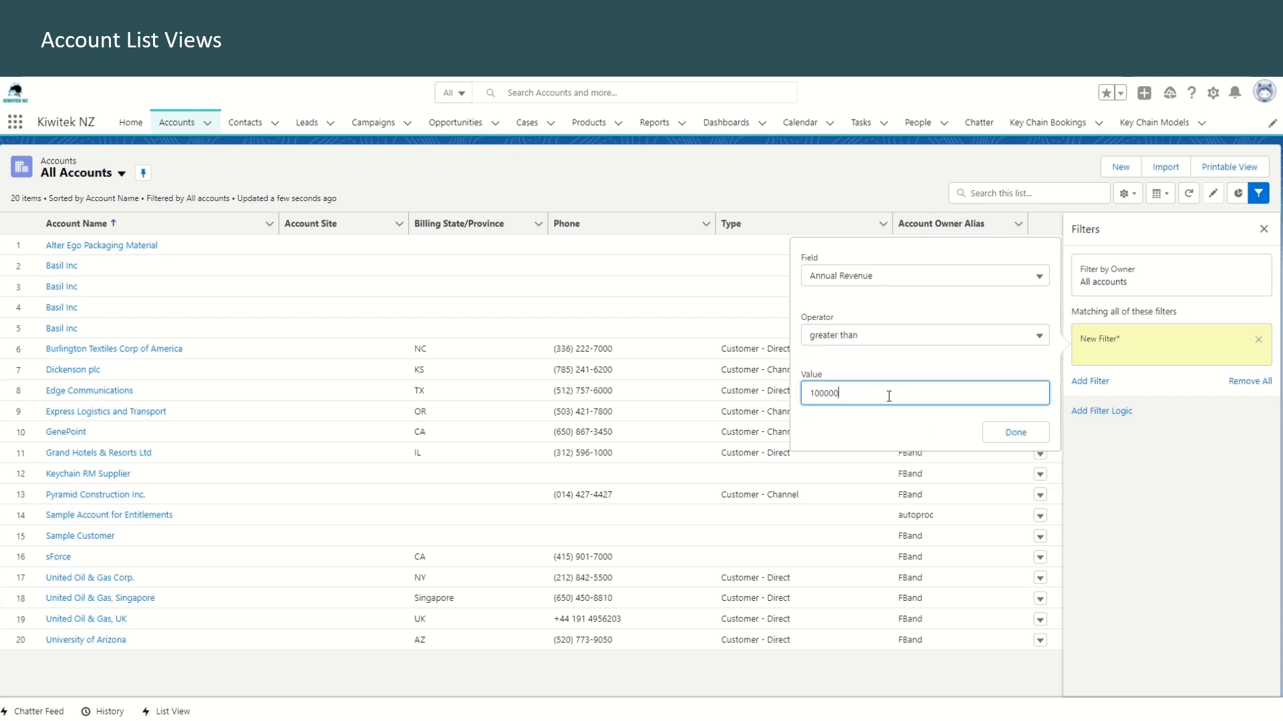
pyautogui.click(1014, 432)
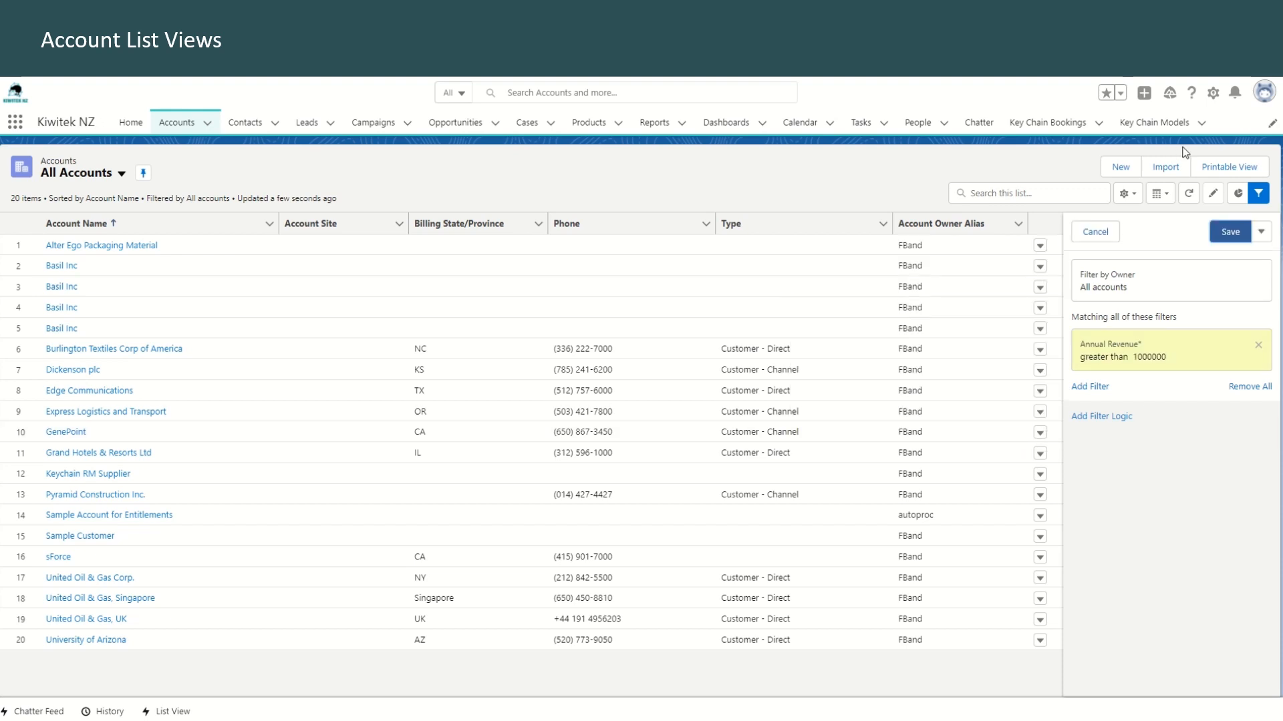
# - Save the Annual Revenue filter so All Accounts narrows to 8 accounts
pyautogui.click(1229, 231)
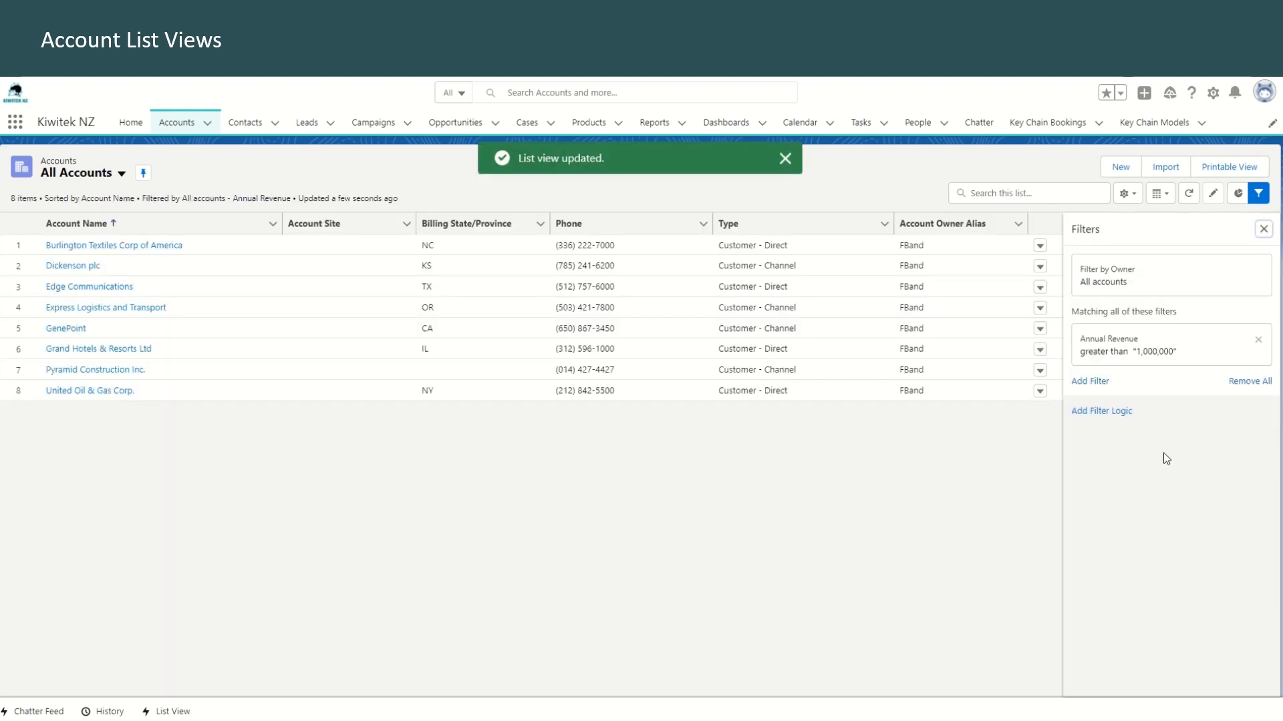
pyautogui.moveTo(1170, 363)
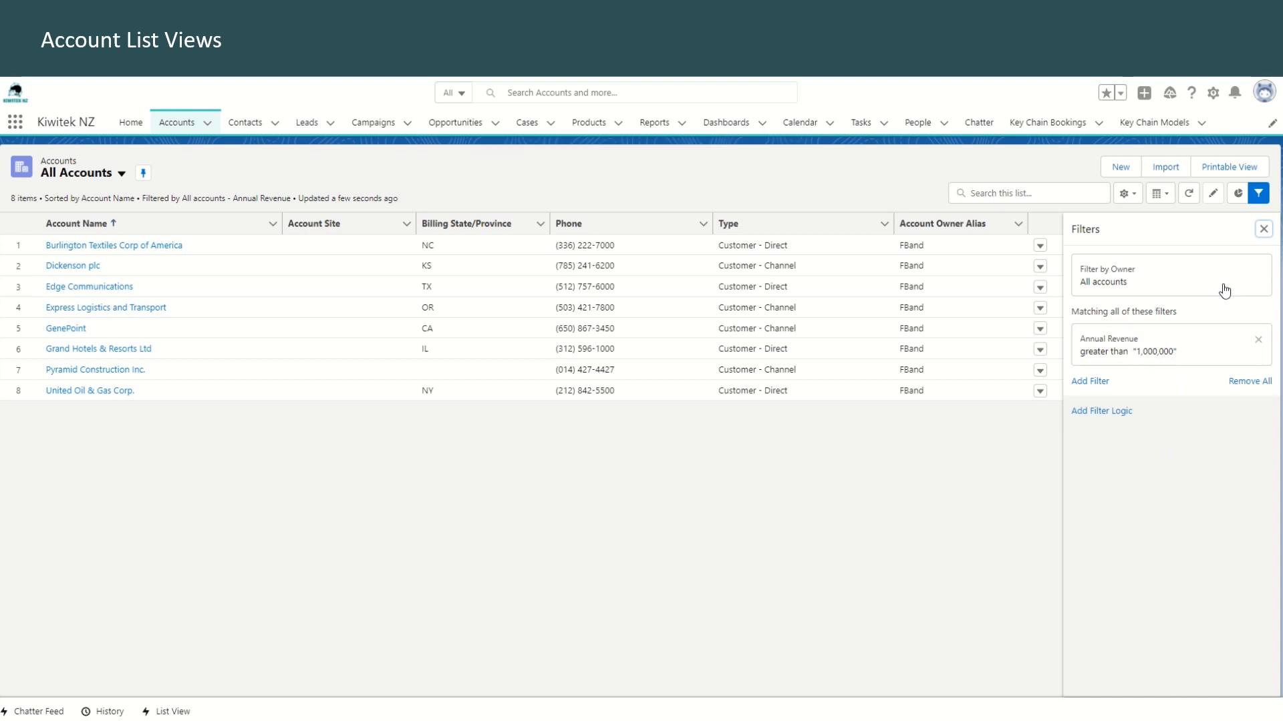
pyautogui.moveTo(1258, 193)
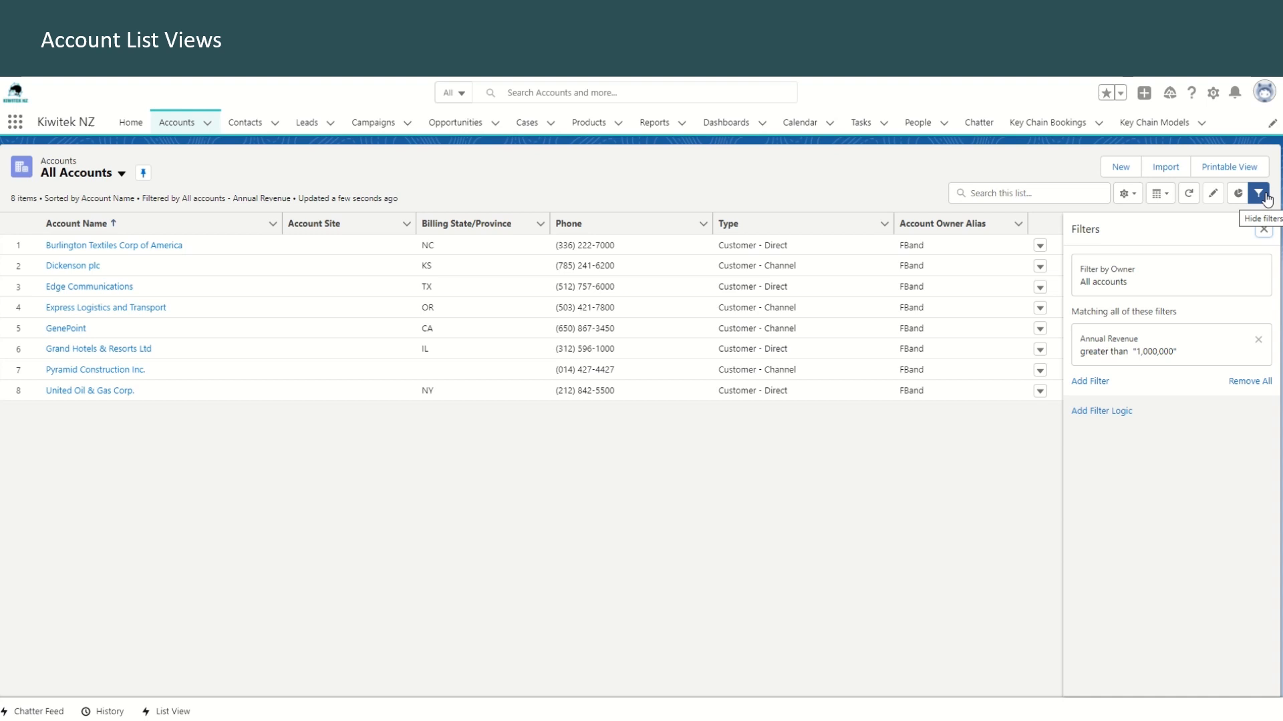
pyautogui.moveTo(8, 214)
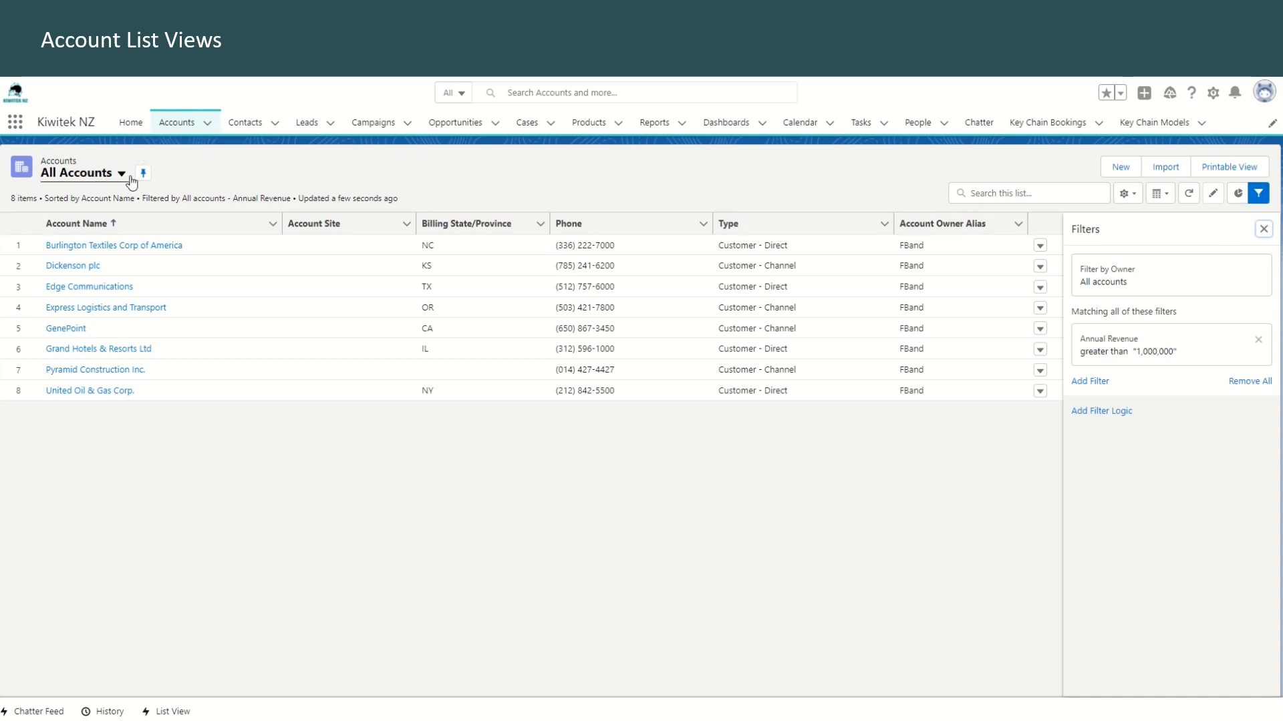
pyautogui.moveTo(1198, 497)
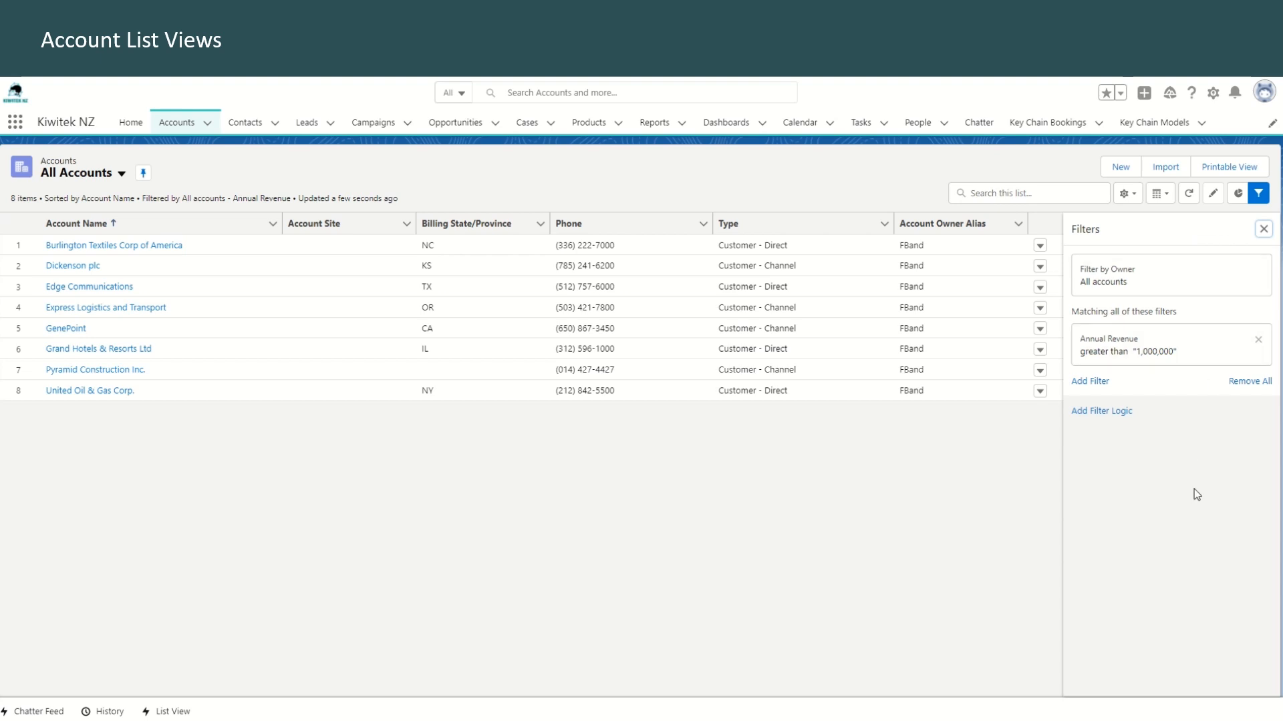
pyautogui.moveTo(1151, 308)
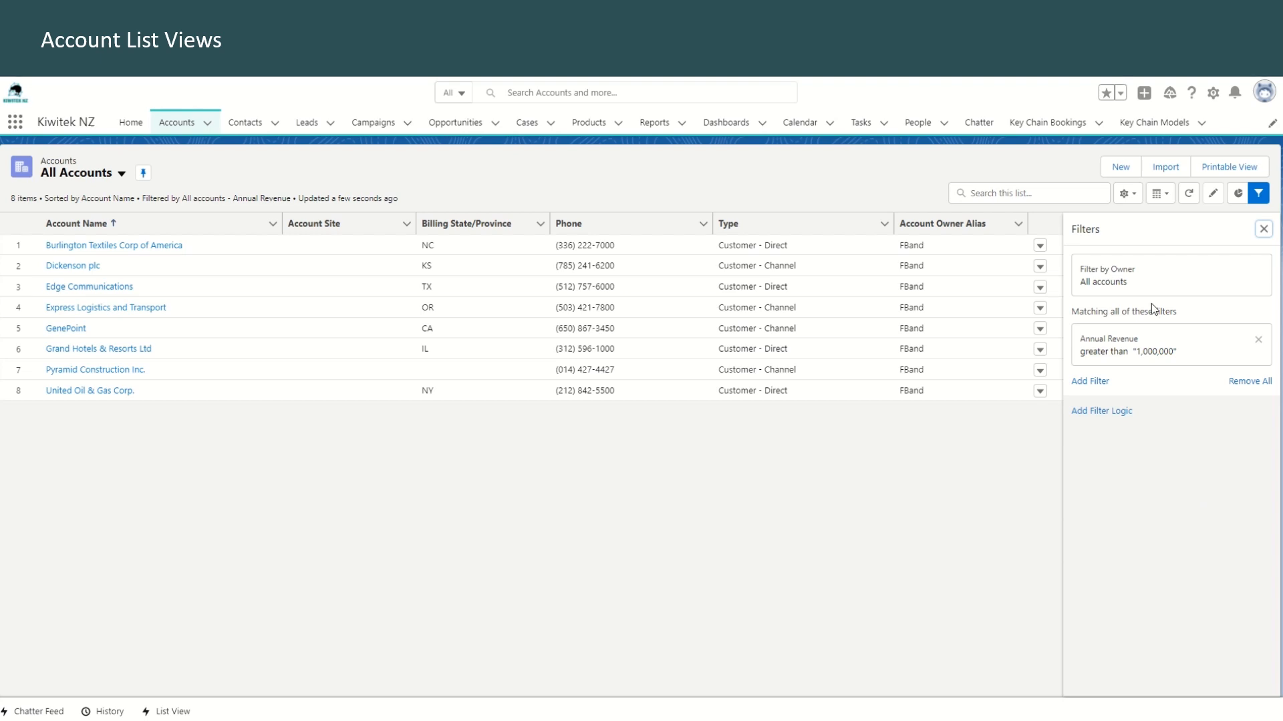
pyautogui.moveTo(1125, 190)
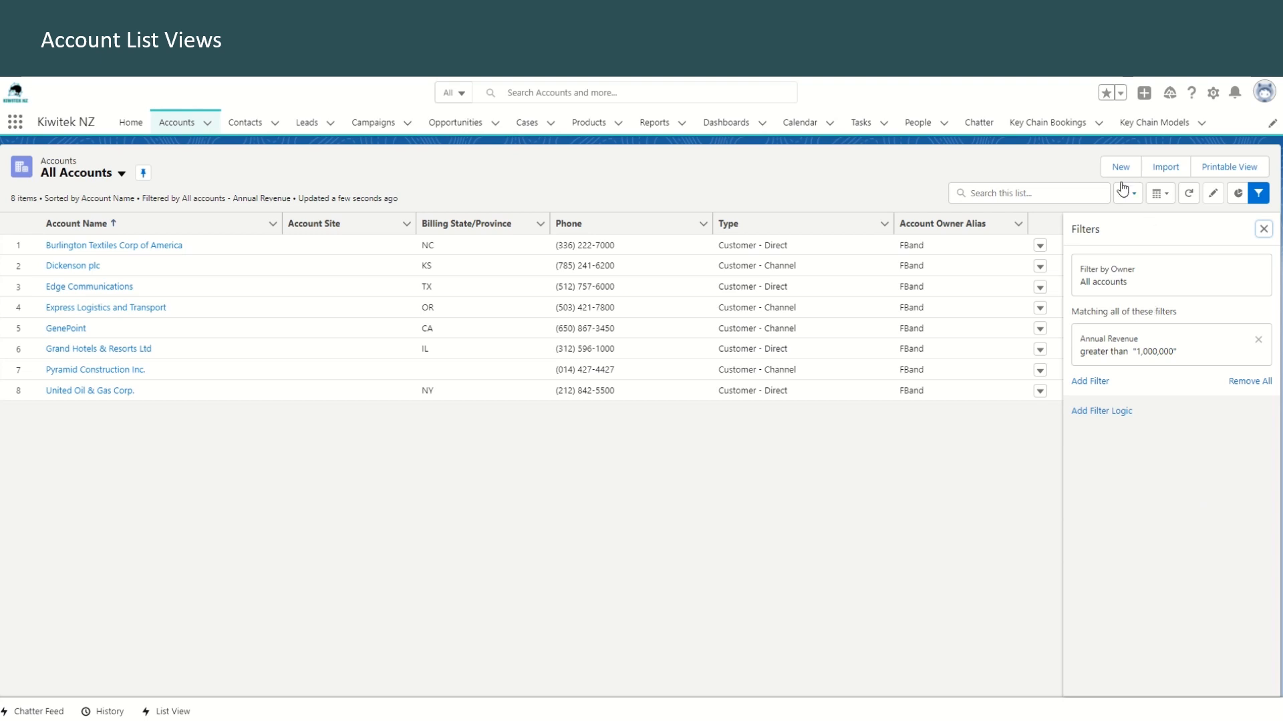
# - Start a new account list view from the list view controls
pyautogui.click(1126, 192)
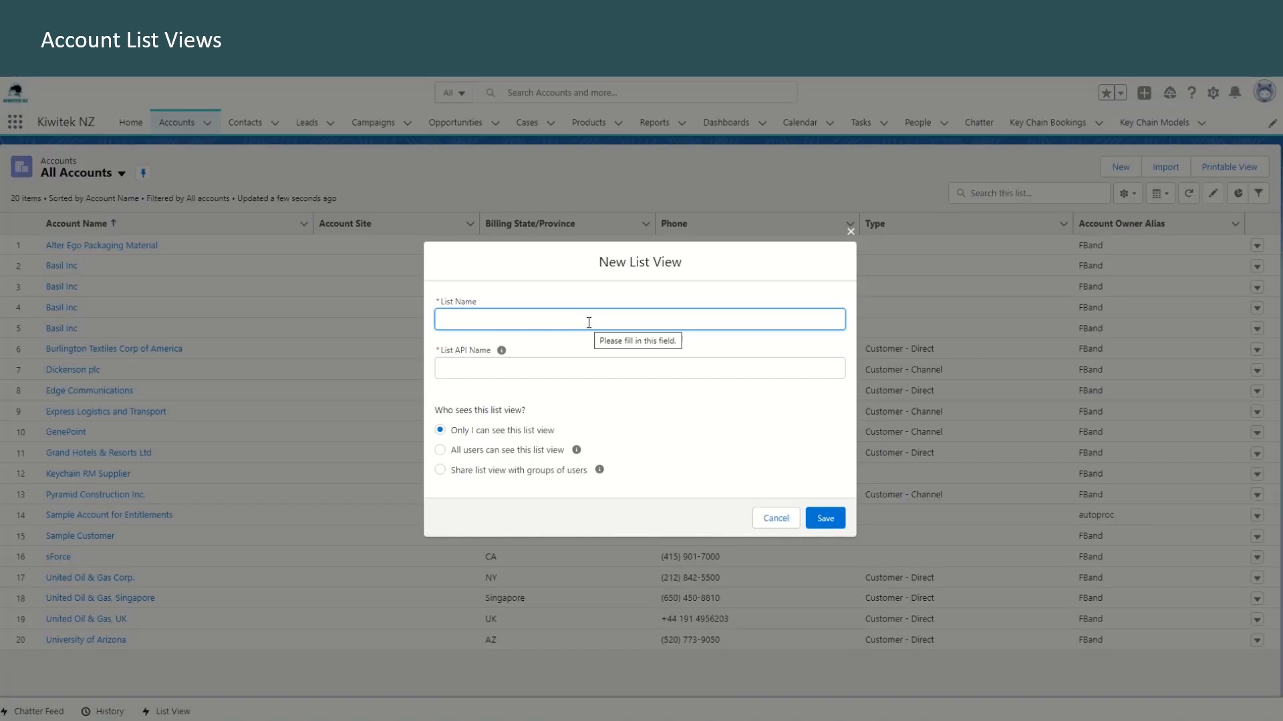
# - Name the list view 'My Custom View' with API name My_Custom_View
pyautogui.write('My C')
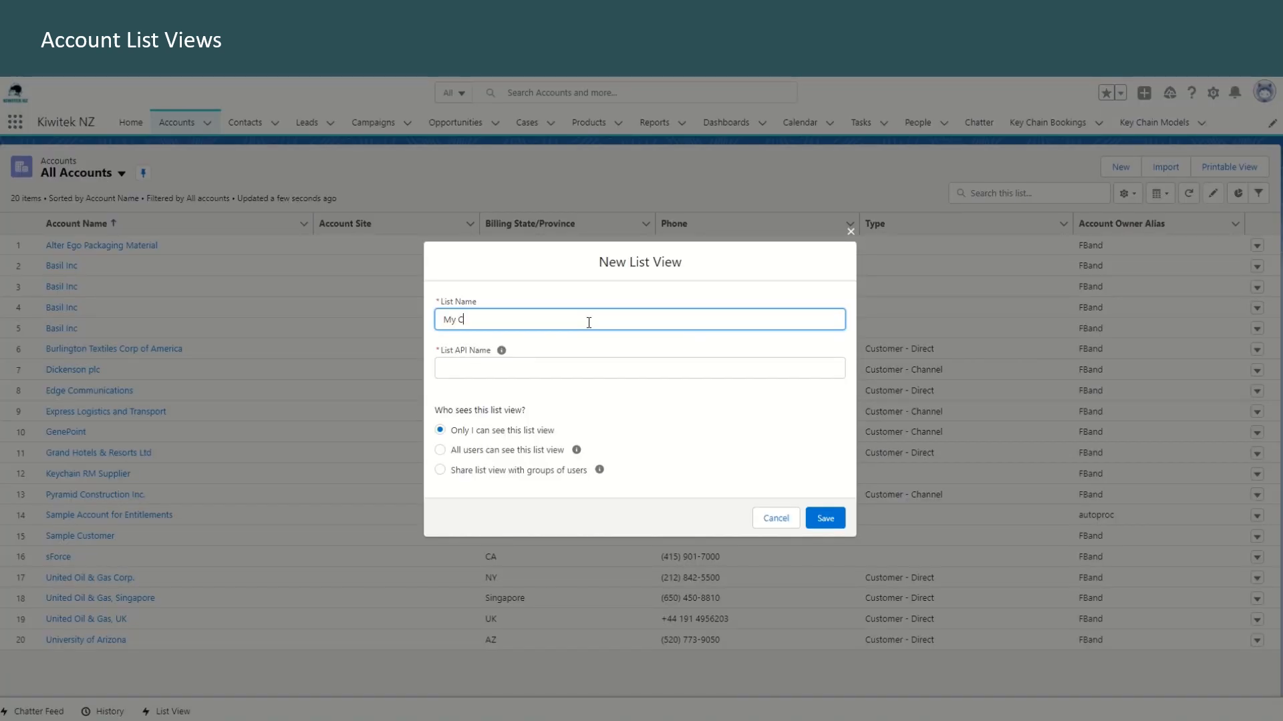
pyautogui.write('ustom View')
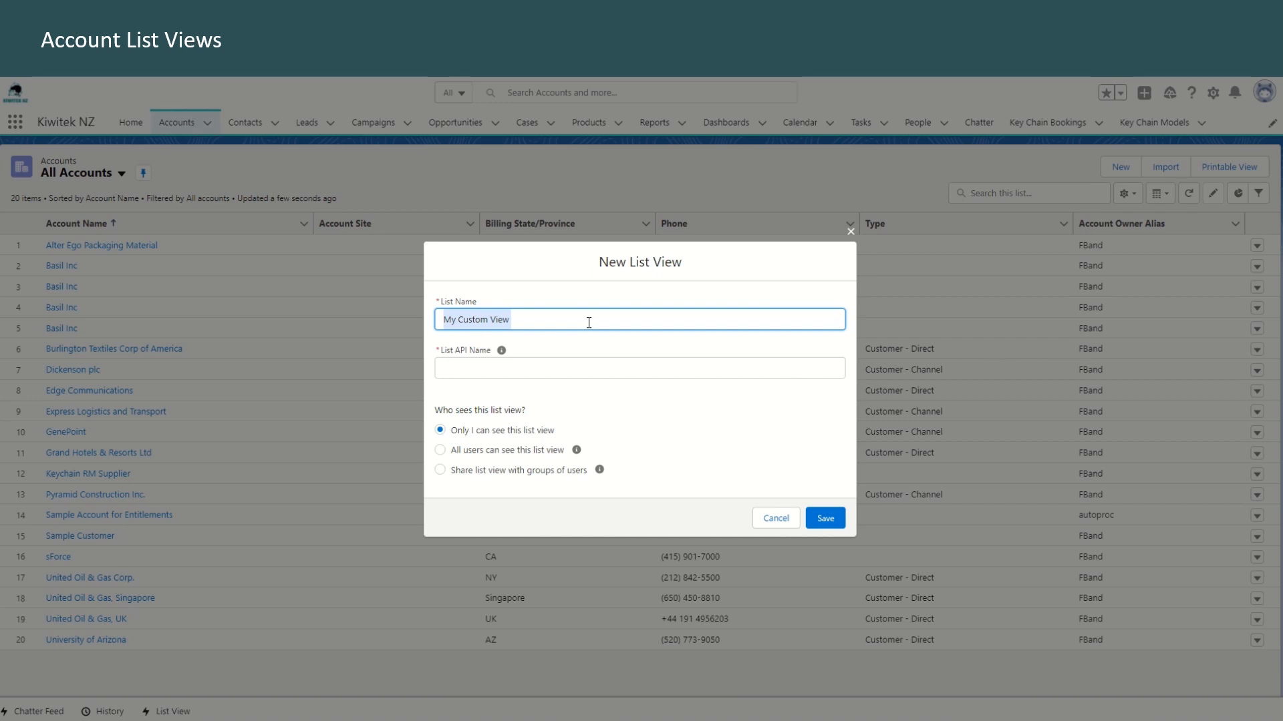
pyautogui.write('East Region Customers')
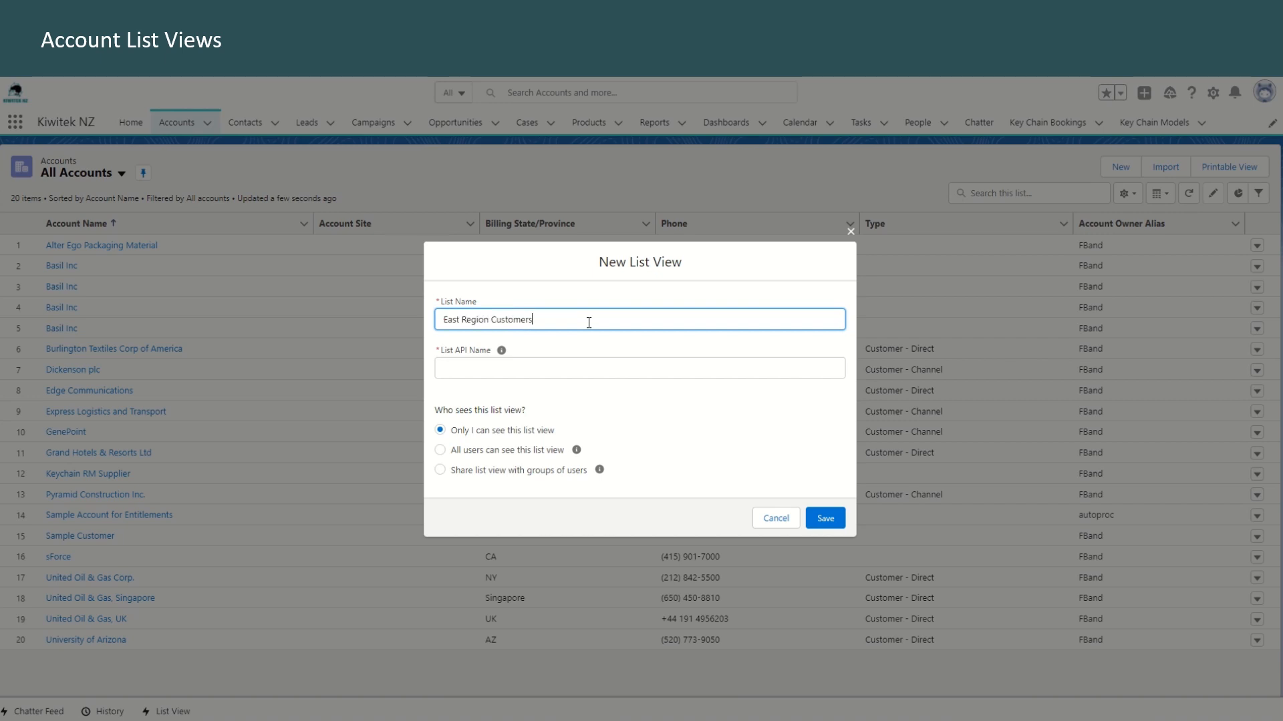
pyautogui.write('My')
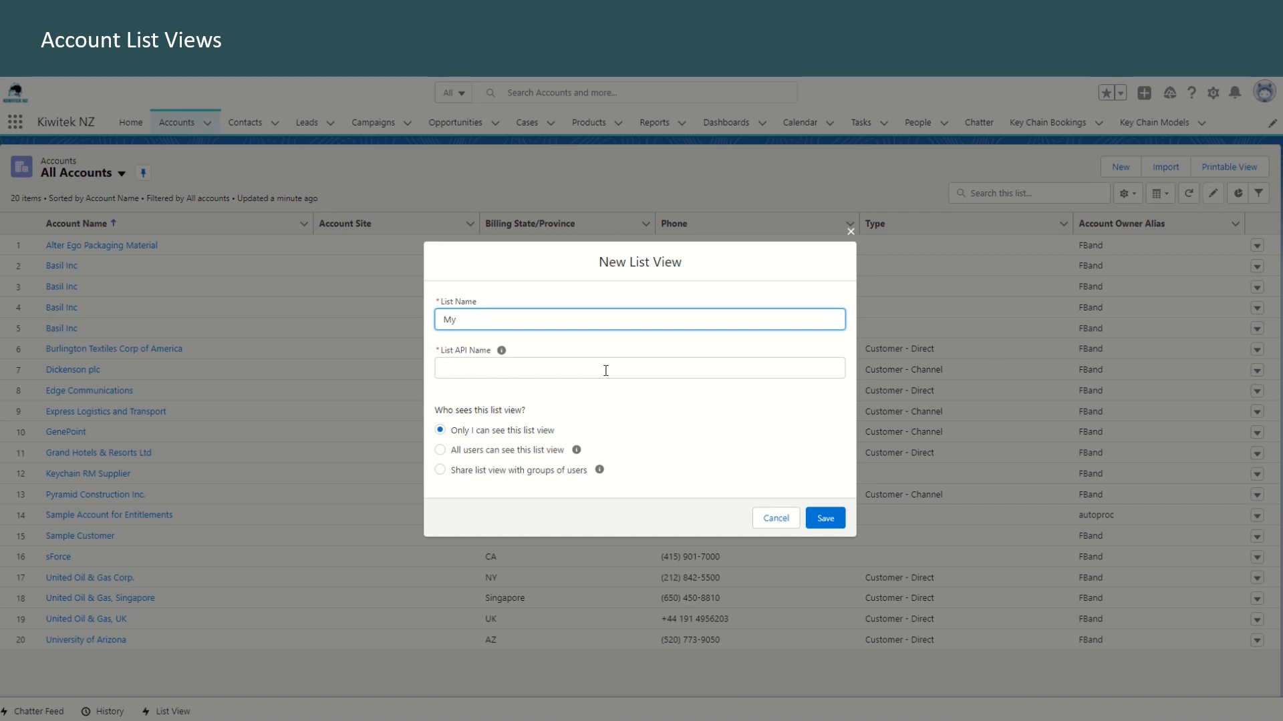
pyautogui.write('Custom View')
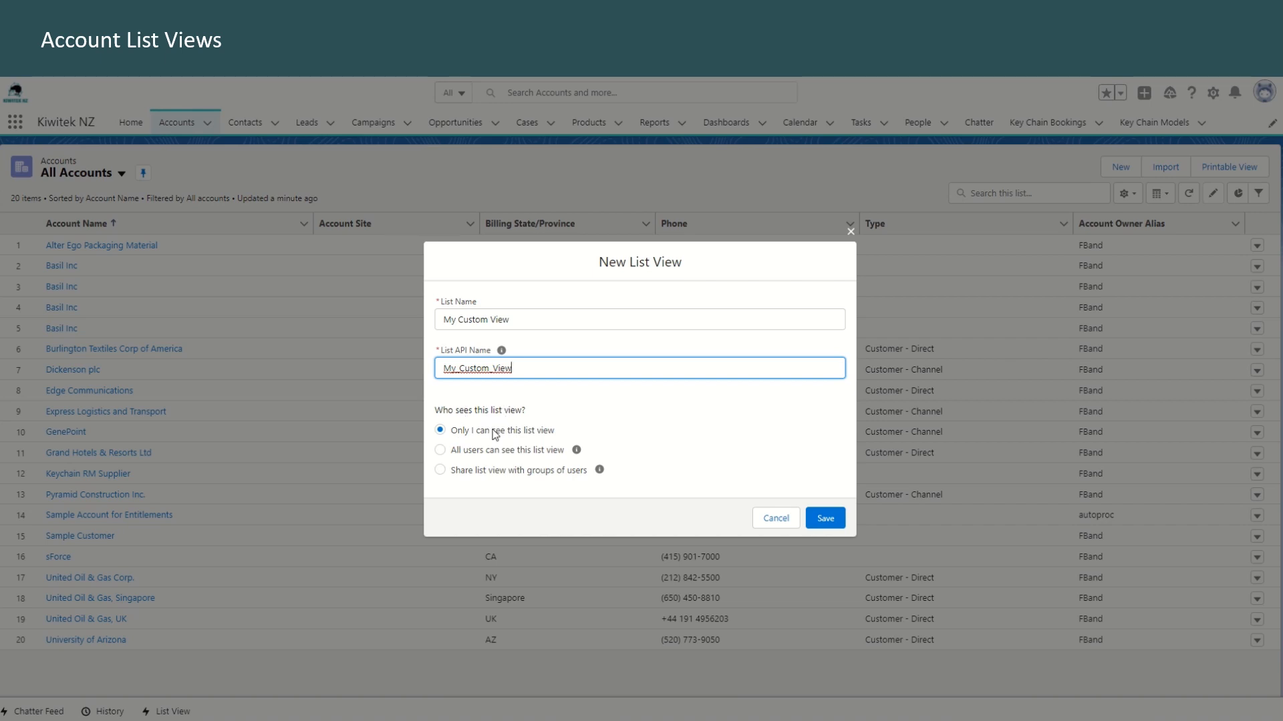
pyautogui.moveTo(440, 458)
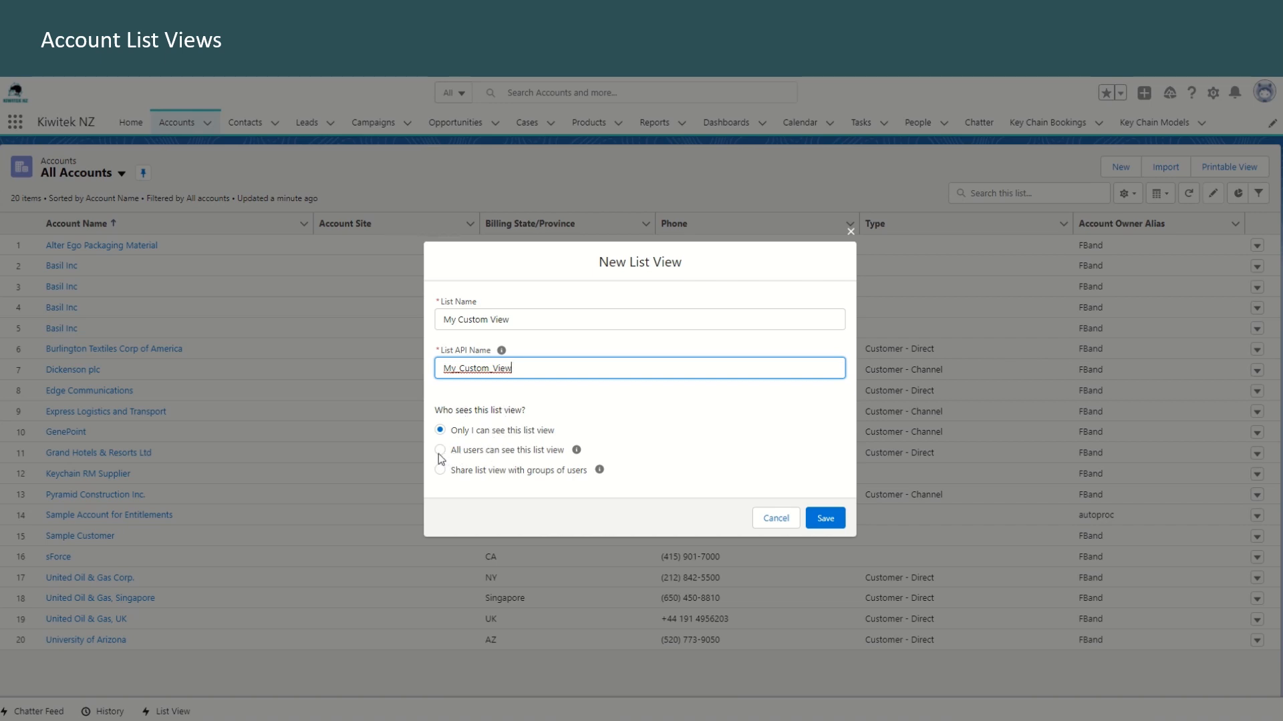
# - Keep the view's visibility set to 'Only I can see this list view'
pyautogui.click(440, 470)
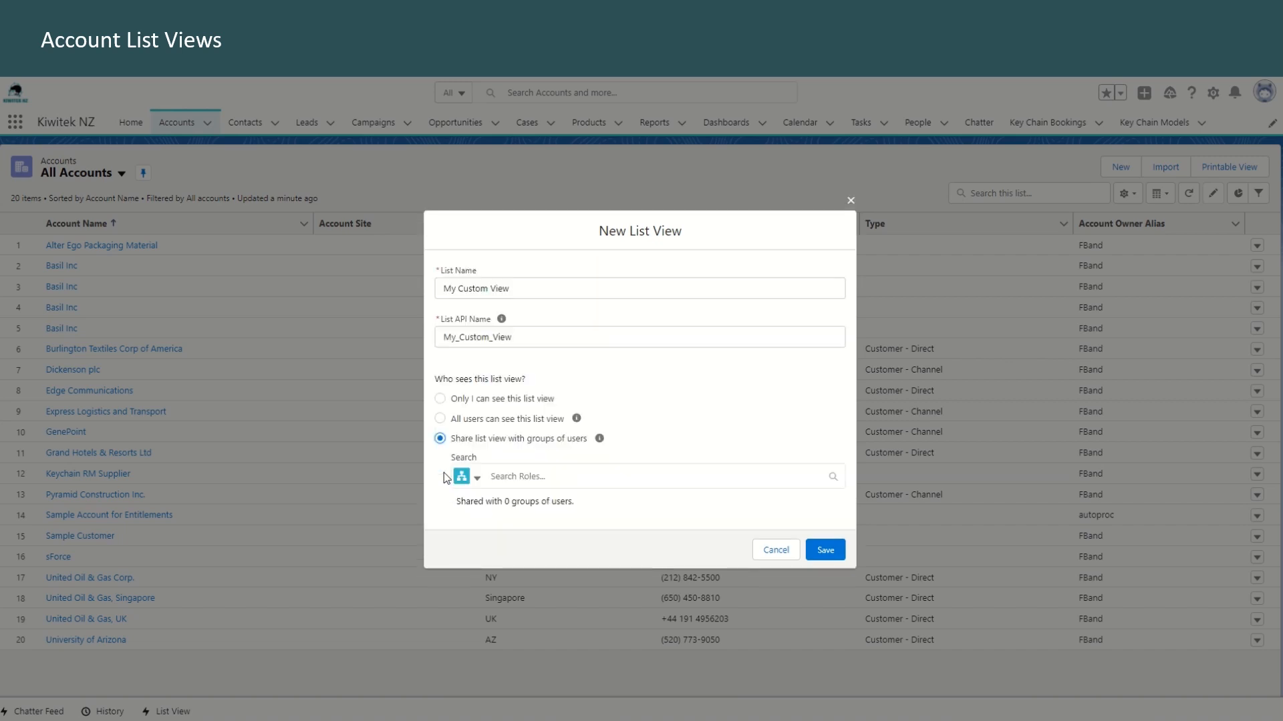
pyautogui.click(655, 475)
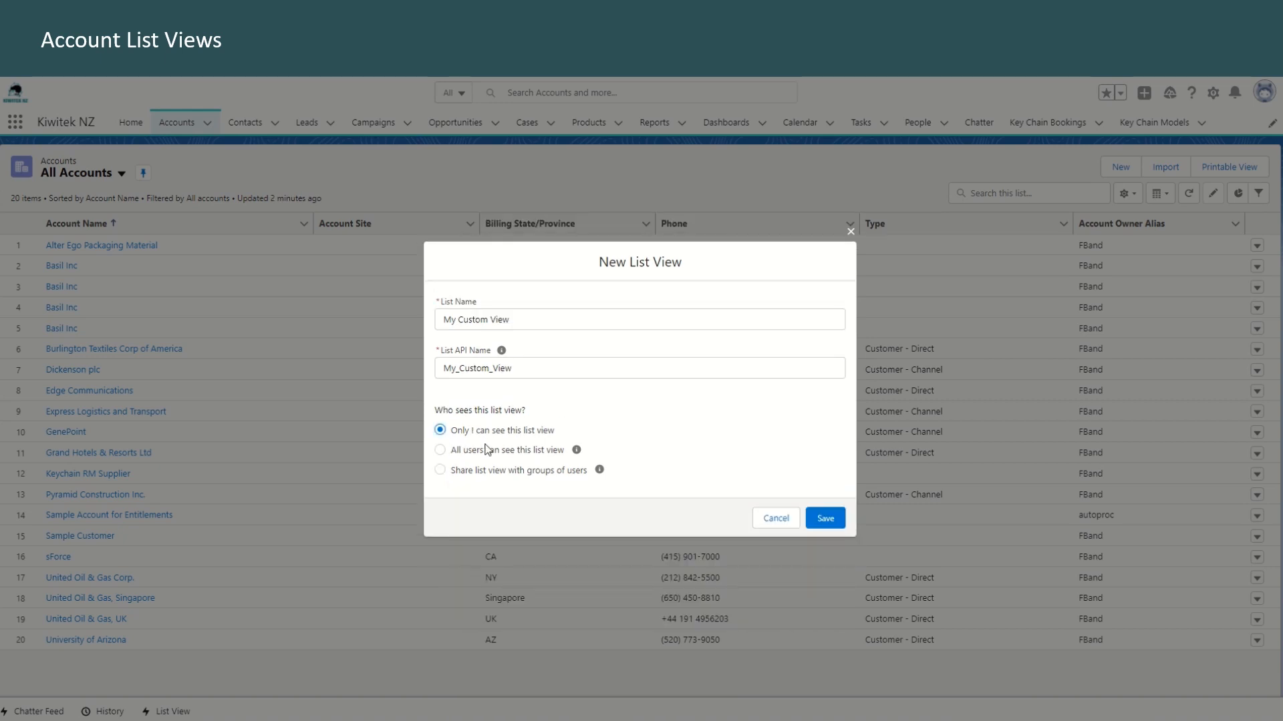
pyautogui.moveTo(561, 449)
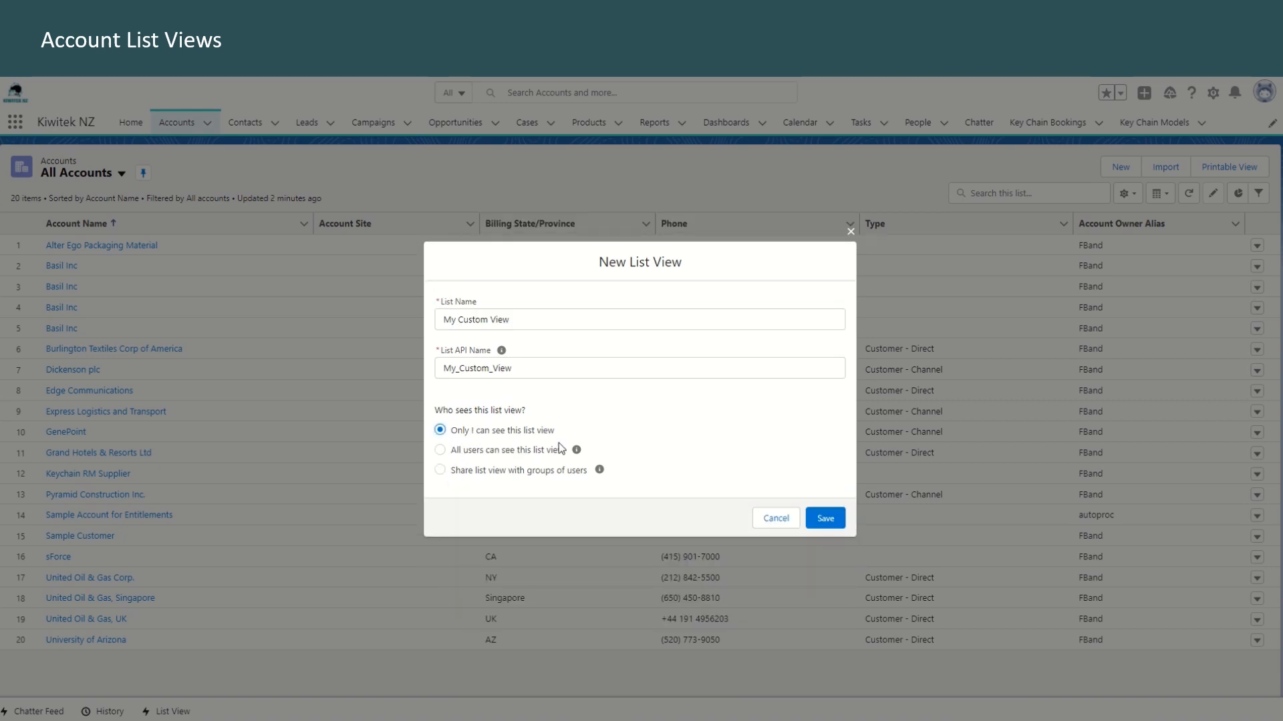
# - Create the list view and begin editing its first filter condition
pyautogui.click(825, 519)
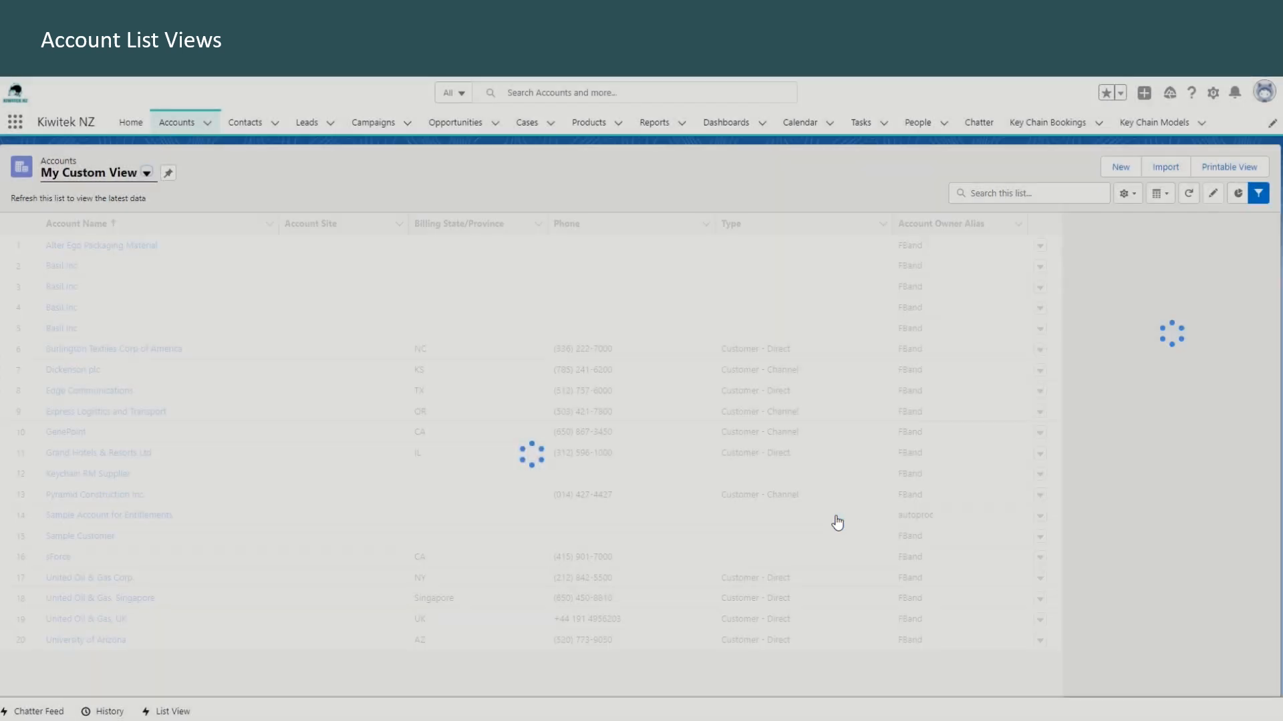
pyautogui.click(1259, 193)
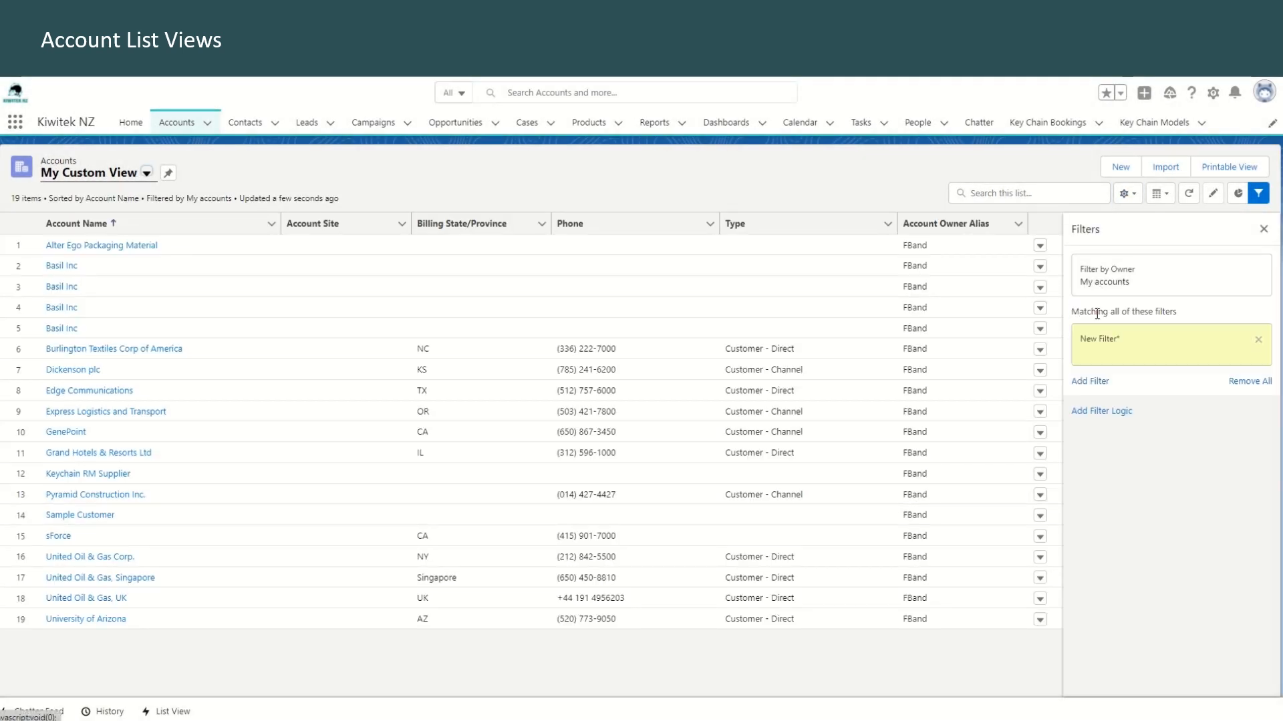
pyautogui.click(924, 275)
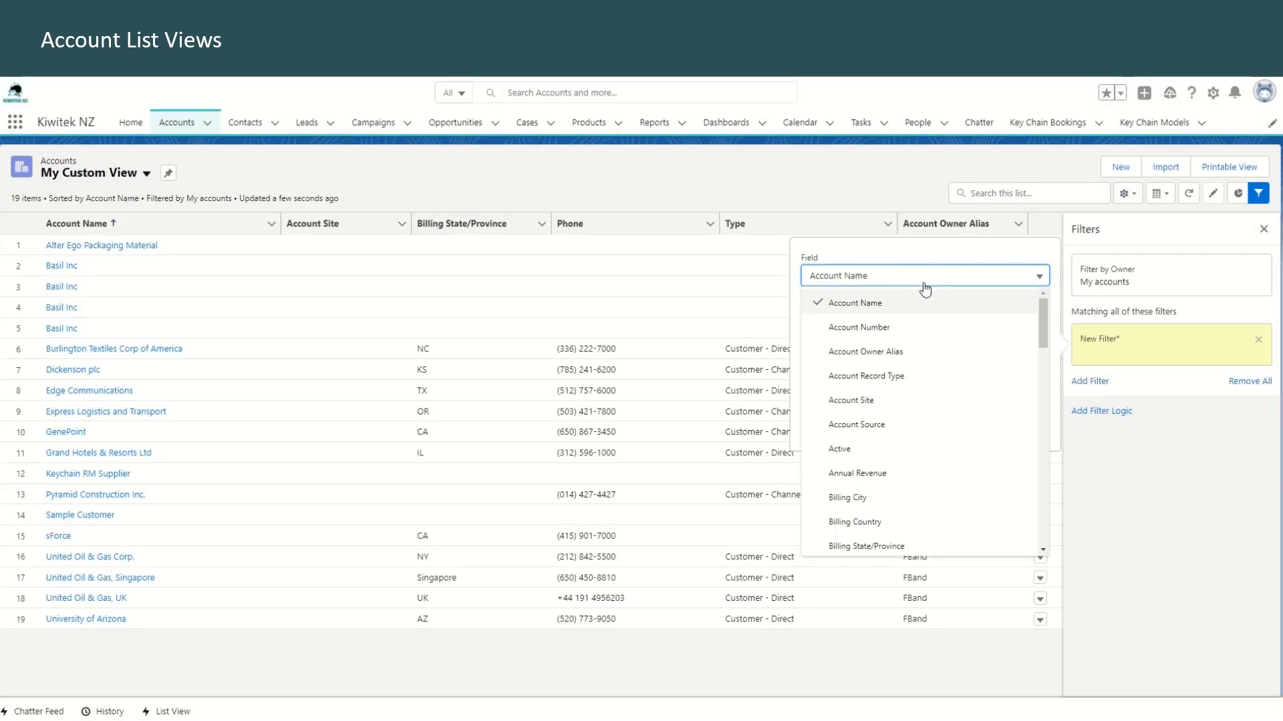
pyautogui.moveTo(880, 501)
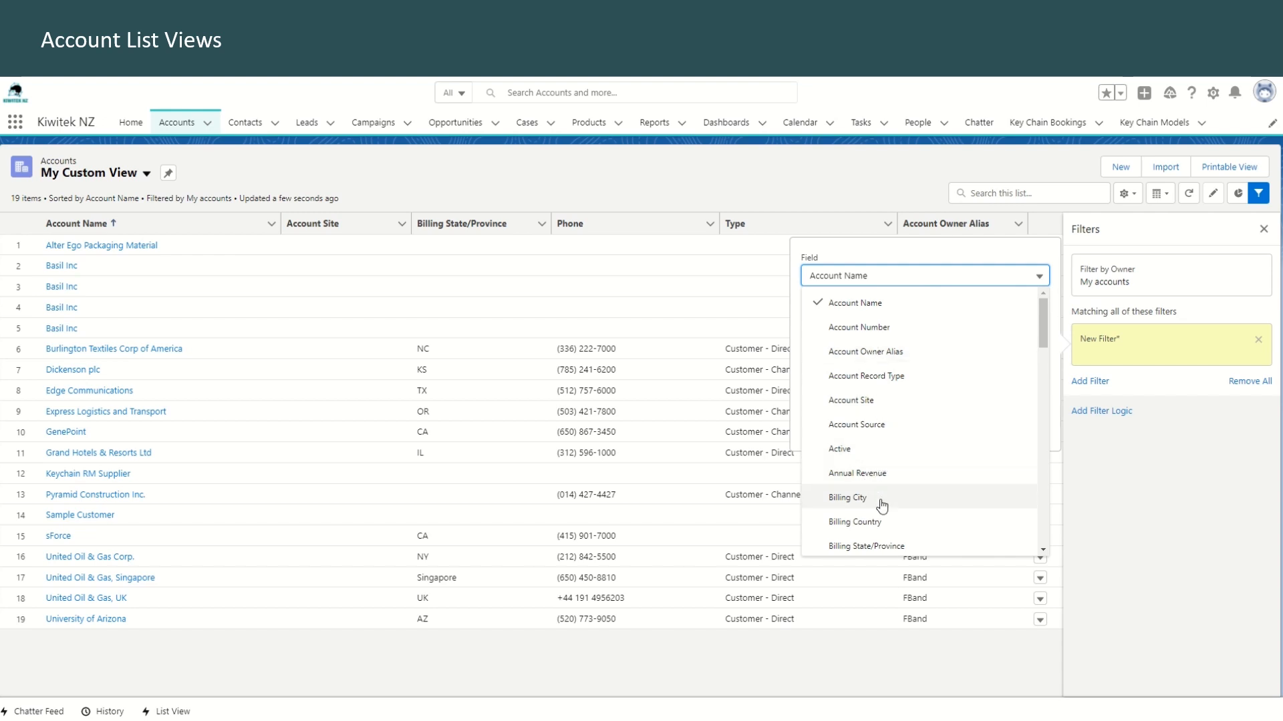
pyautogui.moveTo(883, 546)
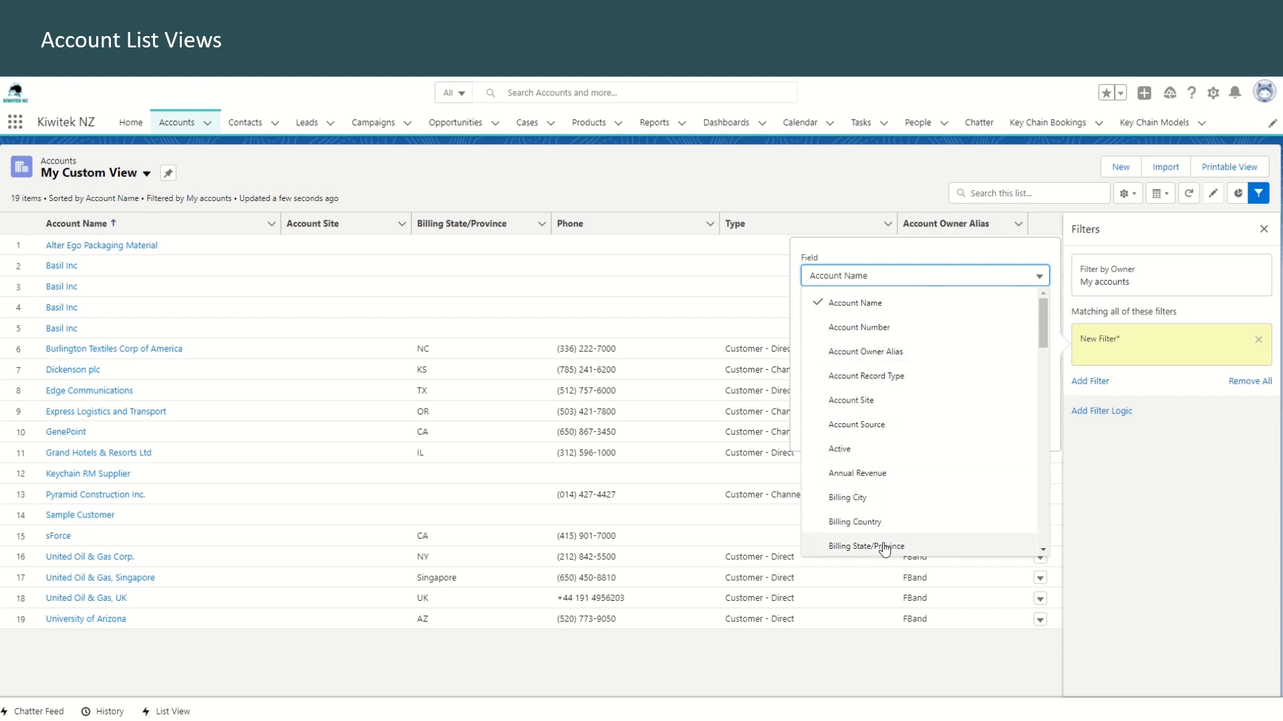
# - Filter My Custom View on Billing State/Province equals CA and apply it
pyautogui.click(866, 545)
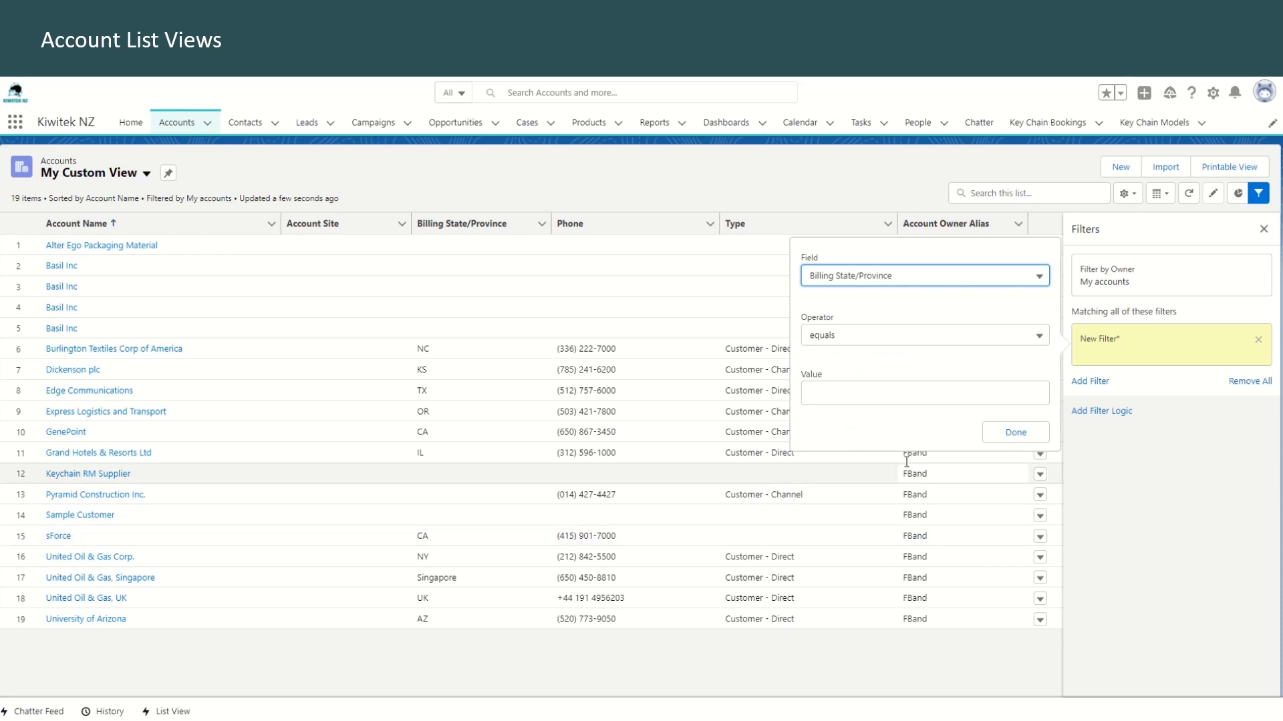
pyautogui.write('c')
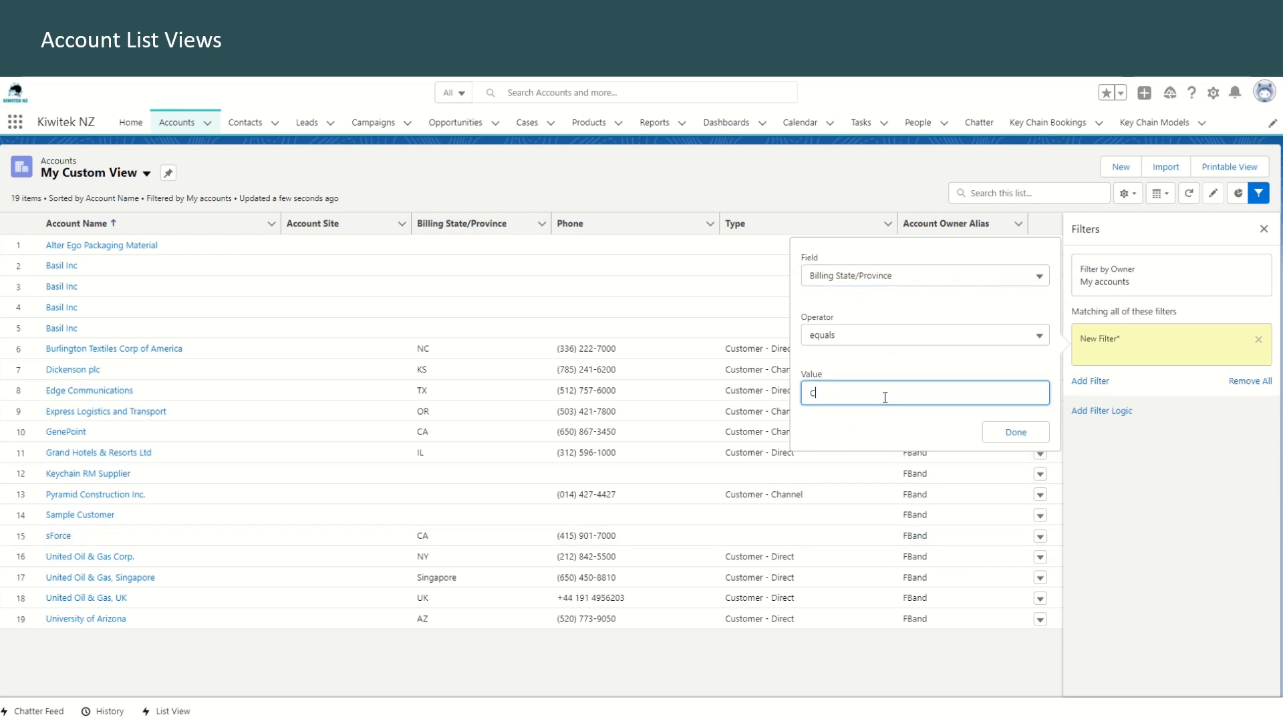
pyautogui.click(1014, 432)
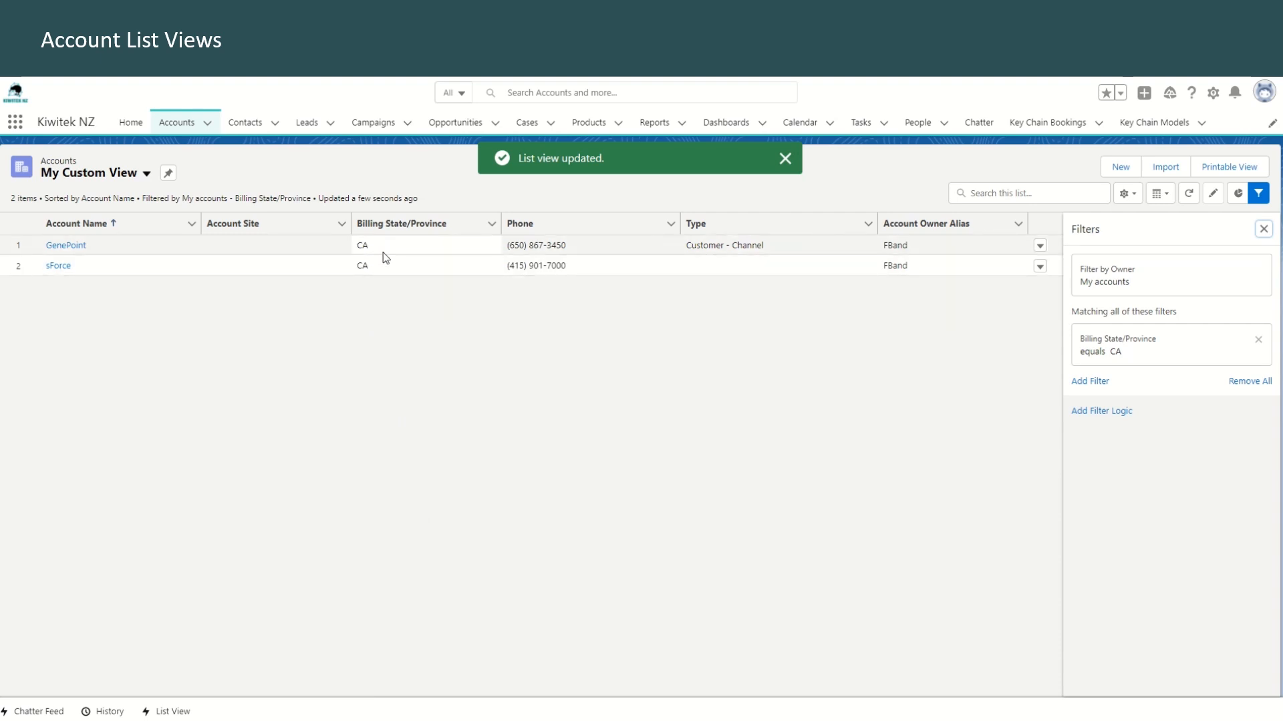
pyautogui.moveTo(1133, 209)
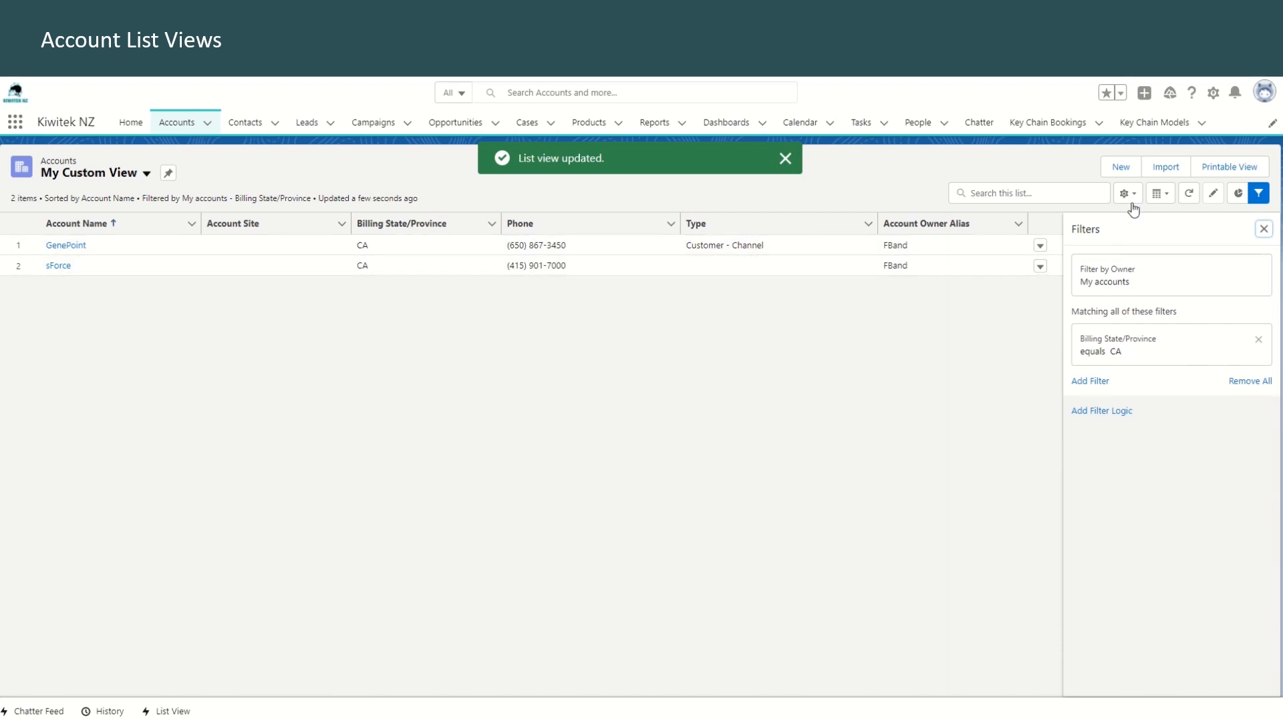
# - Close the filters and go to Select Fields to Display for My Custom View
pyautogui.click(1126, 192)
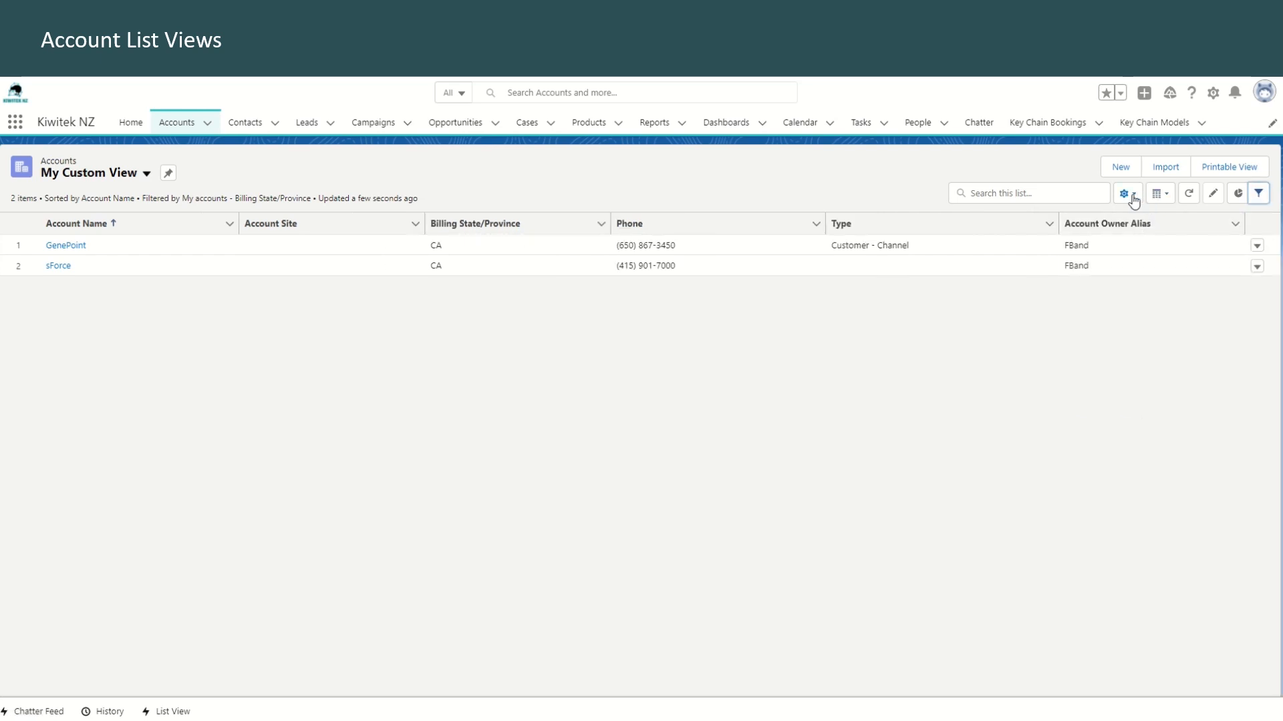
pyautogui.click(1126, 193)
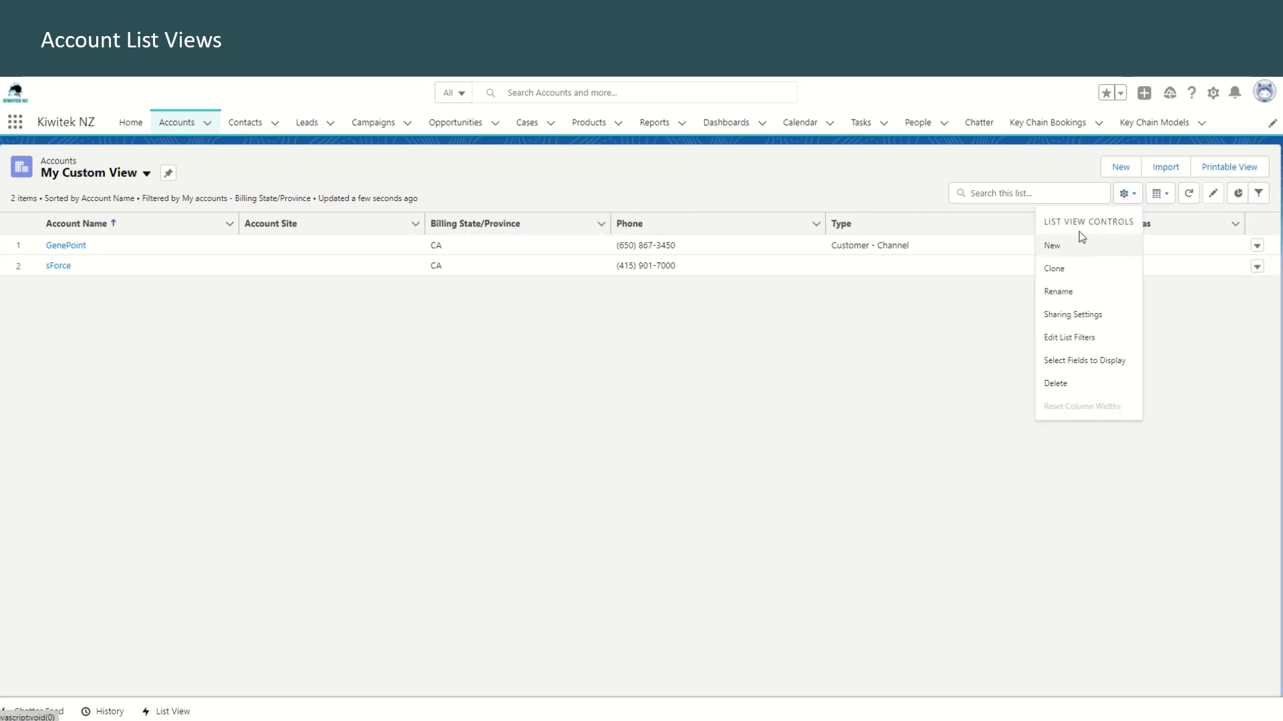
pyautogui.click(1085, 359)
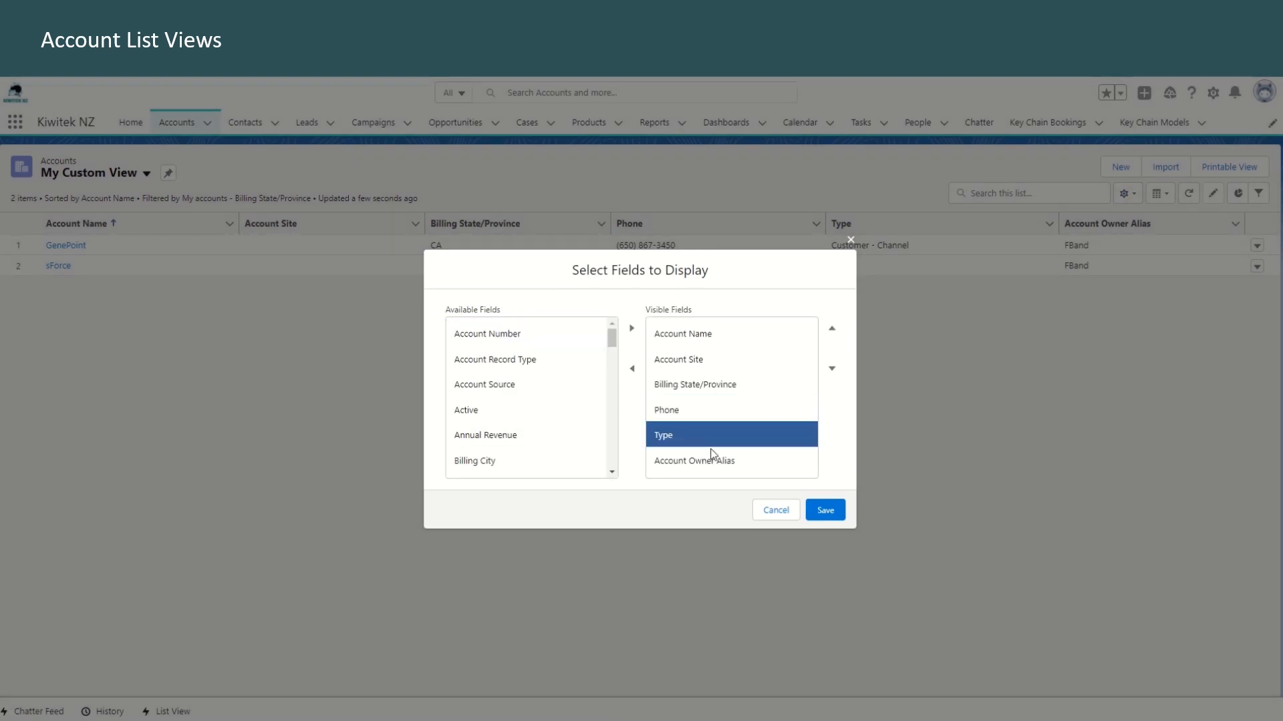
# - Add Annual Revenue, Billing City and Category to the visible columns and save
pyautogui.click(731, 459)
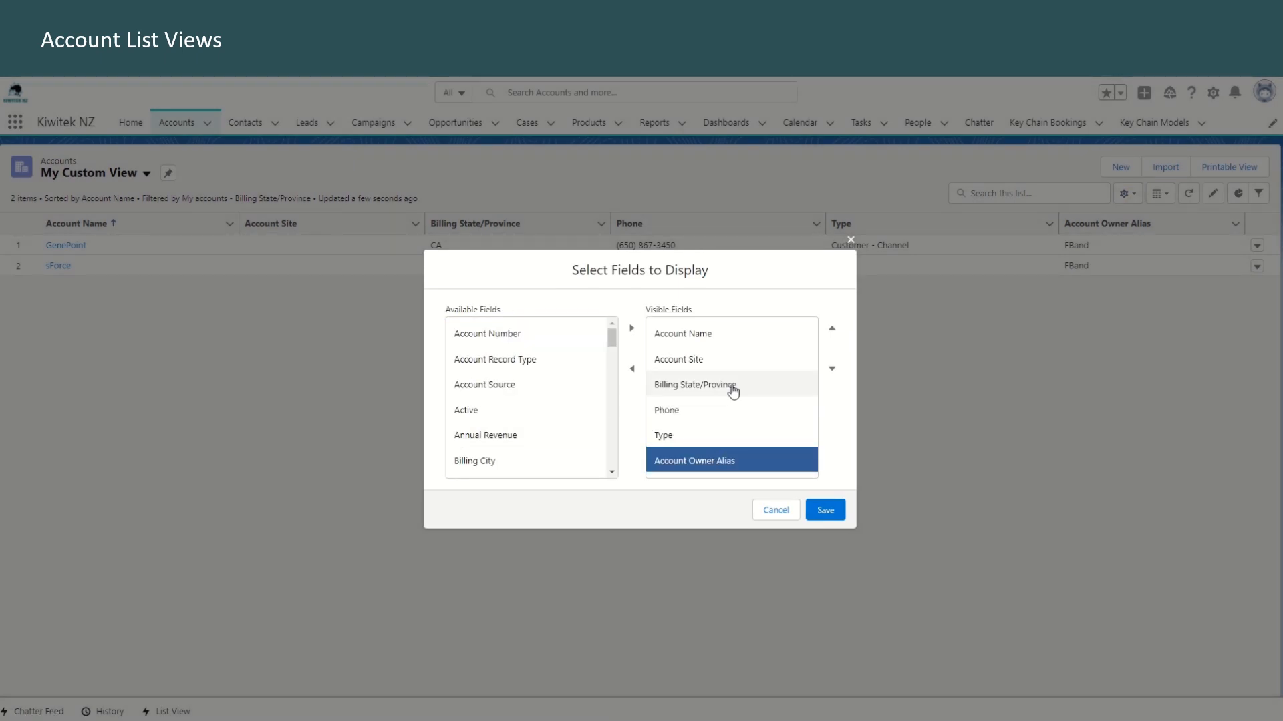
pyautogui.click(465, 410)
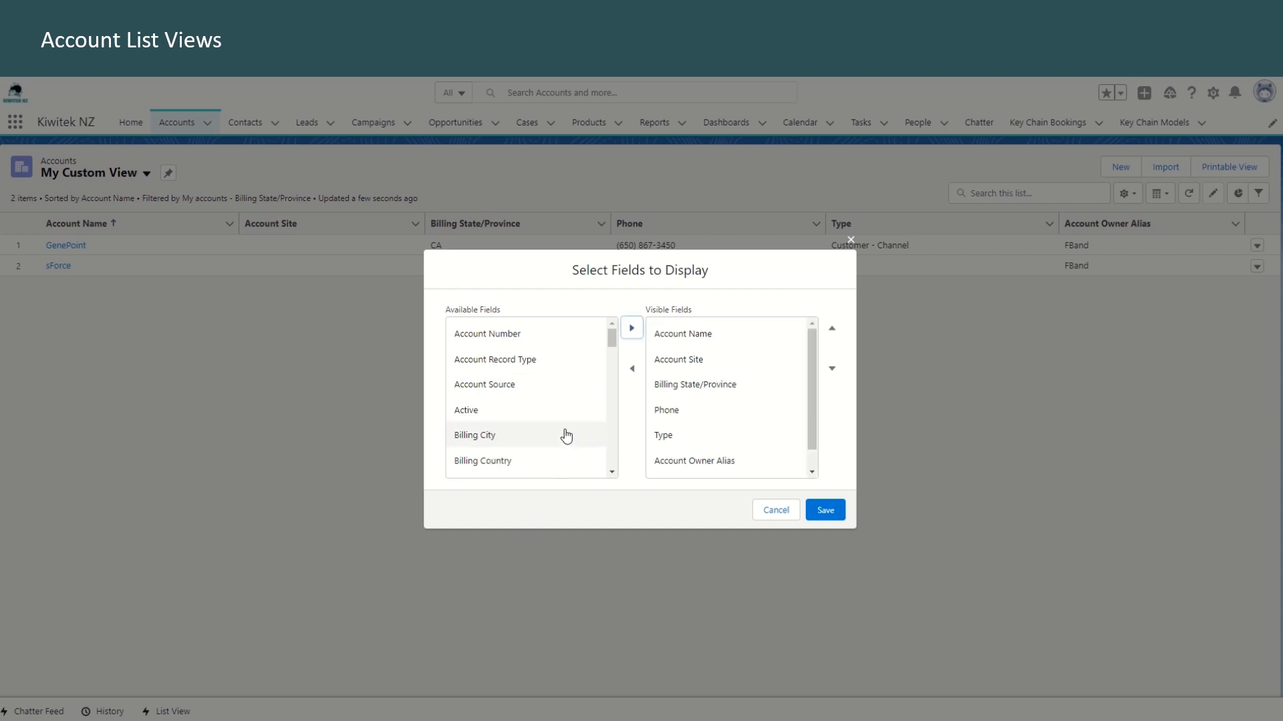
pyautogui.scroll(-3)
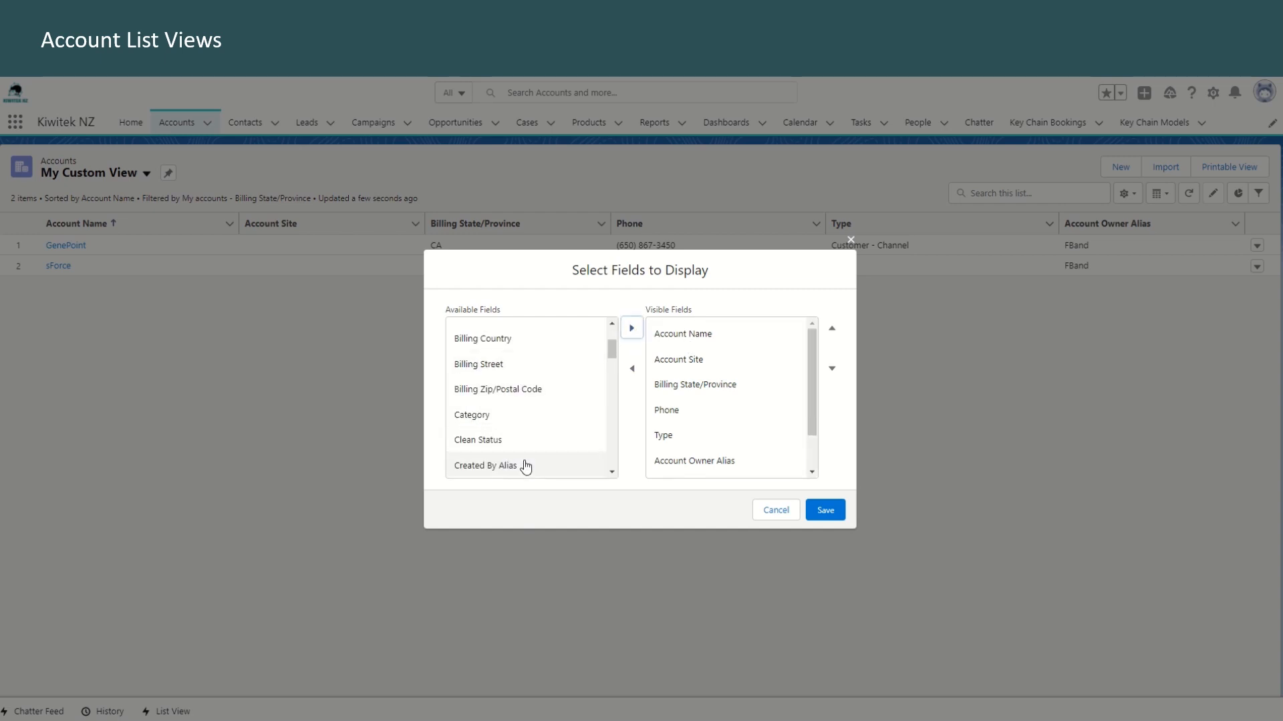
pyautogui.click(824, 509)
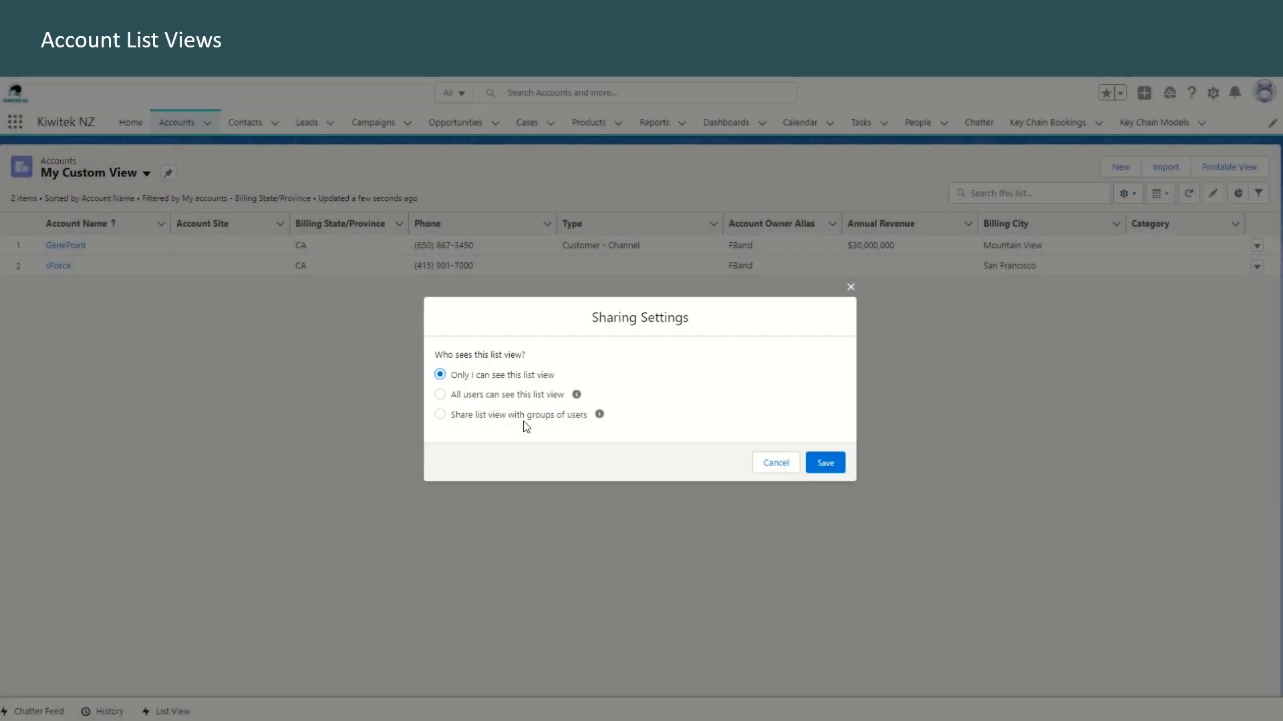
pyautogui.moveTo(564, 419)
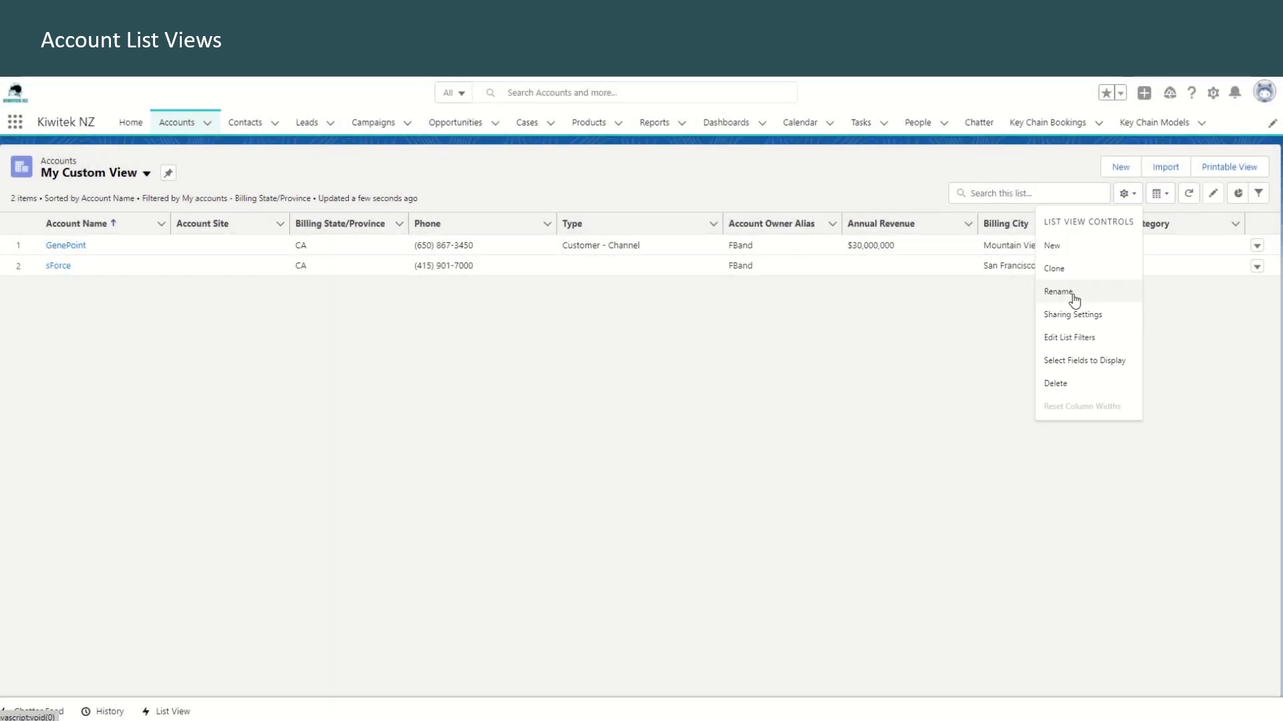
pyautogui.moveTo(1099, 366)
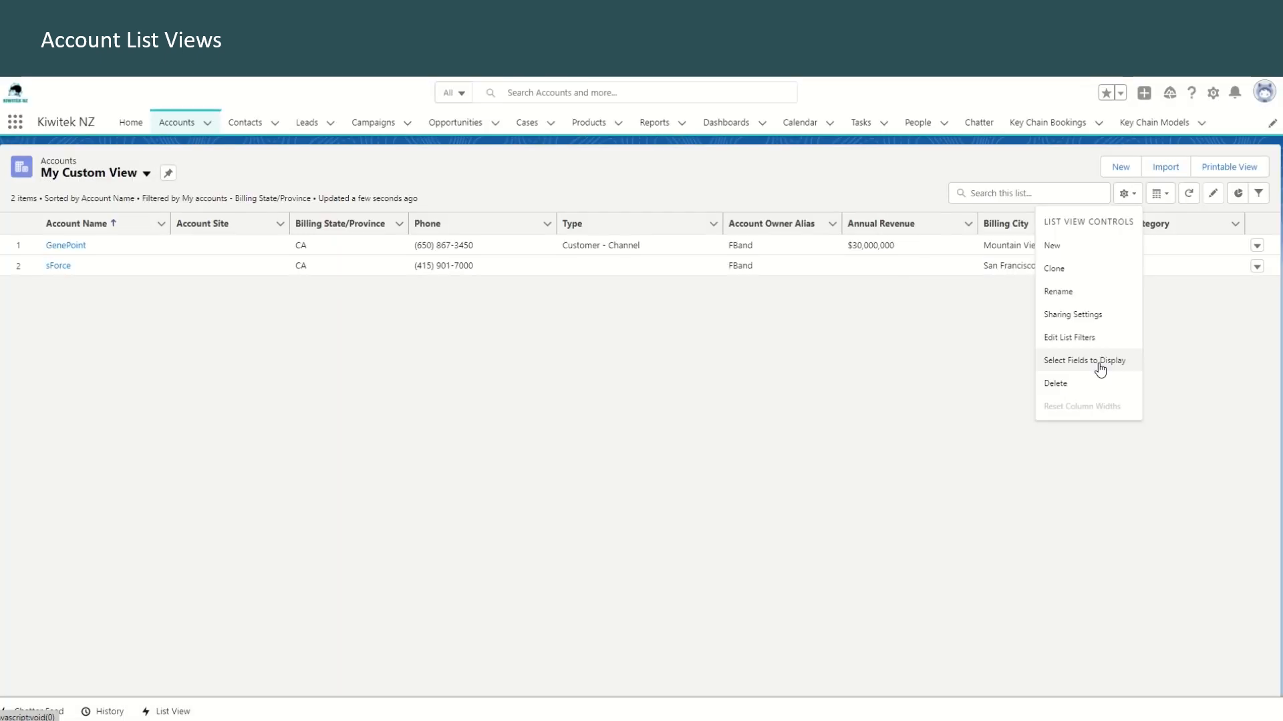
# - Remove Phone from the visible columns, add Active instead, and save
pyautogui.click(1085, 359)
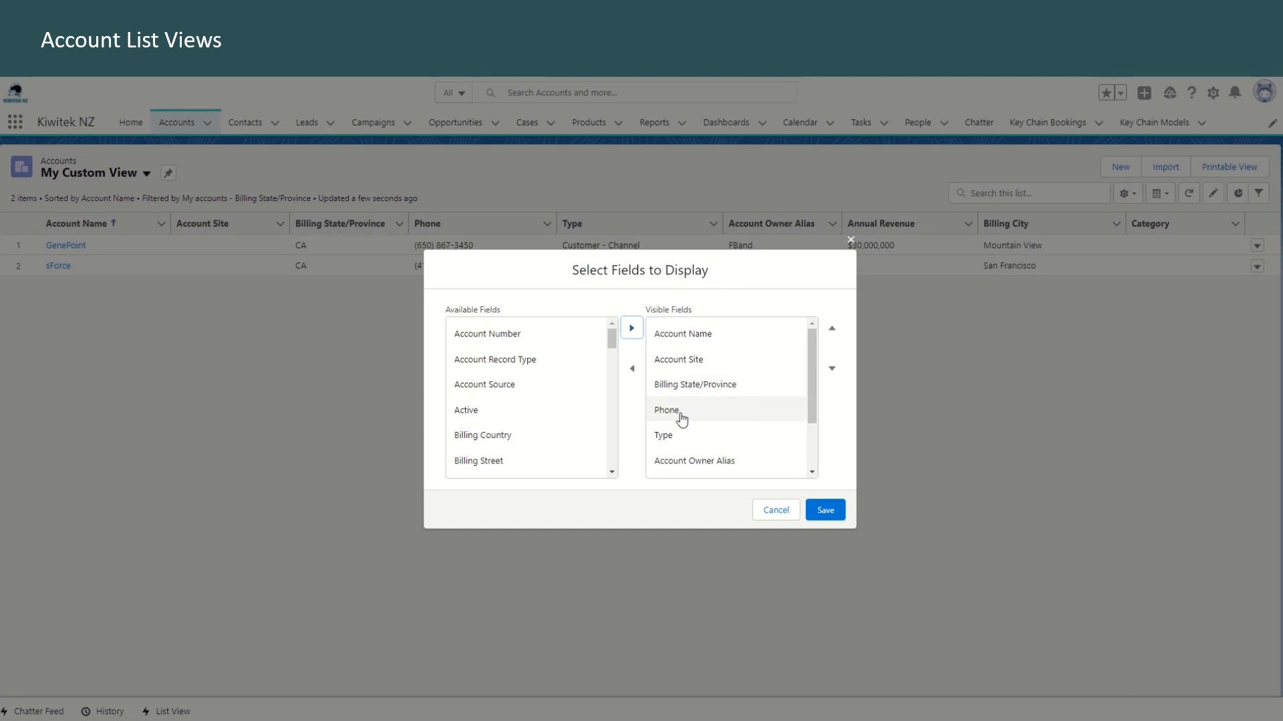
pyautogui.click(666, 409)
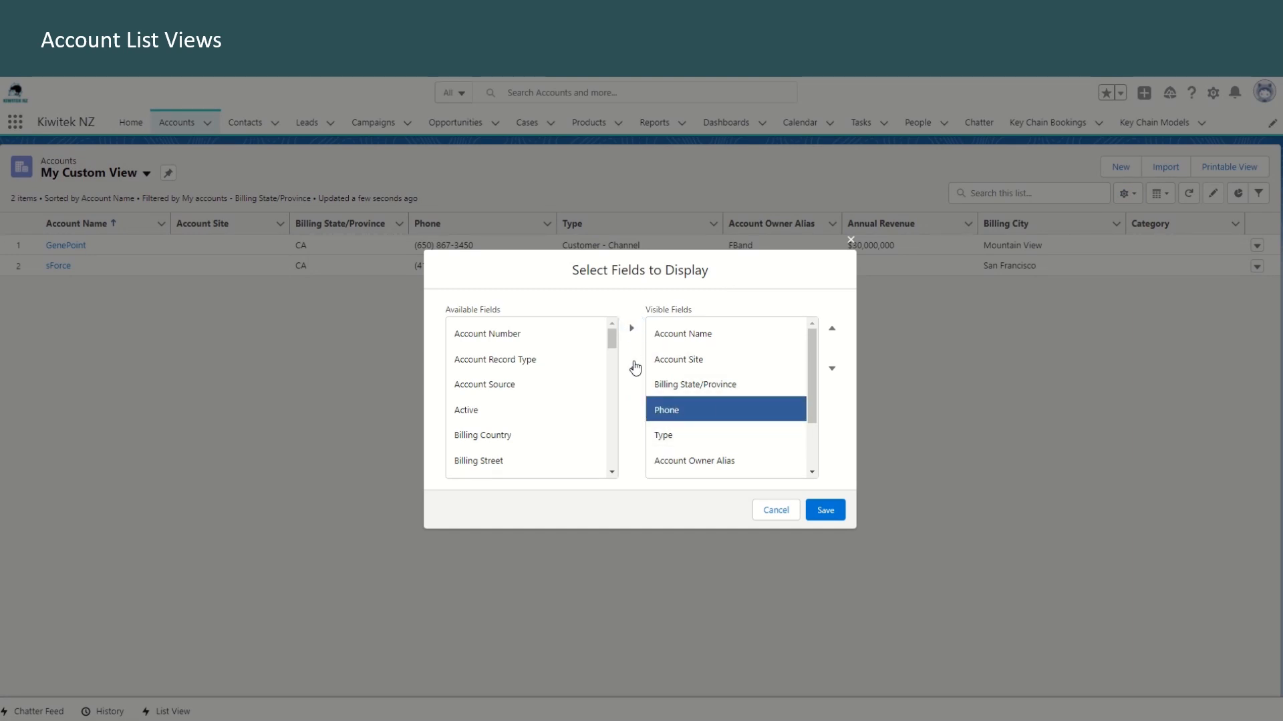
pyautogui.click(631, 369)
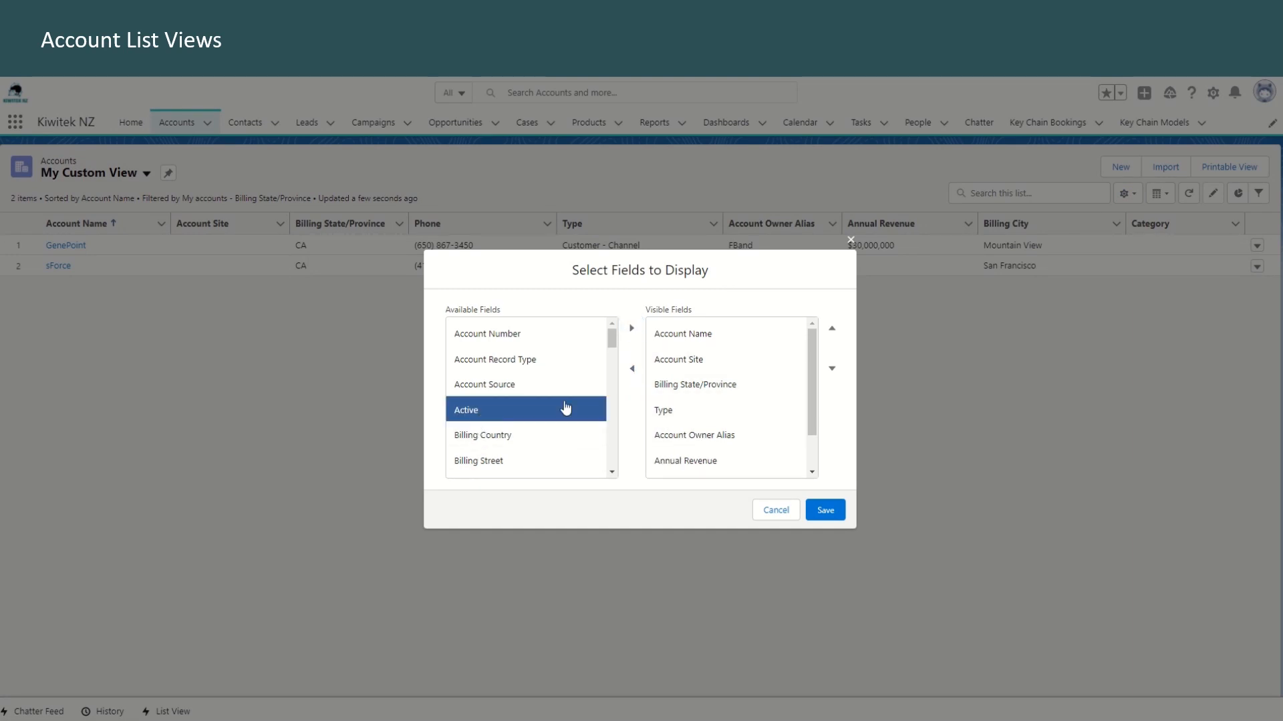
pyautogui.click(631, 328)
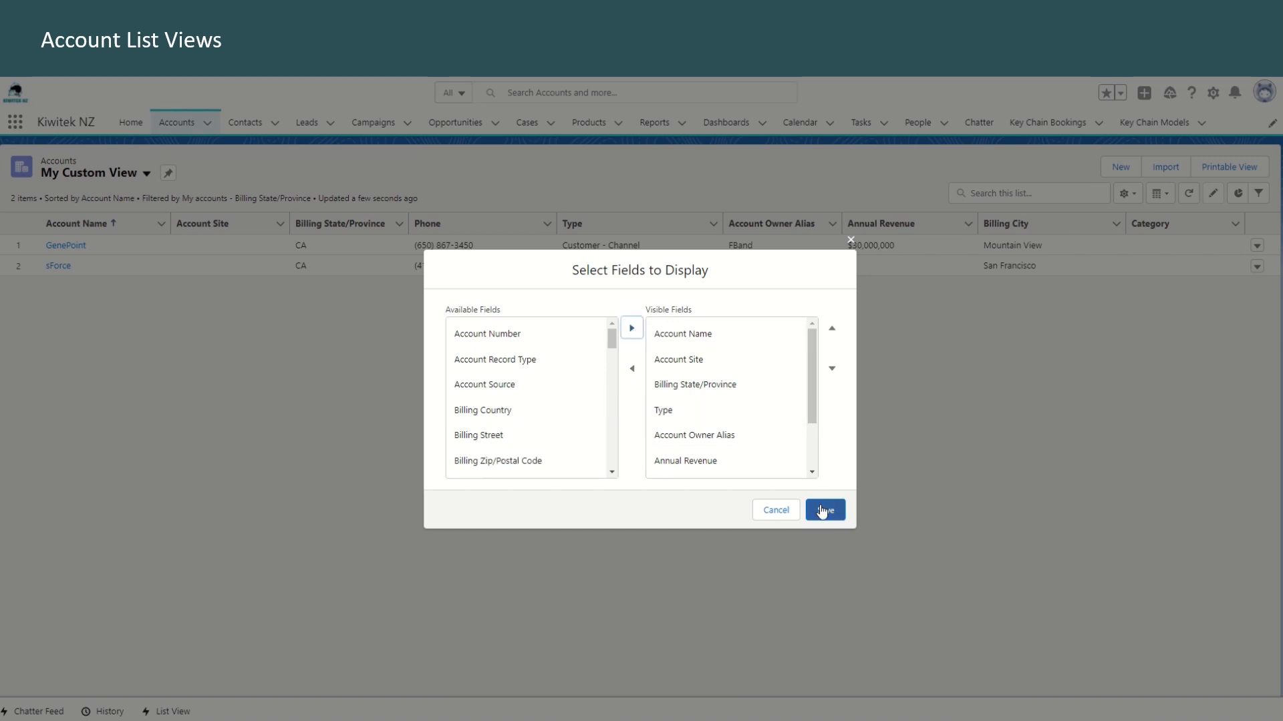
pyautogui.click(824, 509)
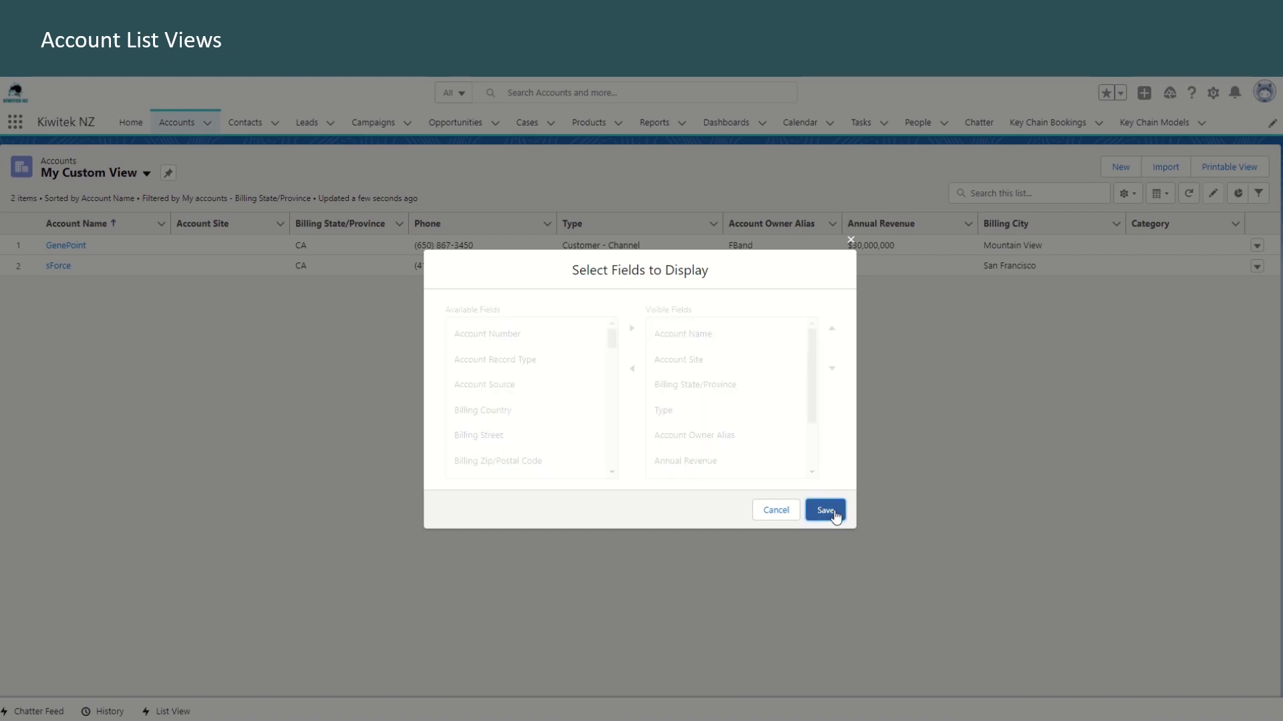
# - Switch to the Platinum and Gold SLA Customers list view
pyautogui.click(826, 509)
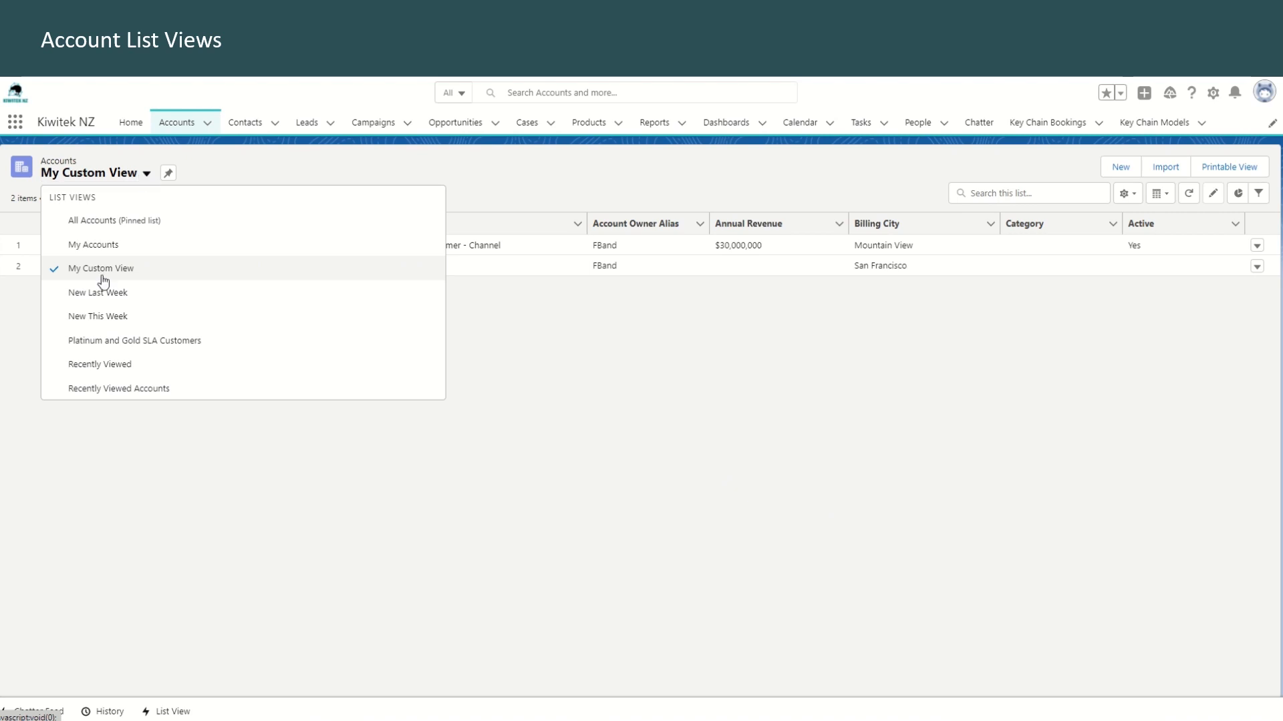
pyautogui.moveTo(115, 220)
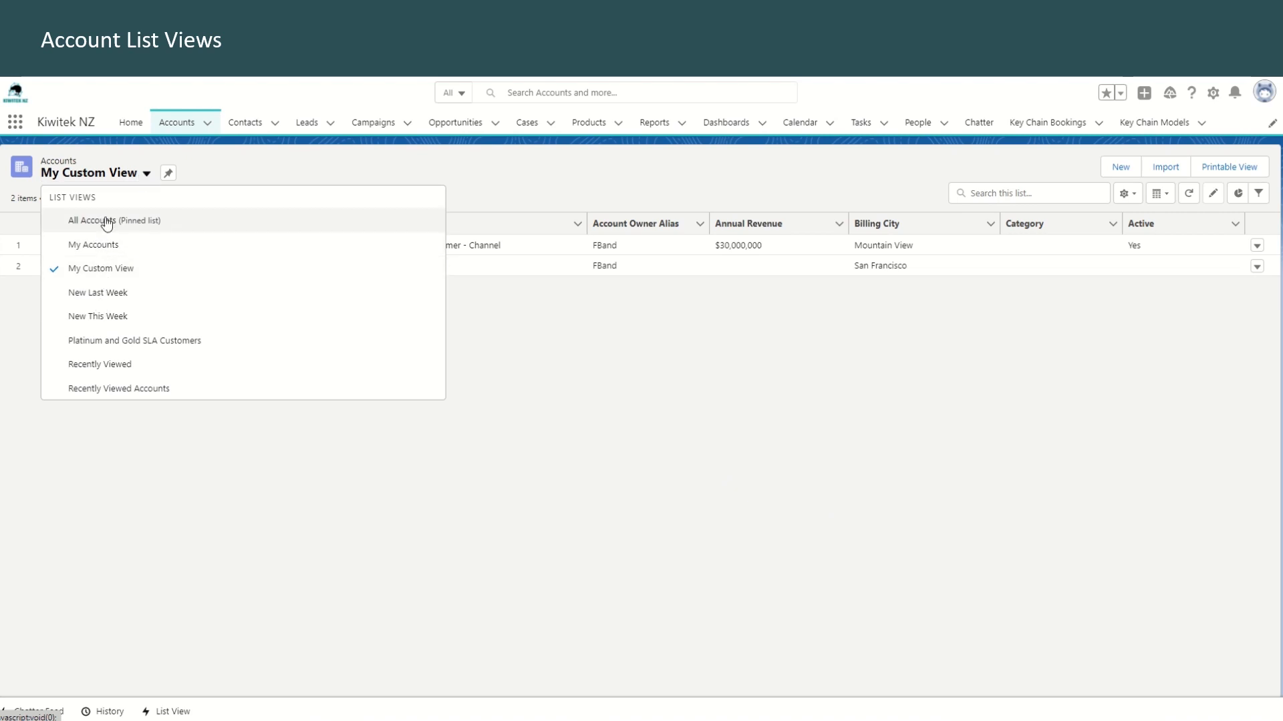
pyautogui.moveTo(108, 232)
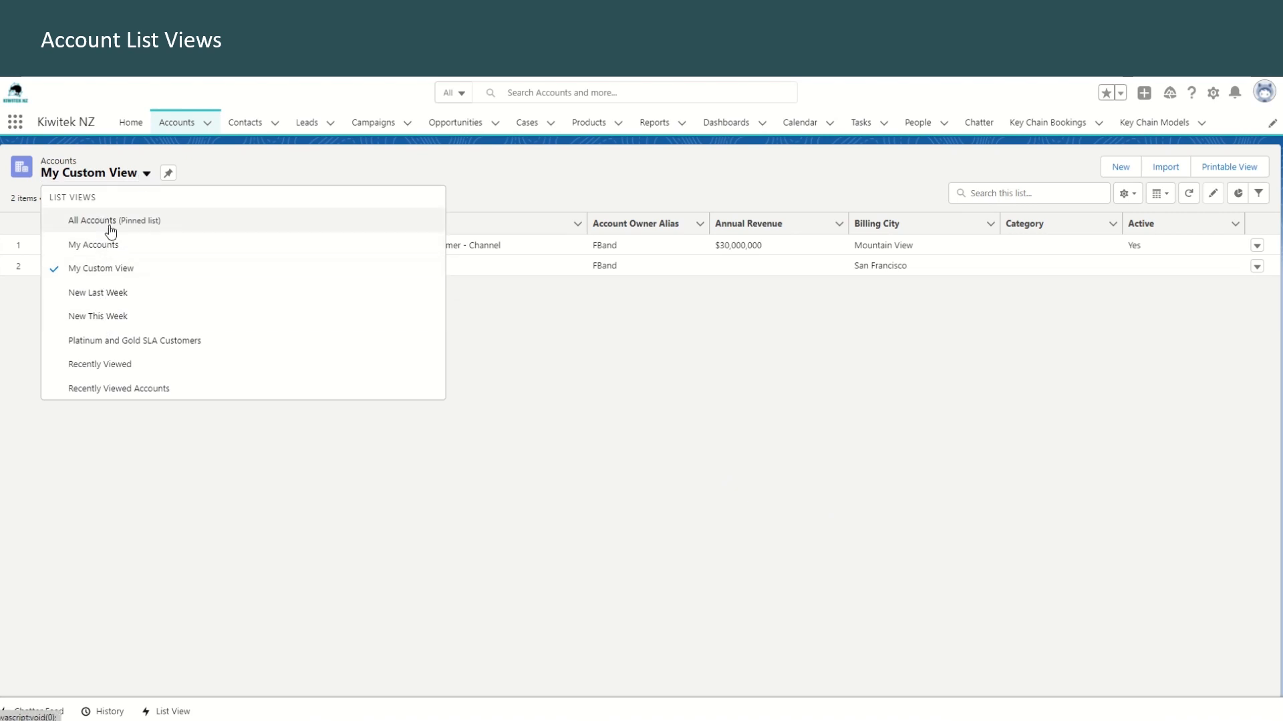
pyautogui.moveTo(125, 348)
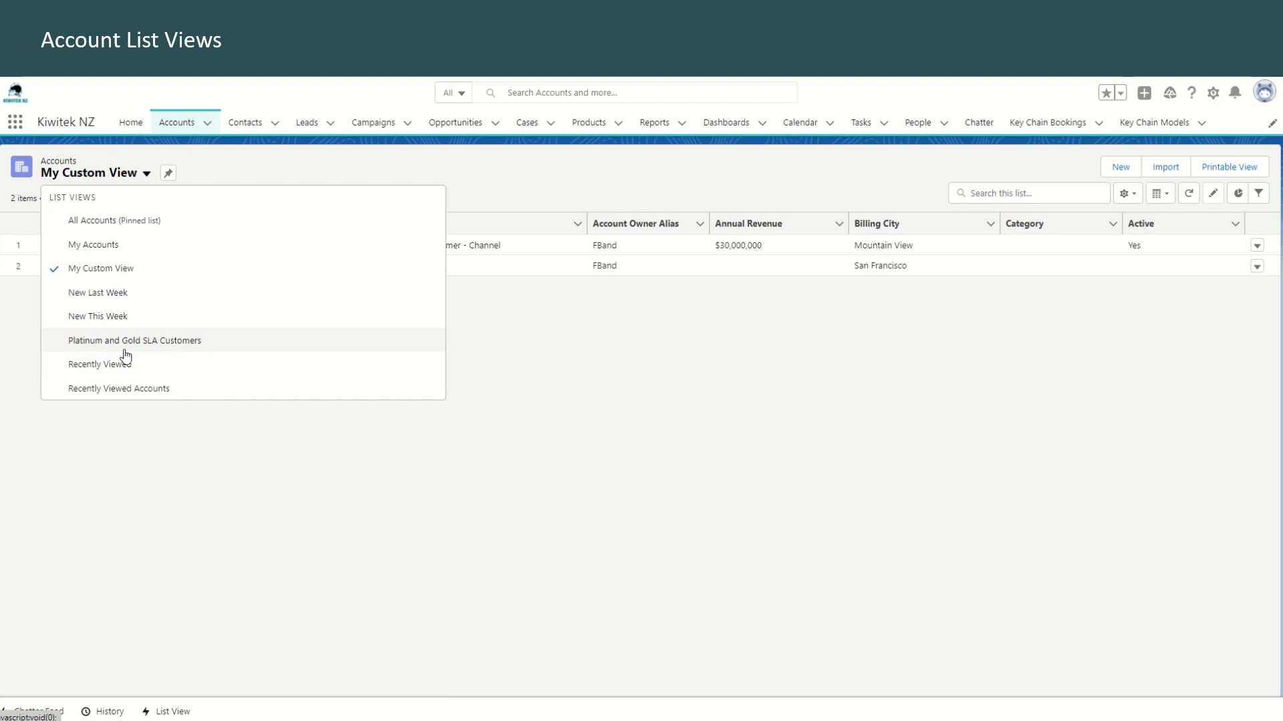
pyautogui.moveTo(177, 348)
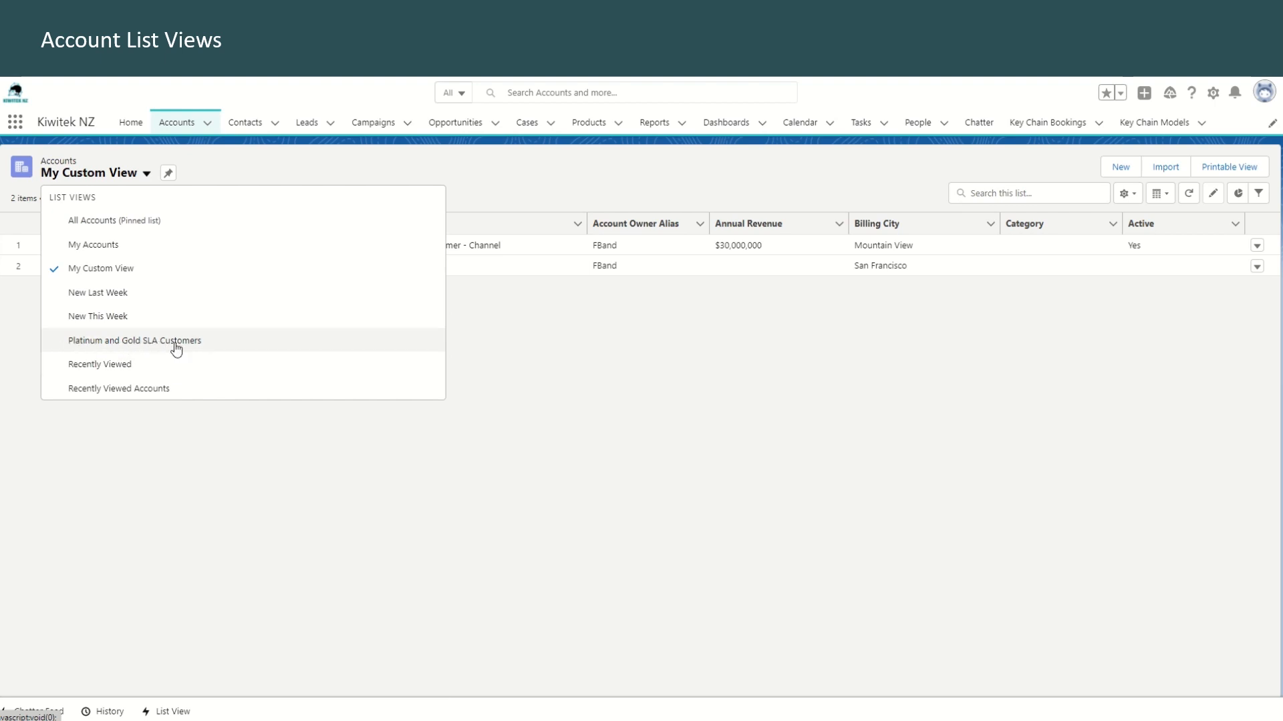
pyautogui.click(133, 341)
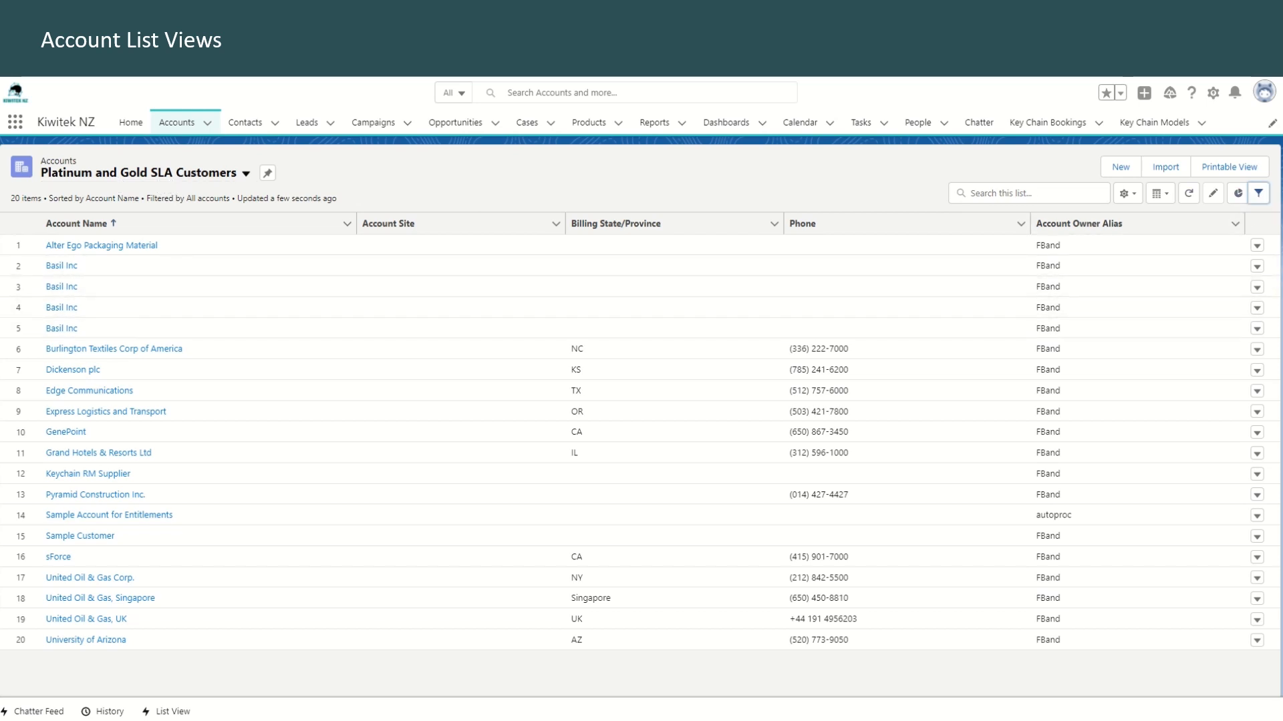
# - Start a new filter on this list view using the SLA field
pyautogui.click(1260, 192)
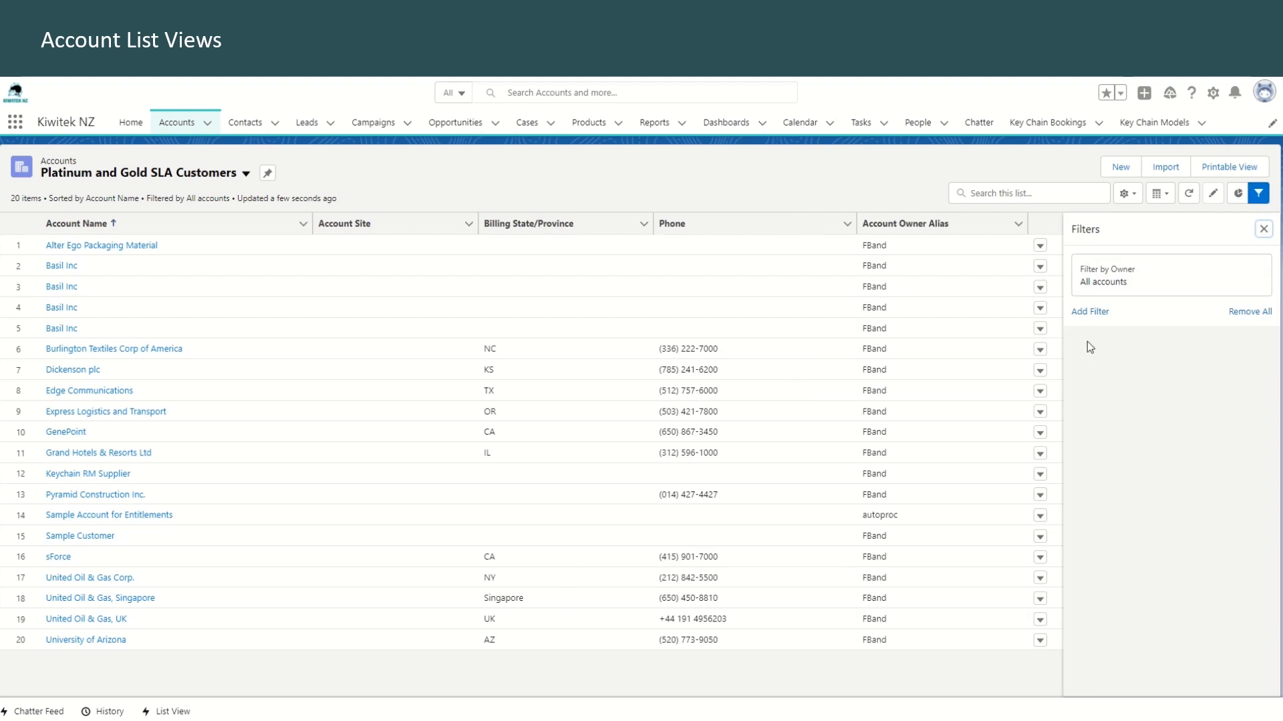
pyautogui.click(1089, 311)
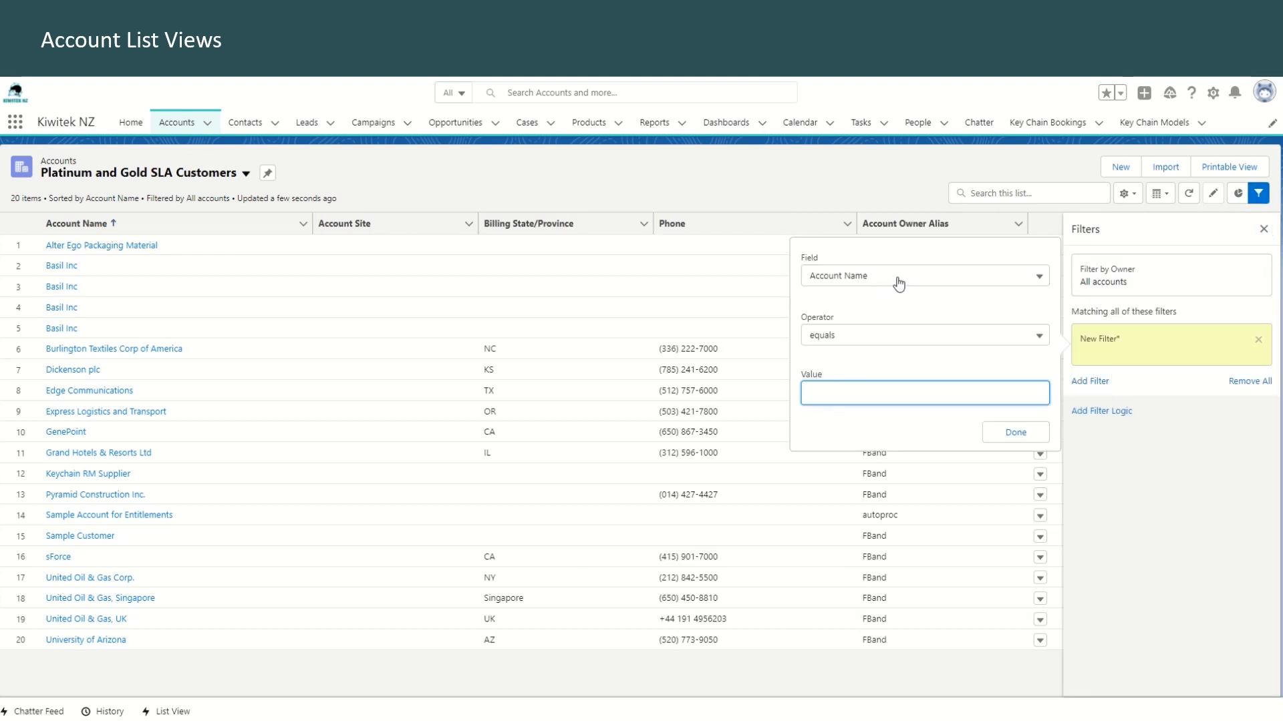
pyautogui.click(925, 275)
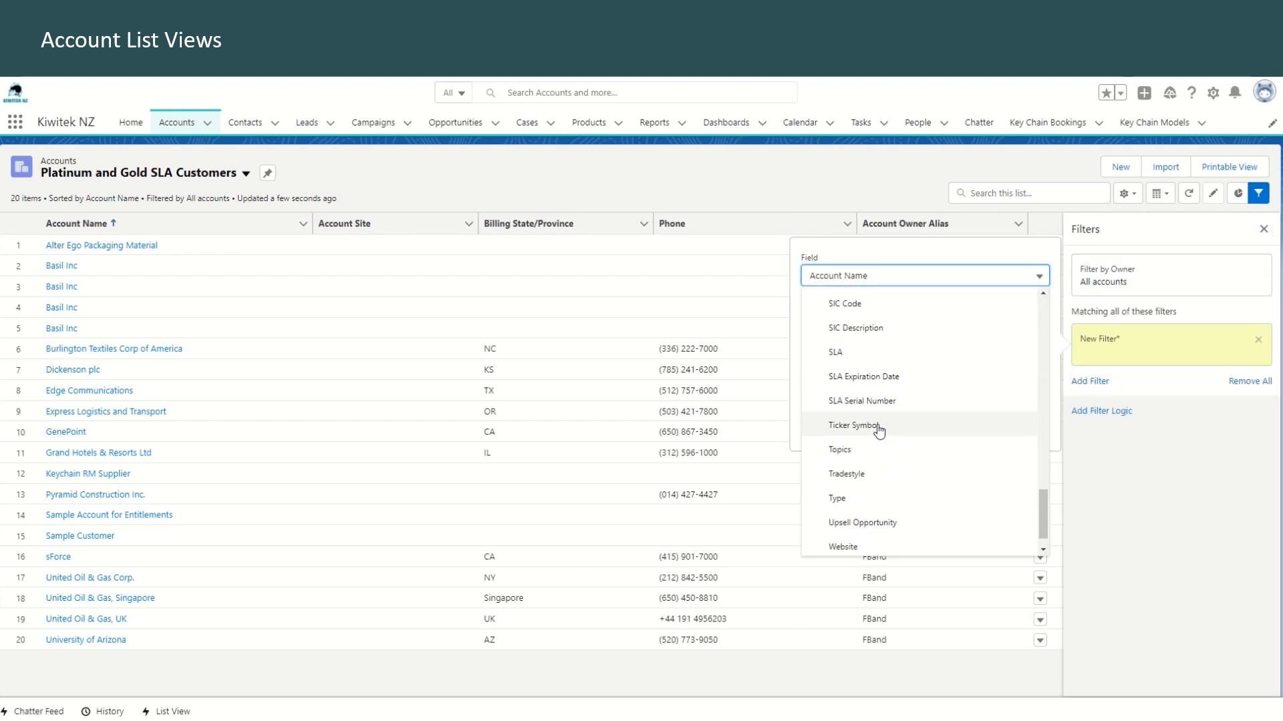
pyautogui.click(833, 351)
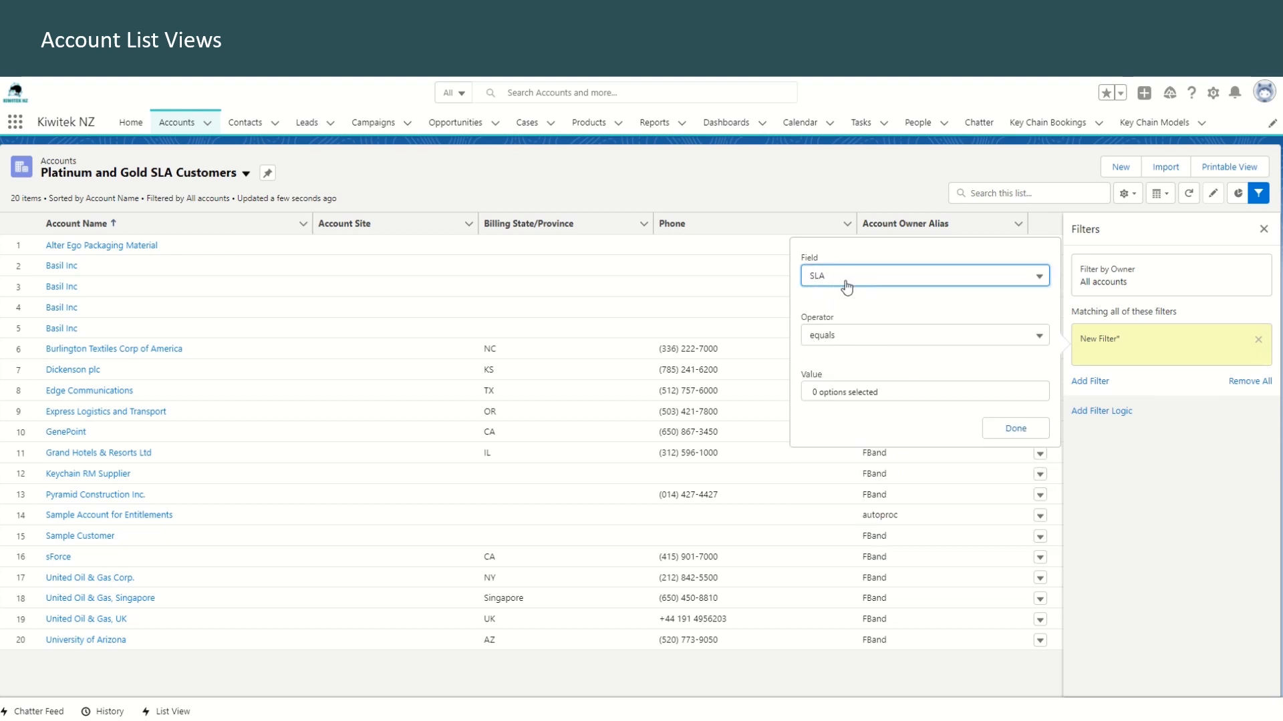
pyautogui.moveTo(830, 282)
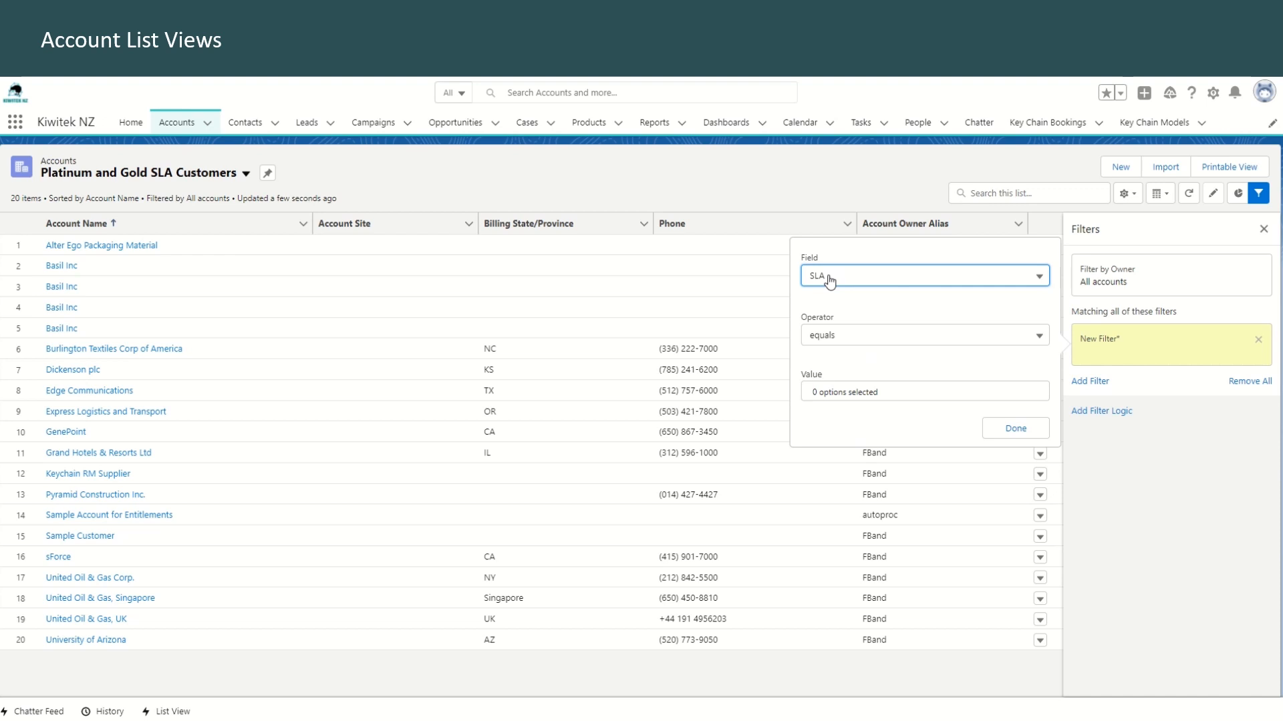
# - Set SLA equals Gold, Platinum, confirm the condition and save the list view
pyautogui.click(924, 392)
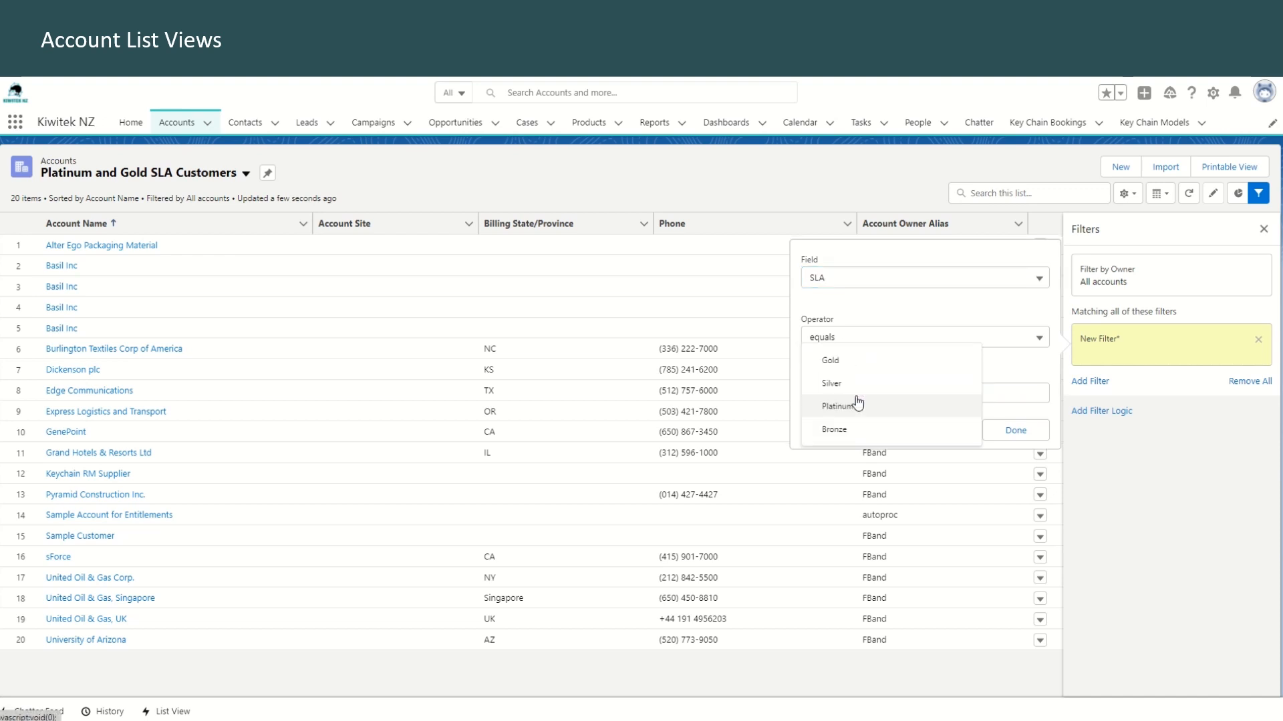
pyautogui.click(830, 359)
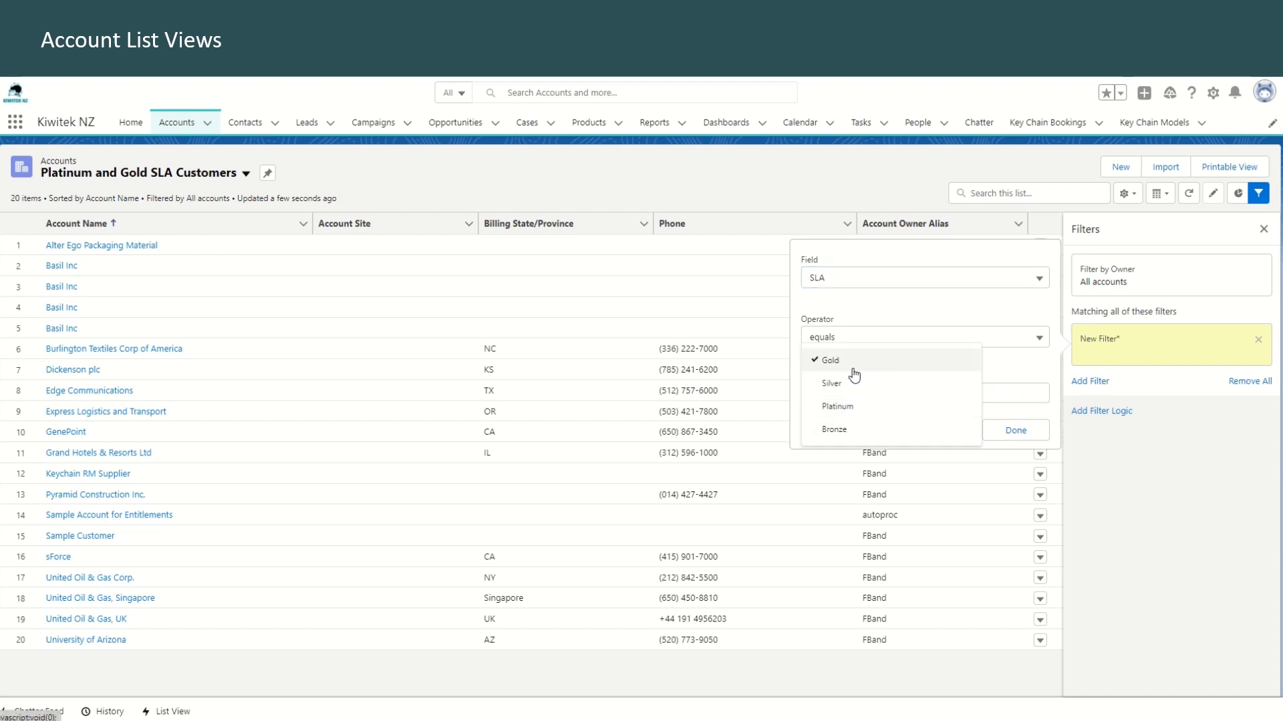
pyautogui.click(837, 406)
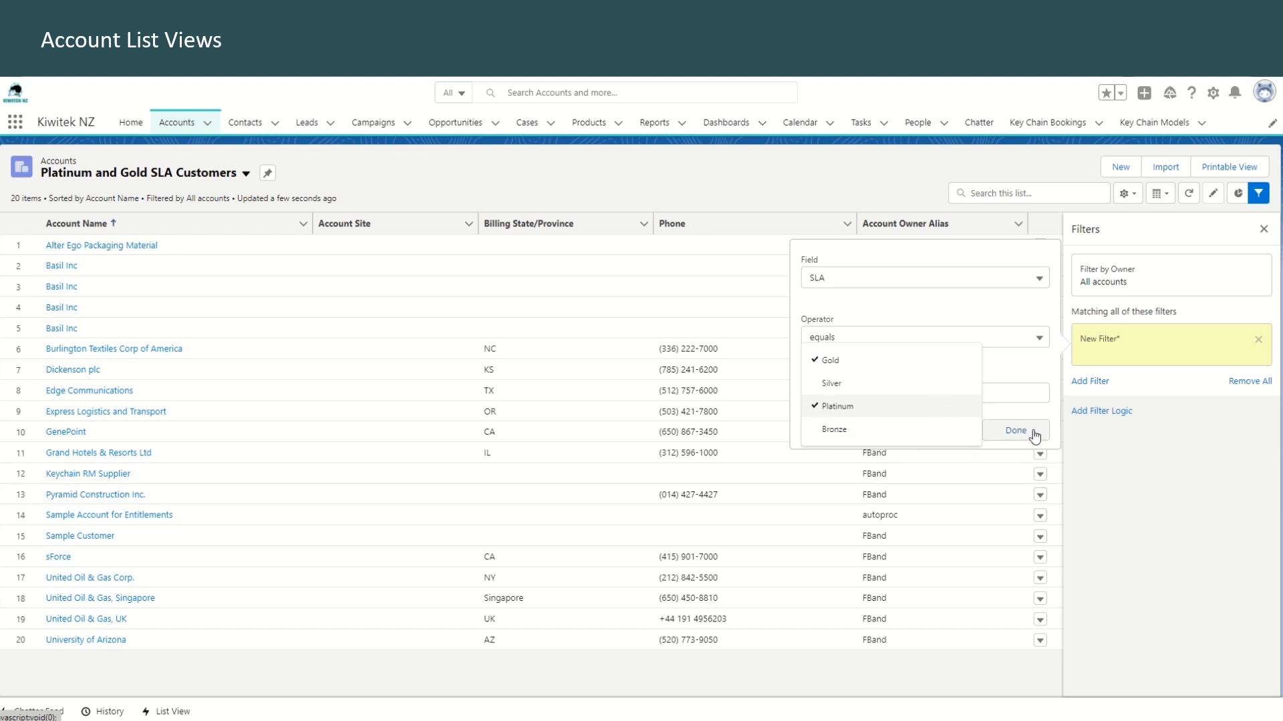
pyautogui.click(1015, 432)
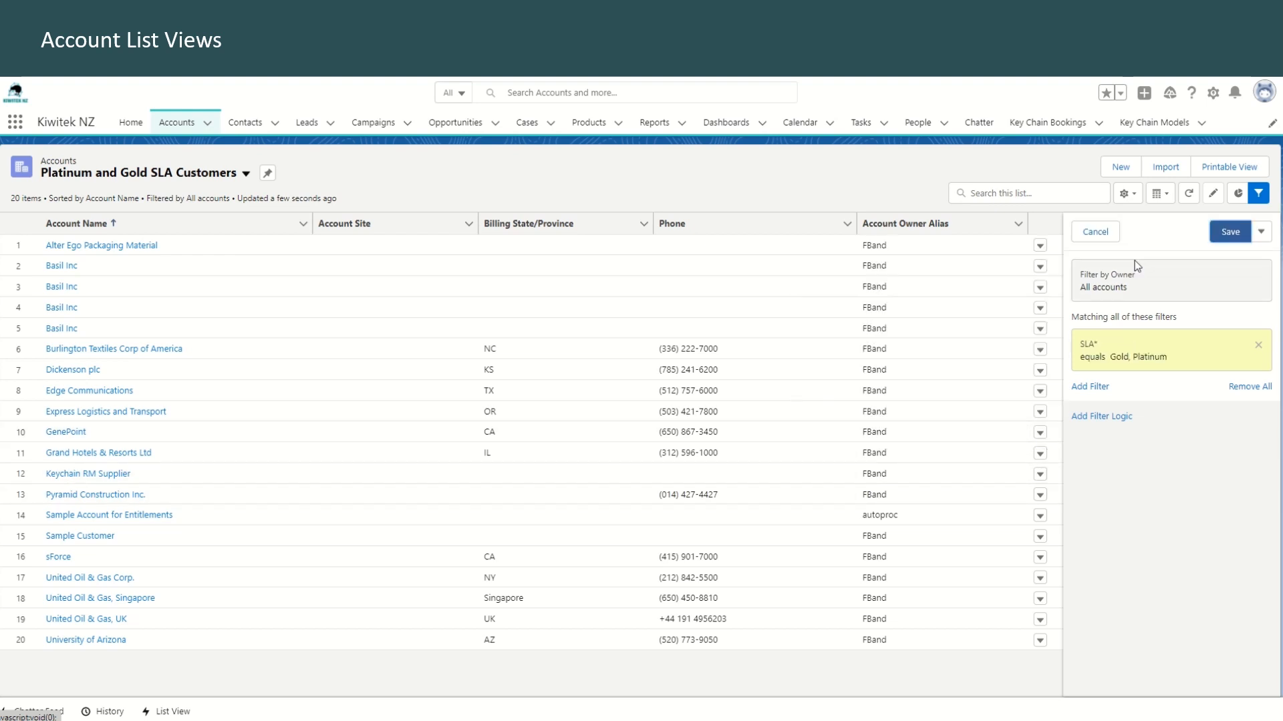
pyautogui.moveTo(1170, 351)
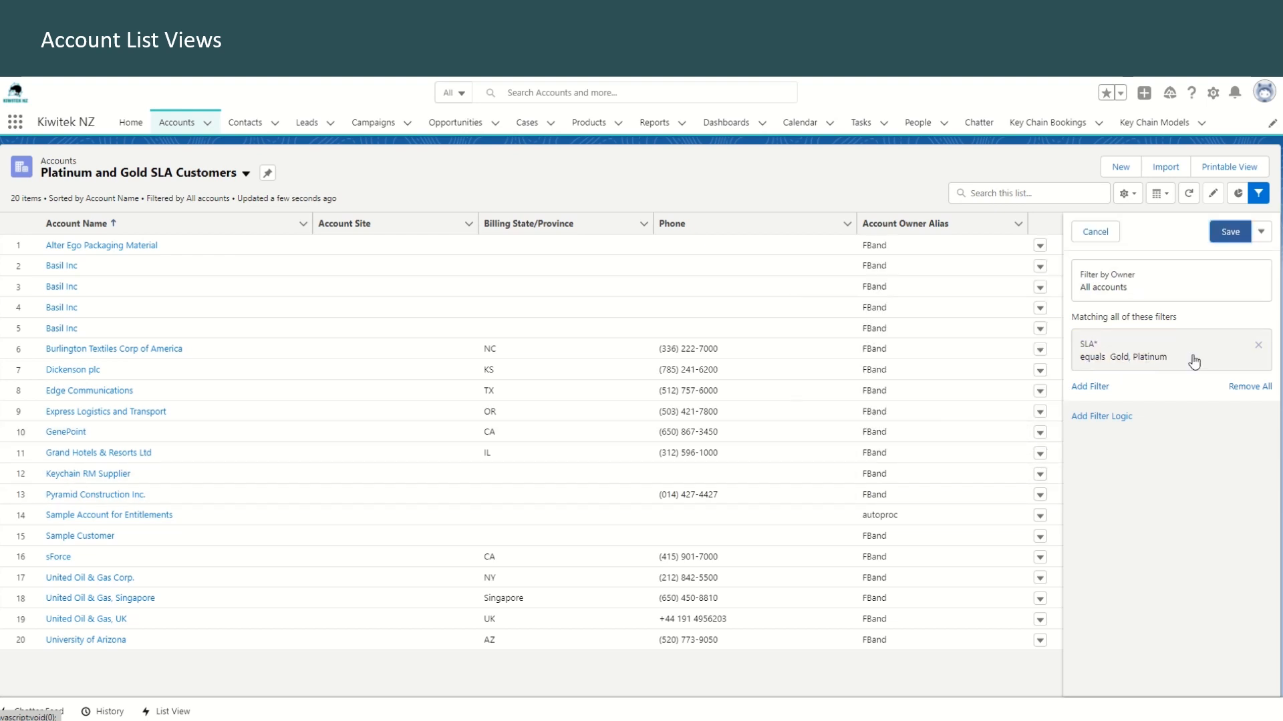
pyautogui.click(1228, 231)
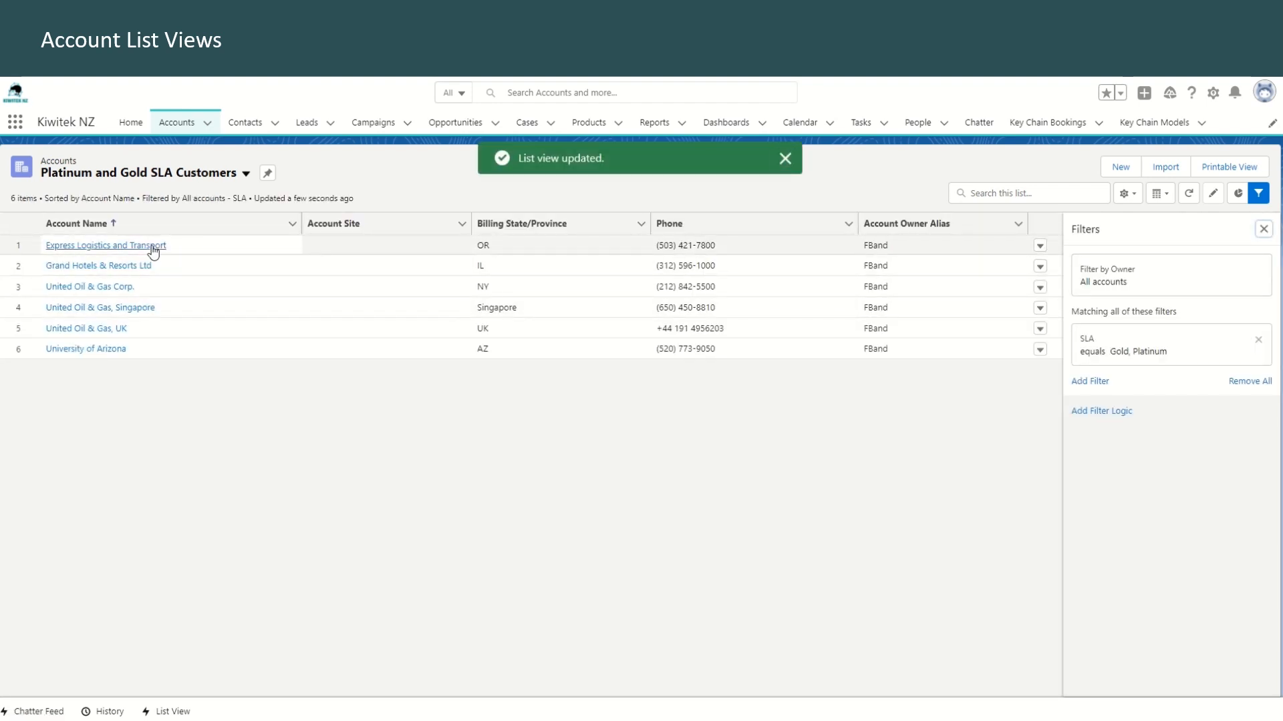
pyautogui.moveTo(121, 360)
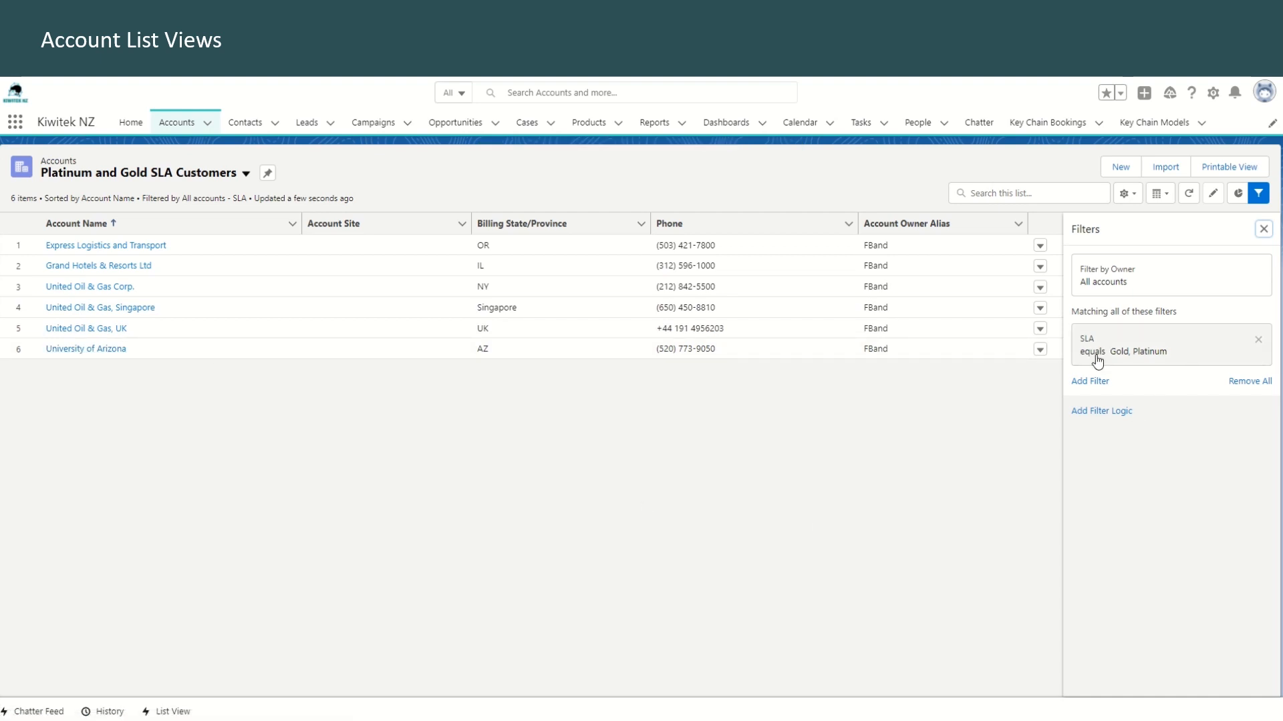
pyautogui.moveTo(1144, 369)
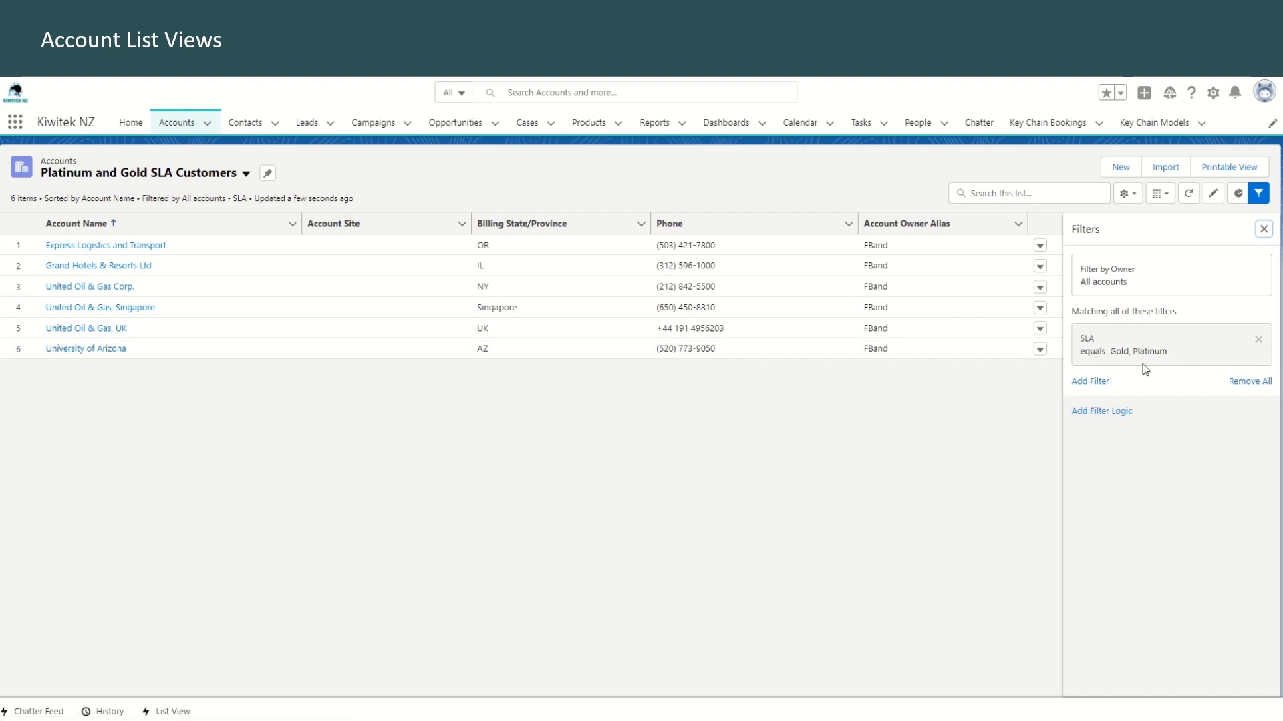
pyautogui.moveTo(1263, 230)
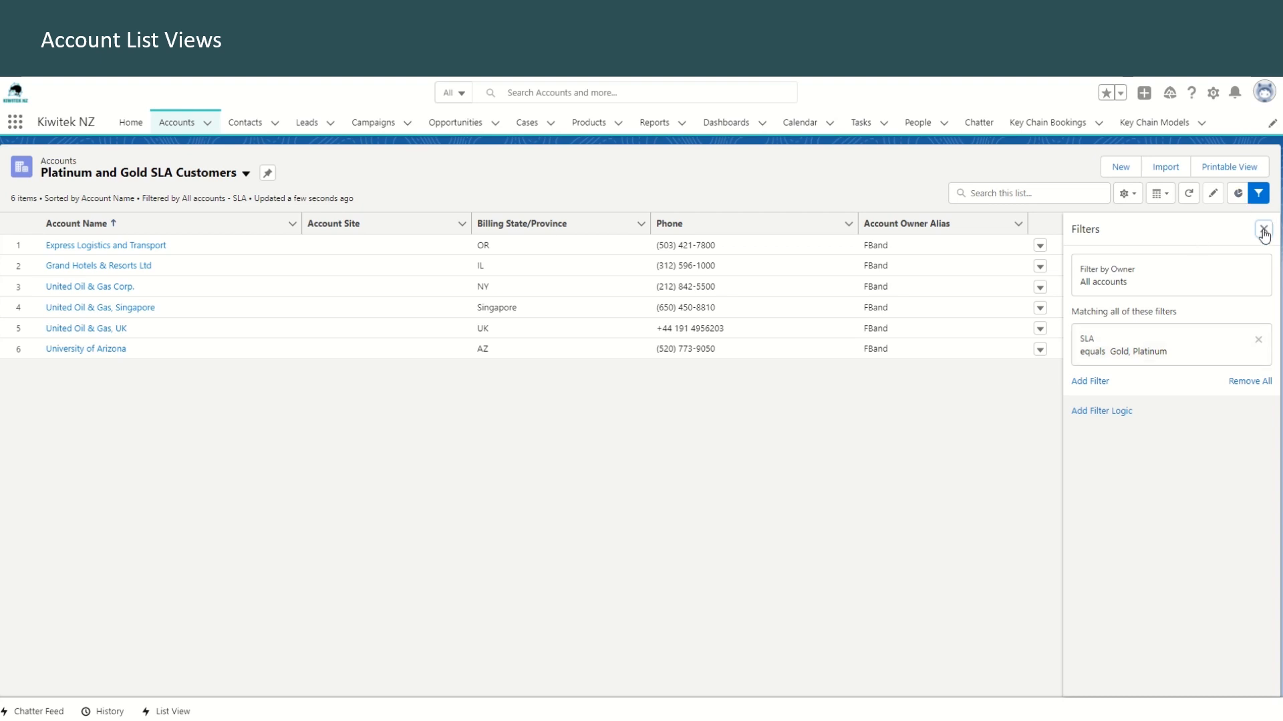
# - Bring SLA into the list's visible fields via Select Fields to Display
pyautogui.click(1127, 192)
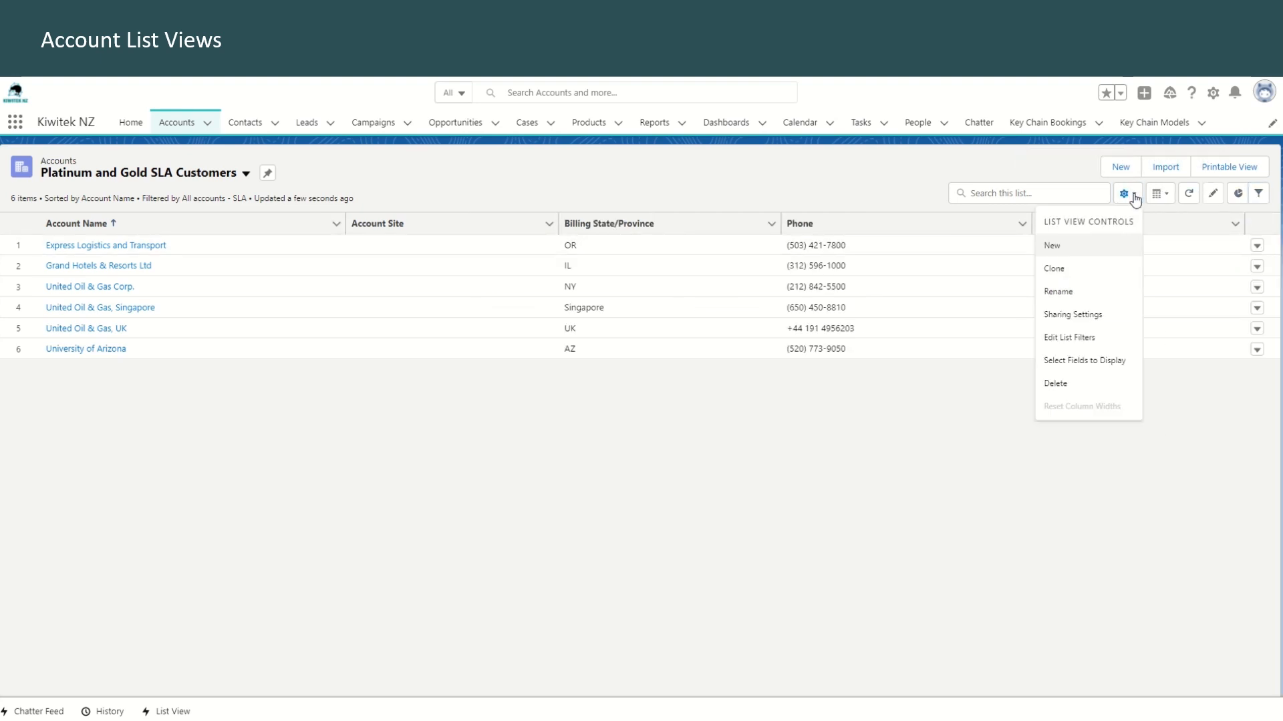
pyautogui.moveTo(1084, 360)
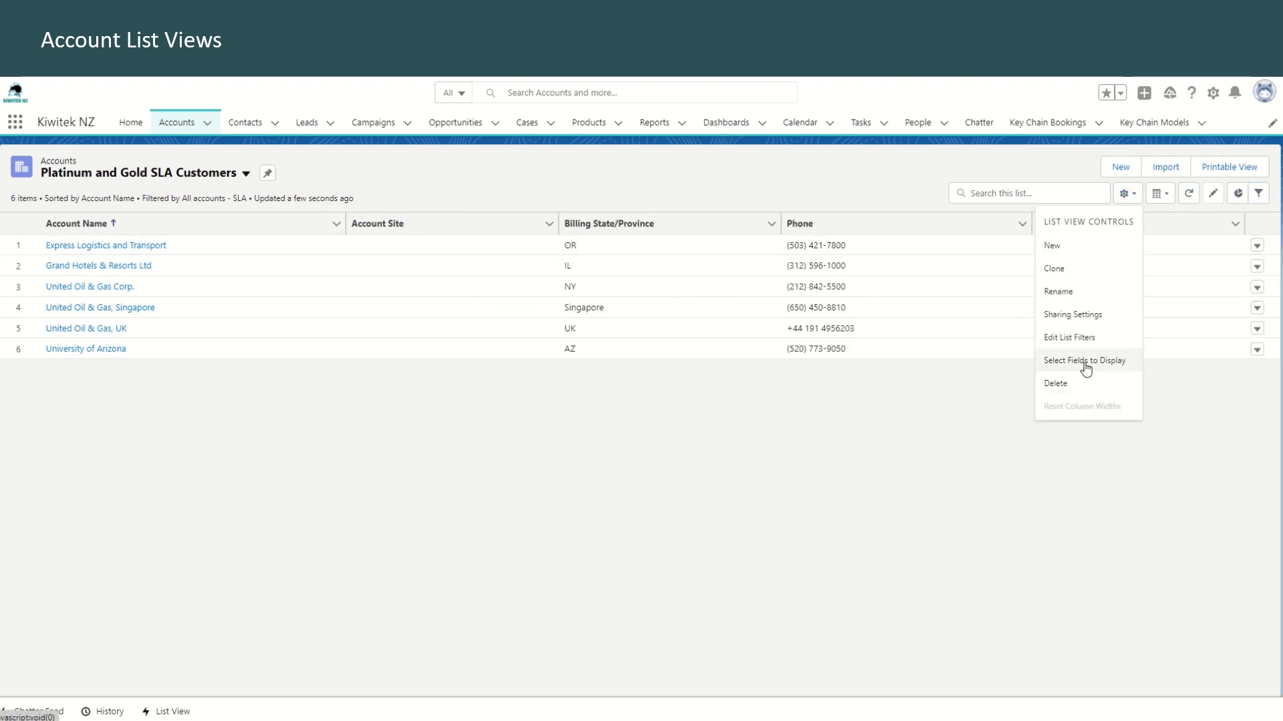
pyautogui.moveTo(1084, 369)
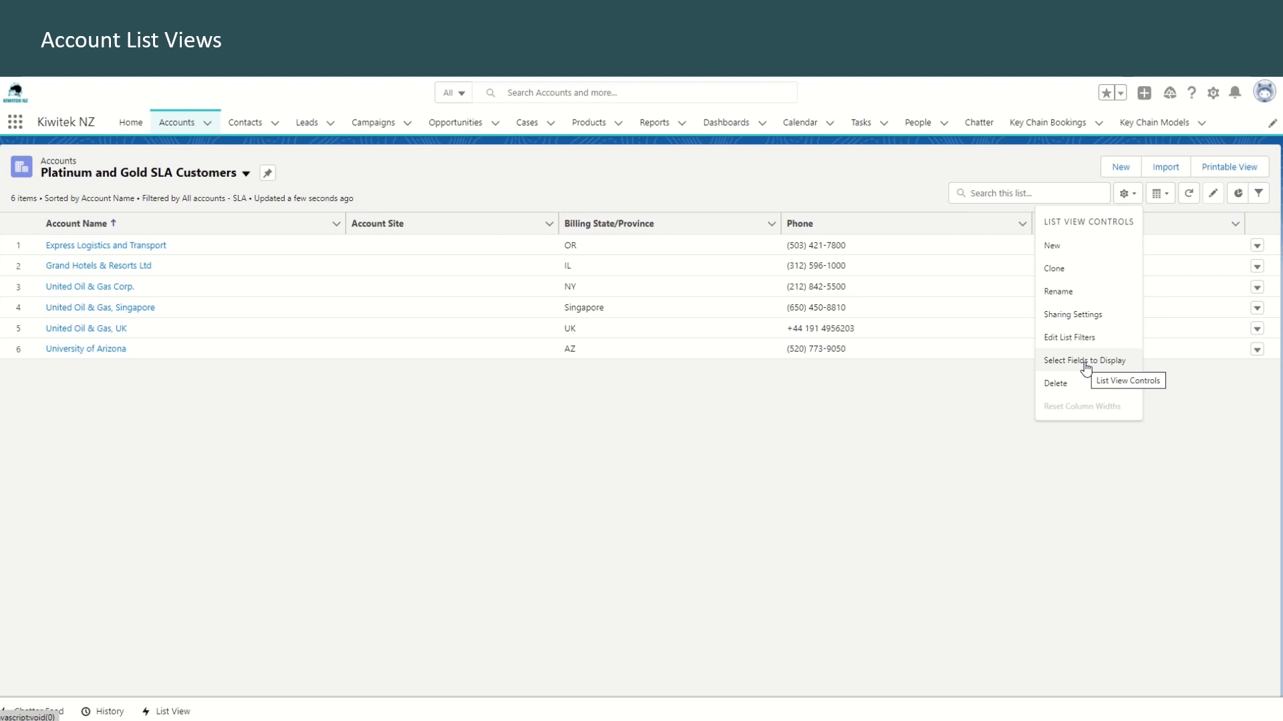
pyautogui.click(1085, 359)
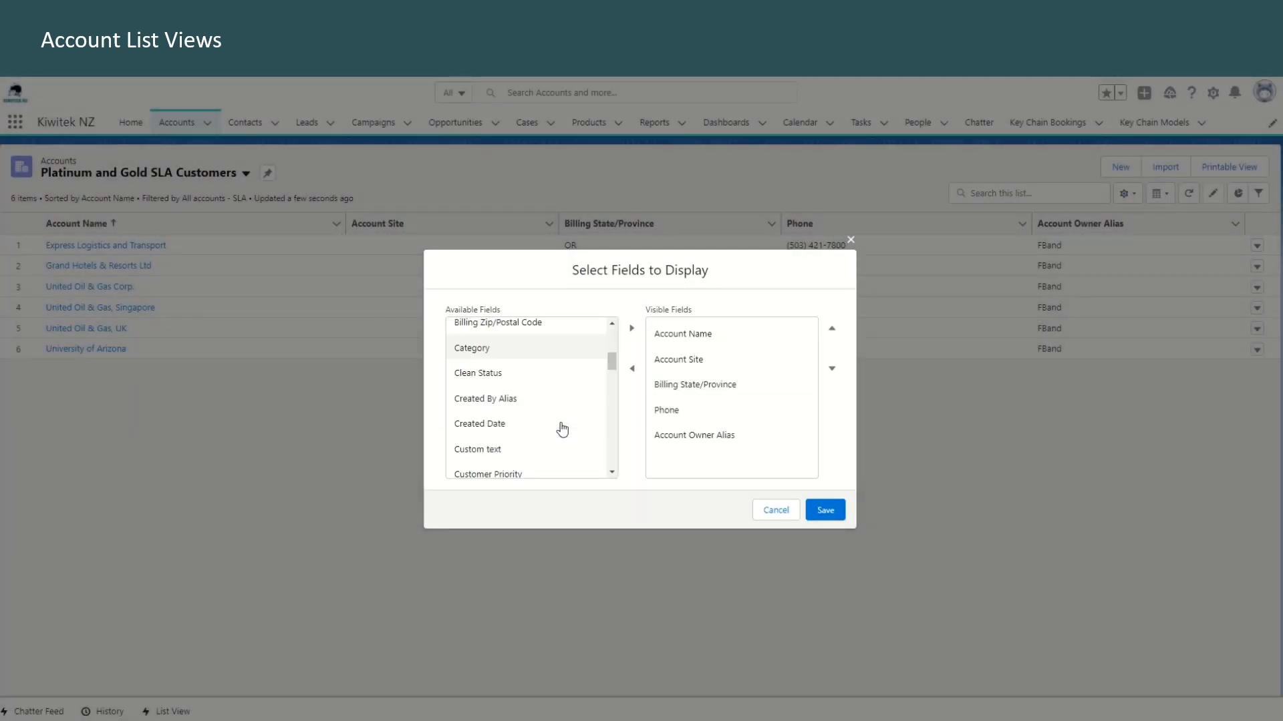
pyautogui.scroll(-3)
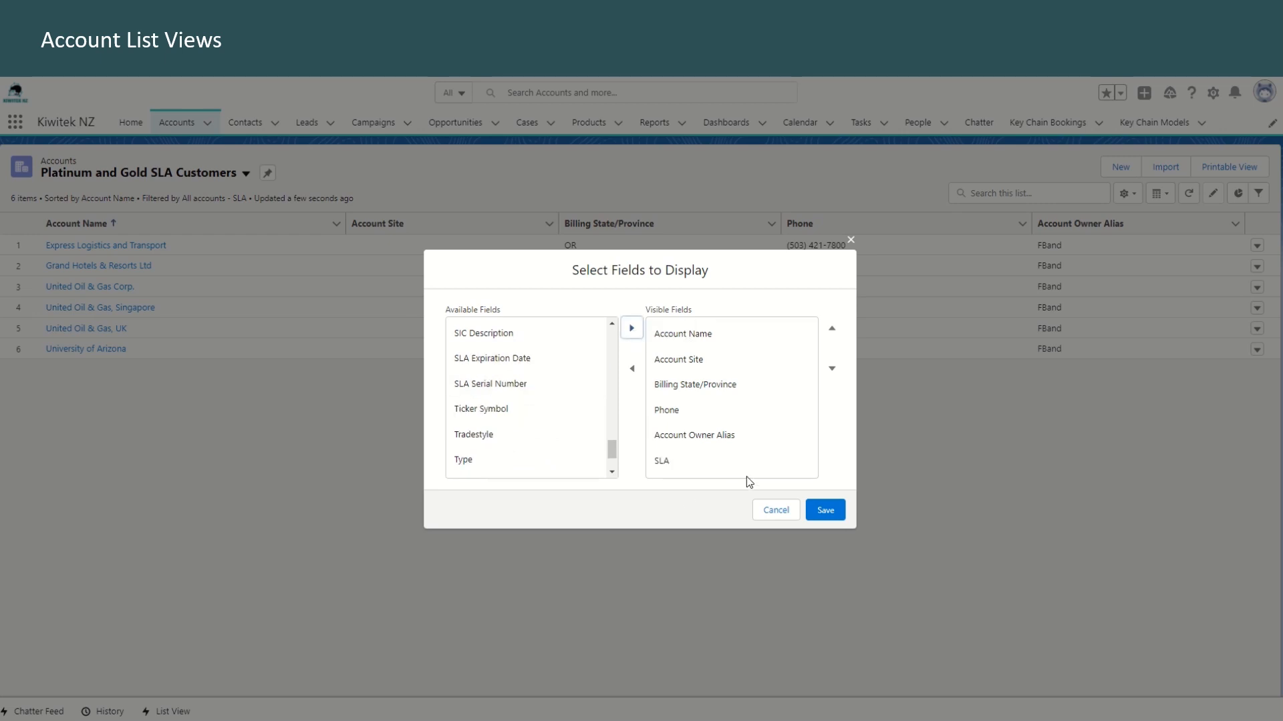
pyautogui.click(729, 460)
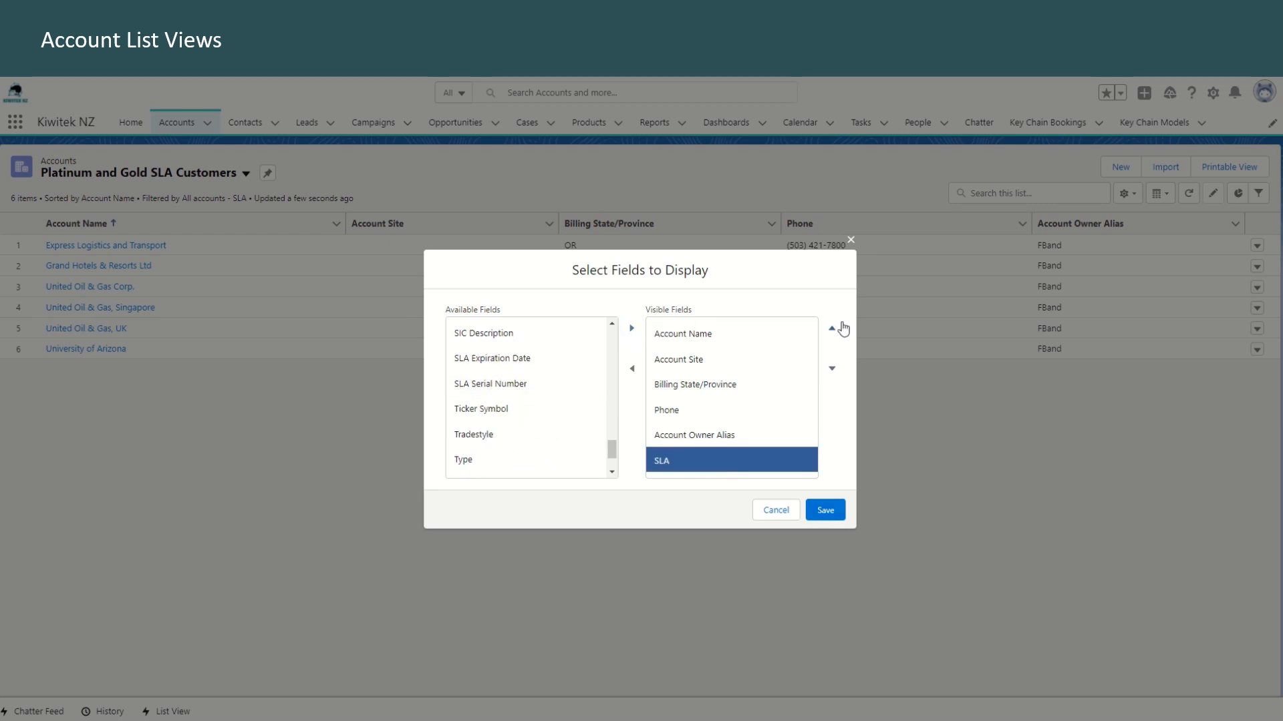
# - Position the SLA column right after Billing State/Province and save the column choices
pyautogui.click(831, 328)
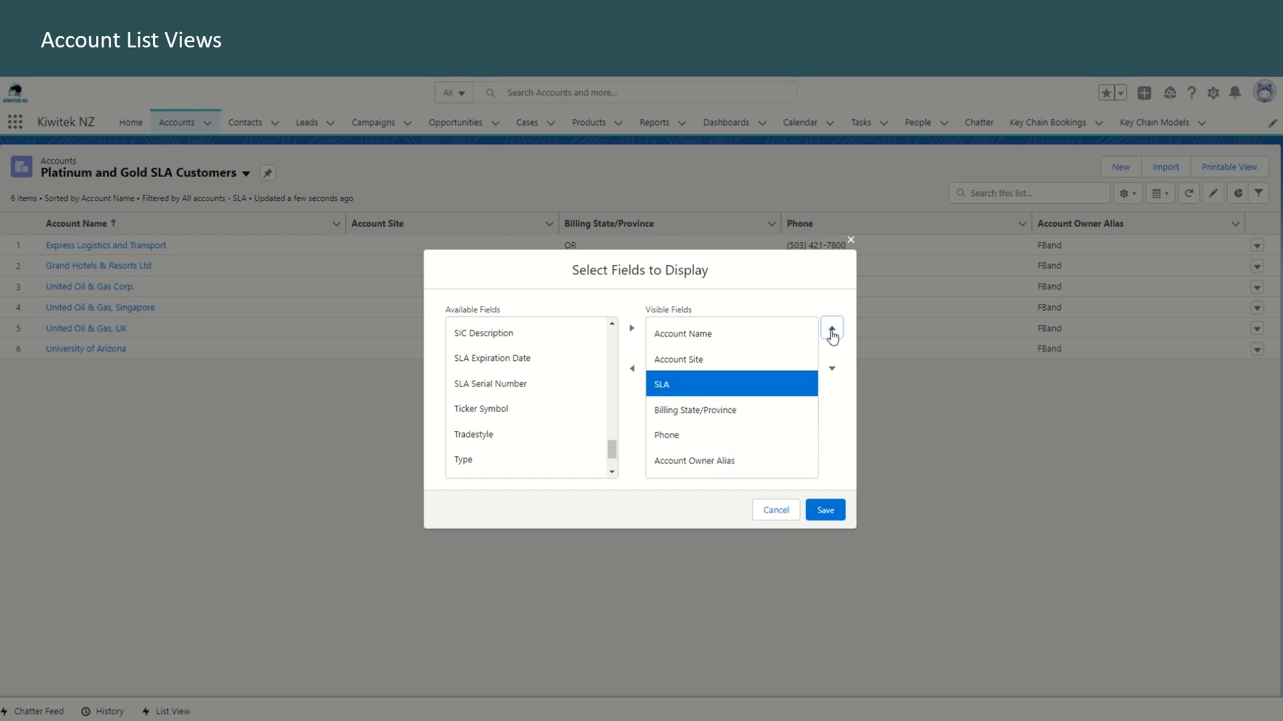
pyautogui.click(829, 328)
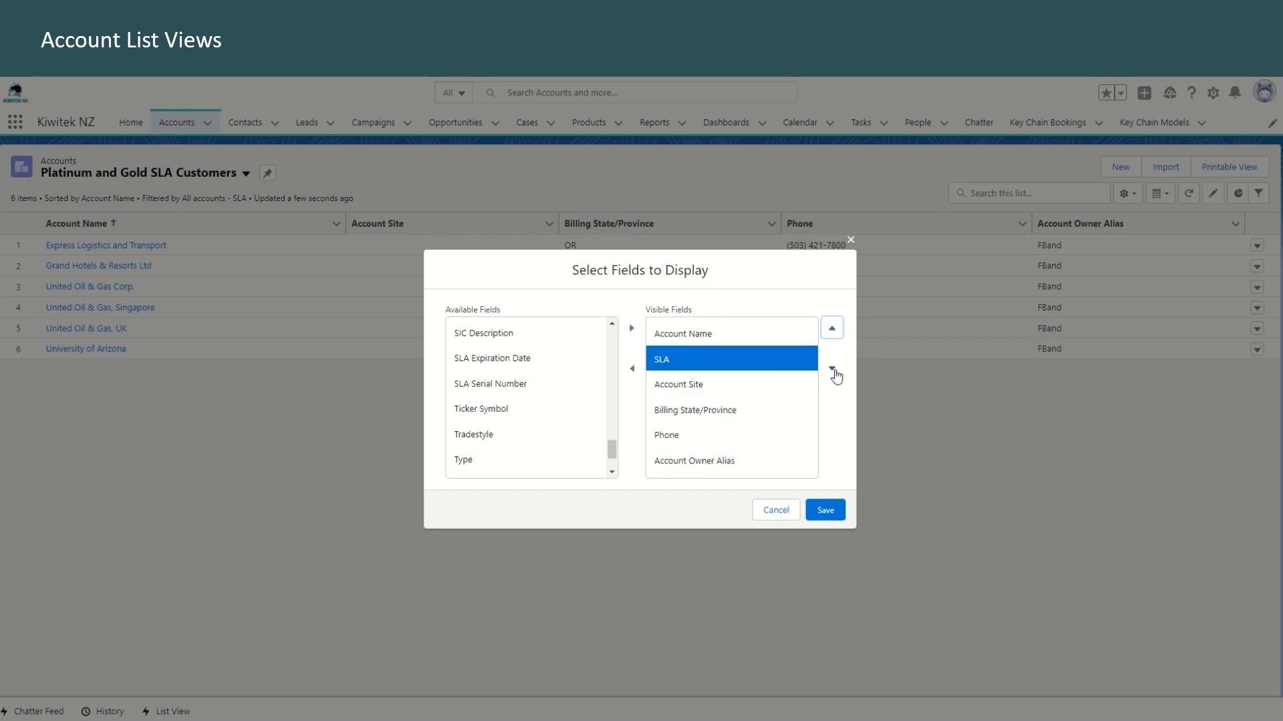
pyautogui.click(832, 369)
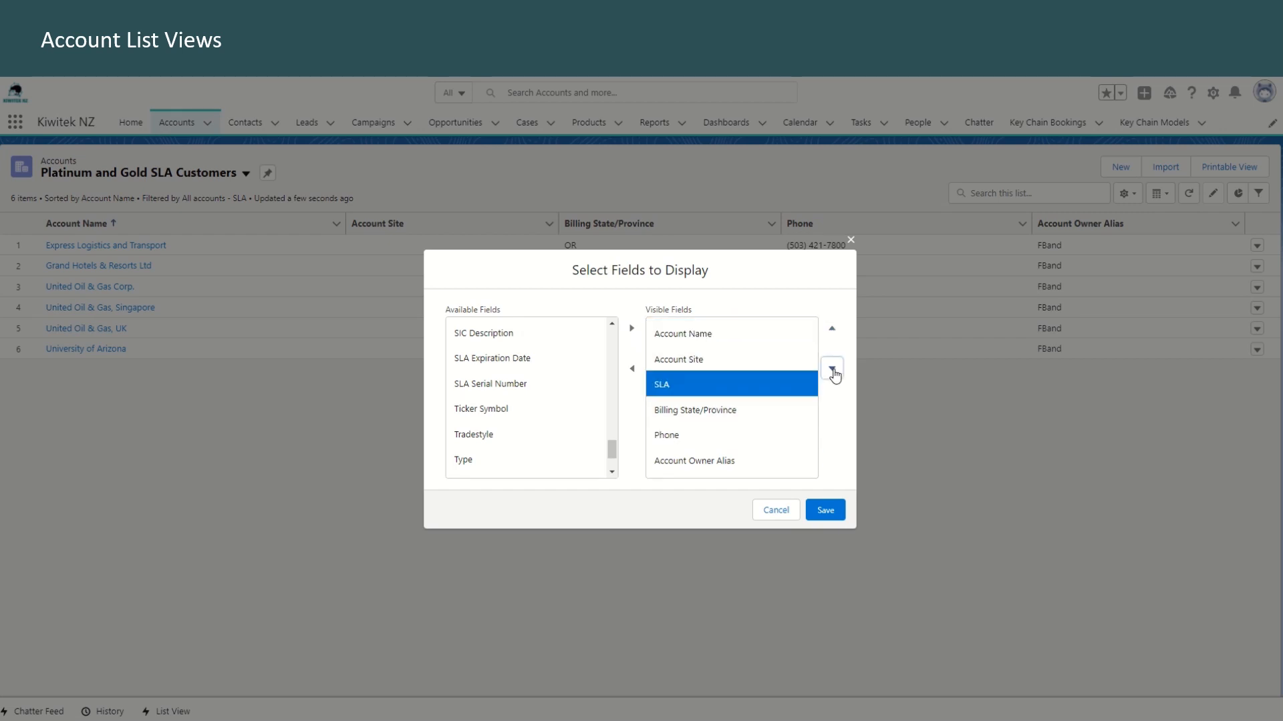
pyautogui.click(832, 369)
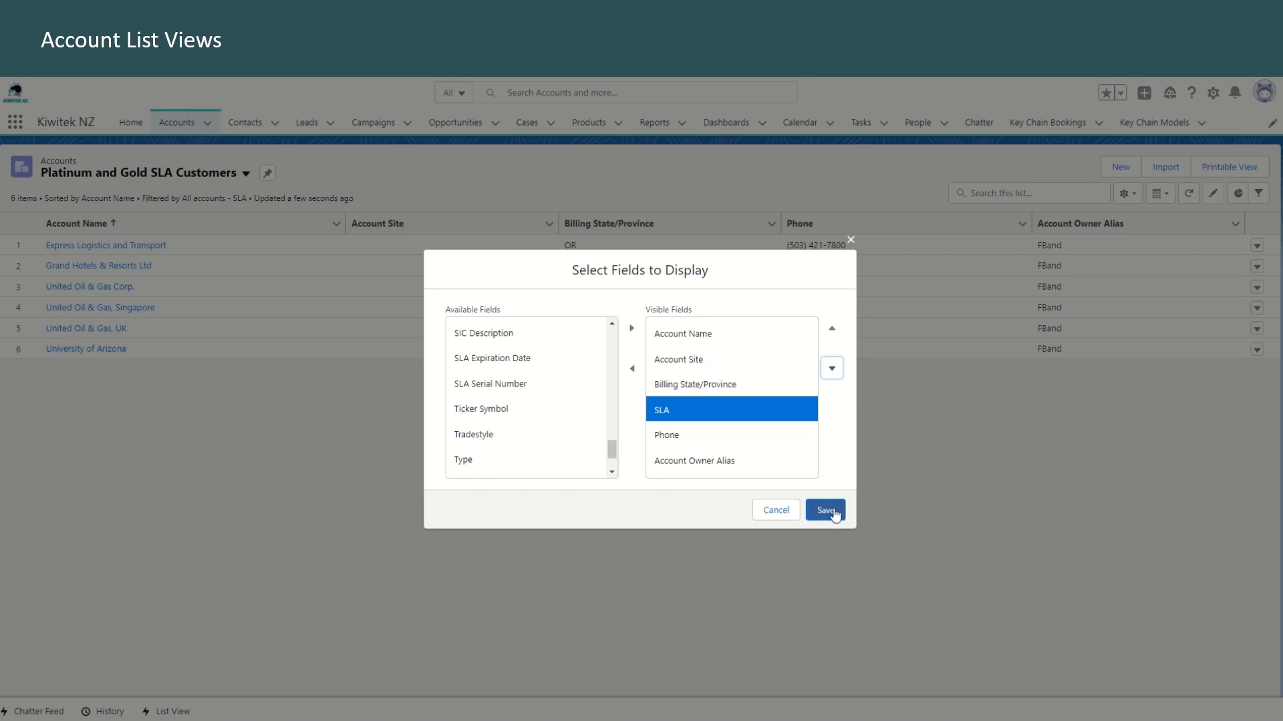
pyautogui.click(825, 509)
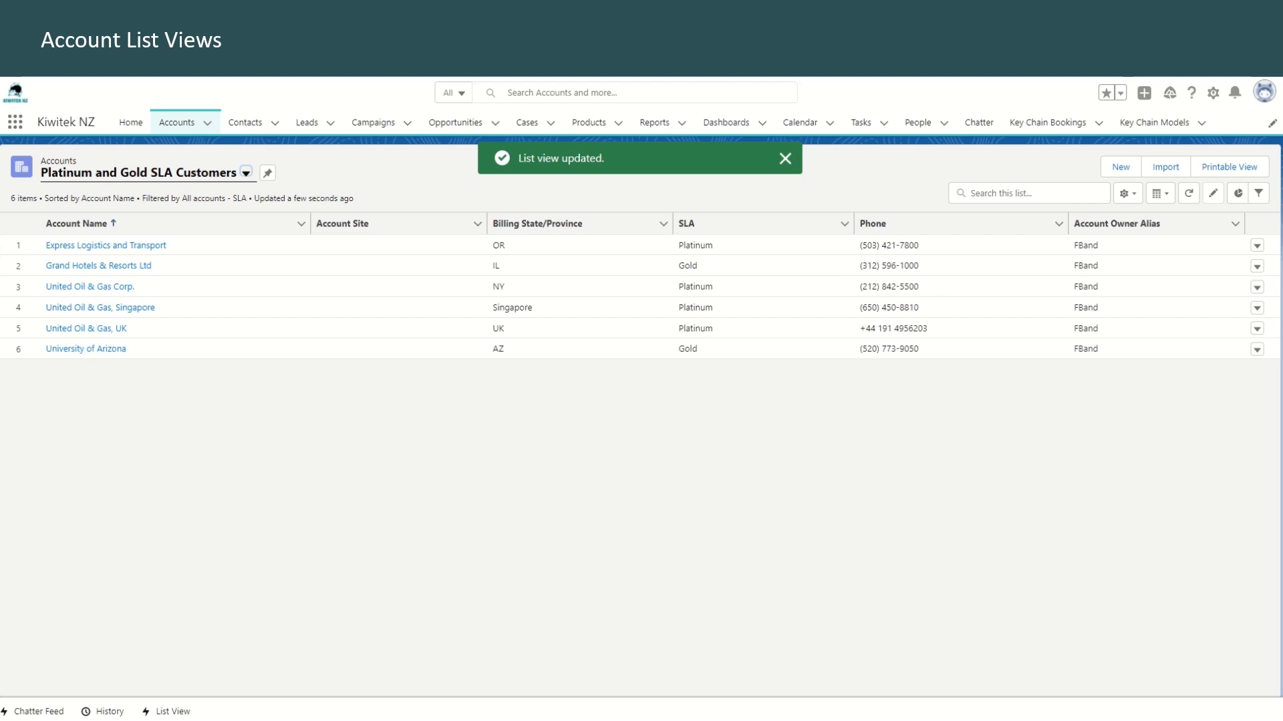
pyautogui.click(784, 159)
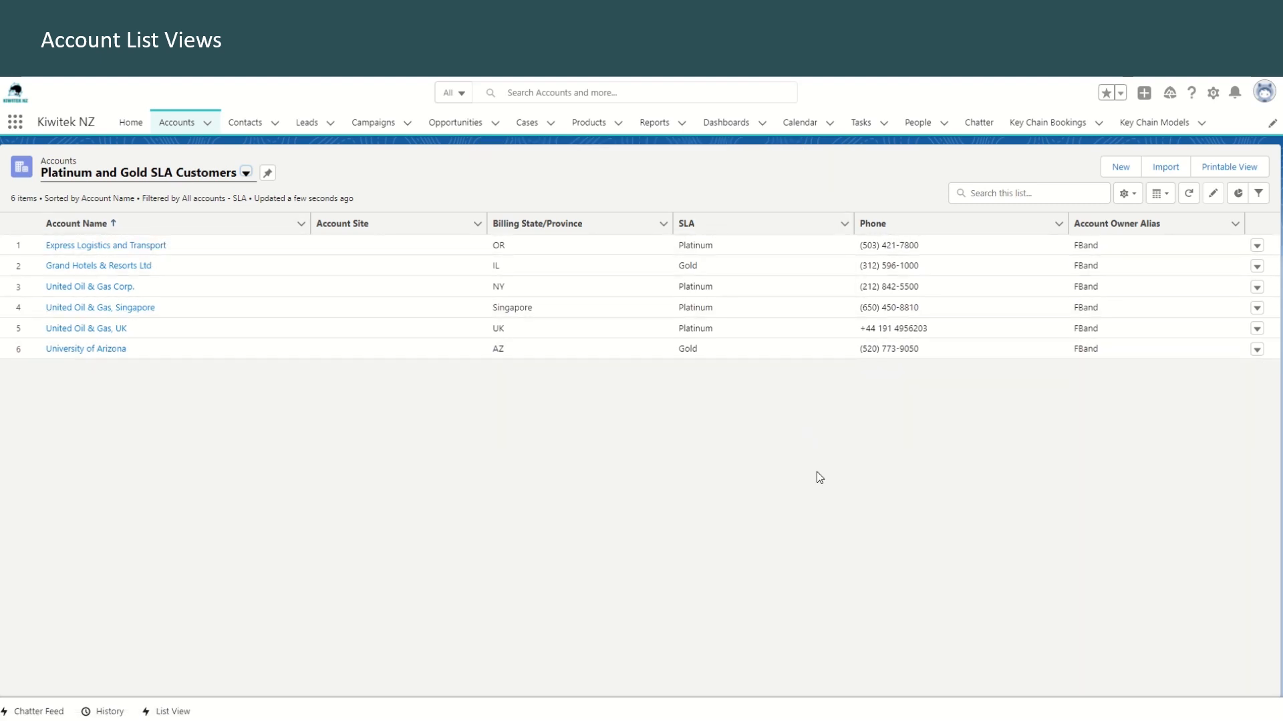